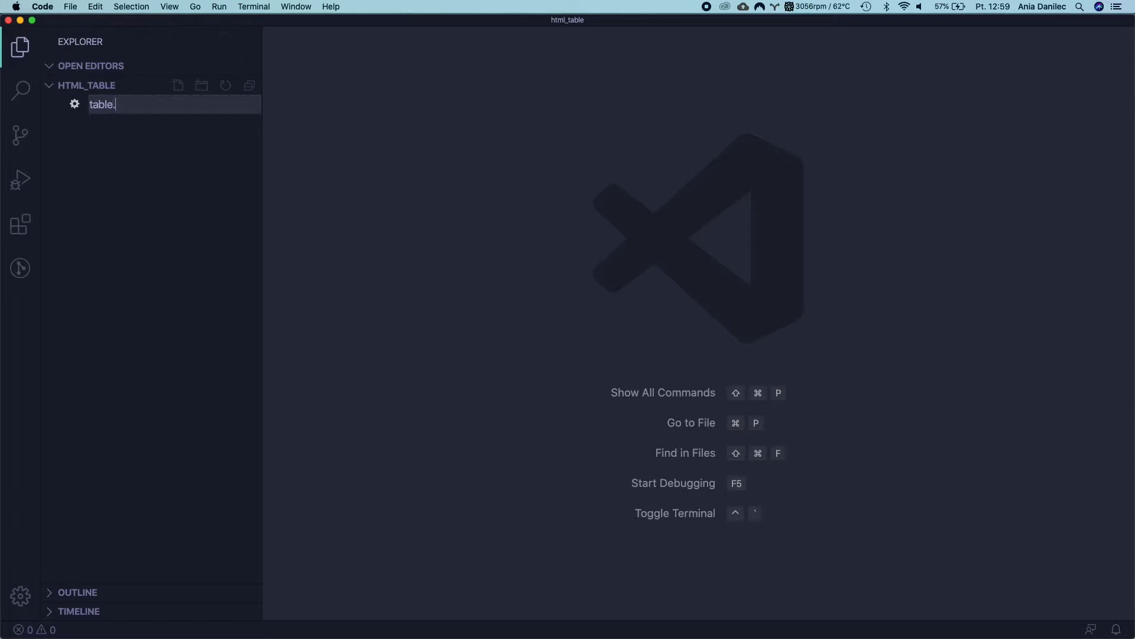
Create an empty table.html file in the html_table folder.
{"action": "type", "text": "html"}
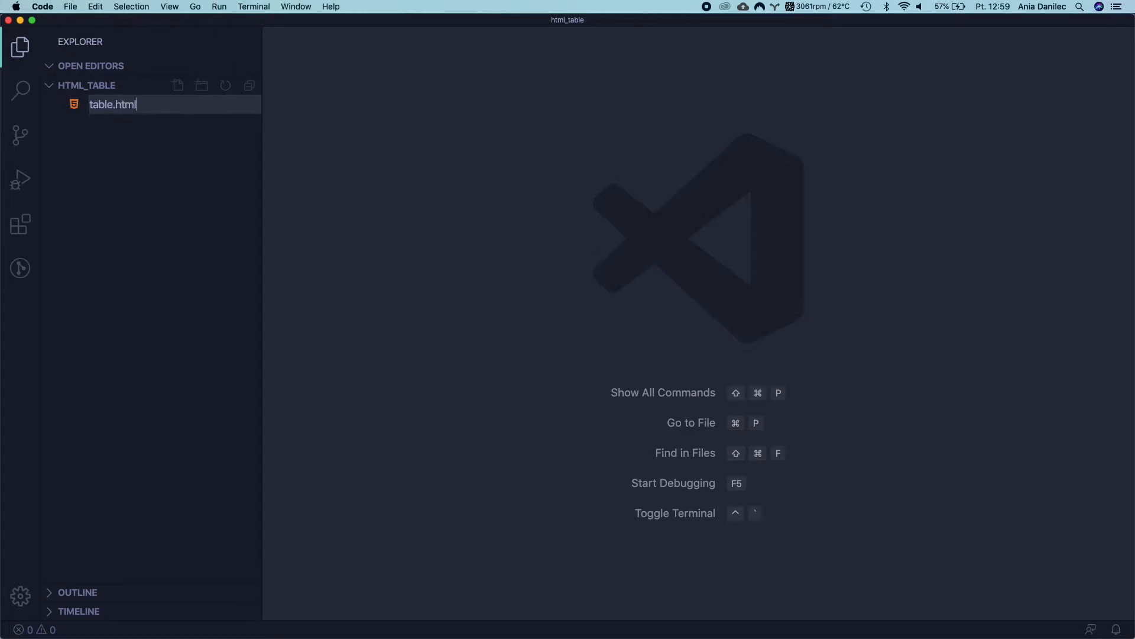
{"action": "key", "text": "Enter"}
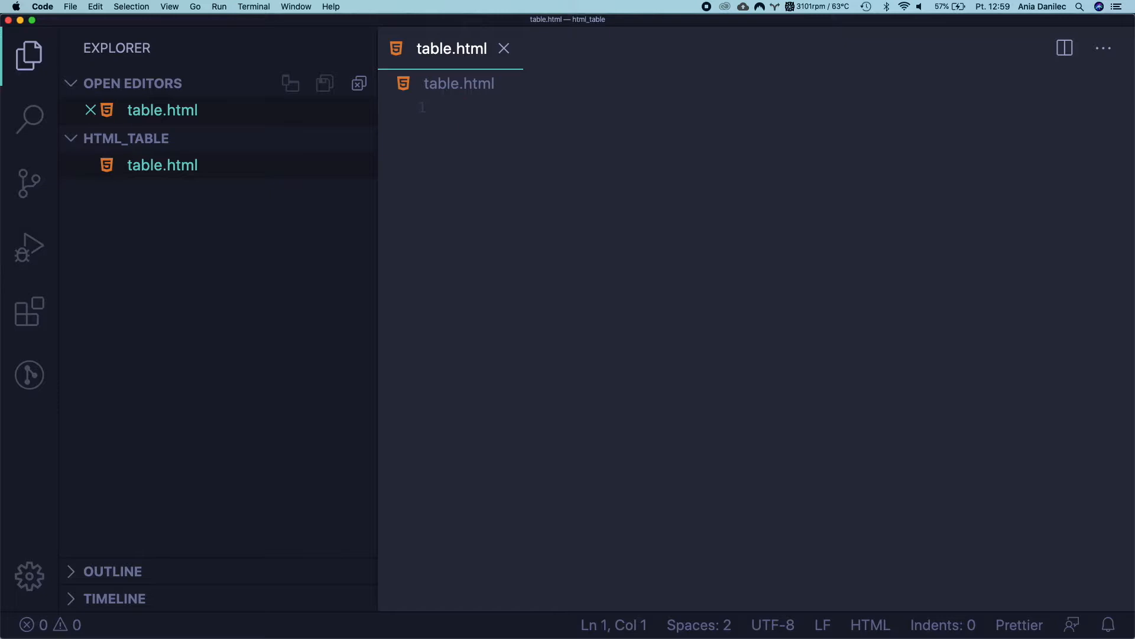
{"action": "type", "text": "<he"}
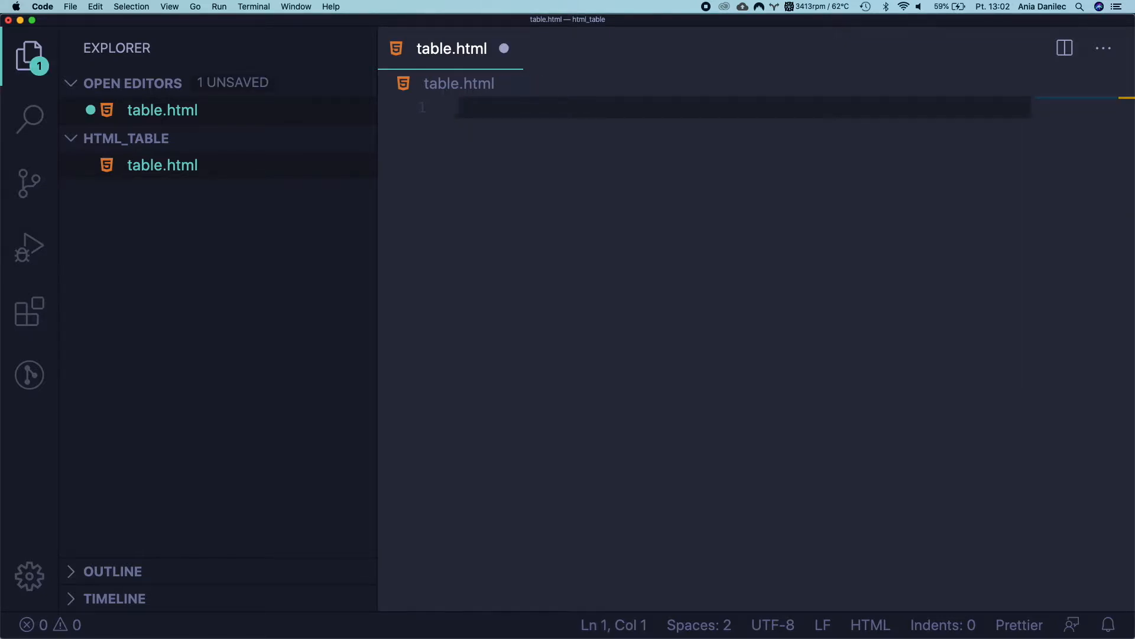
Type html, head and body tags, a 'Table by Duomly' title and empty style tags.
{"action": "type", "text": "<html>"}
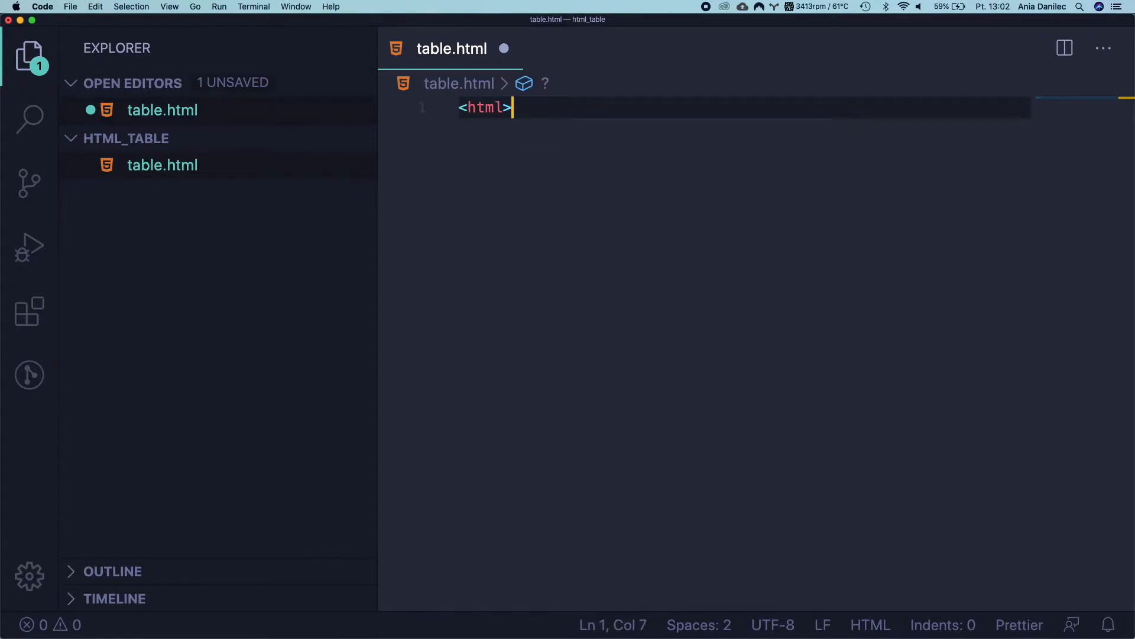
{"action": "type", "text": "<head></head>"}
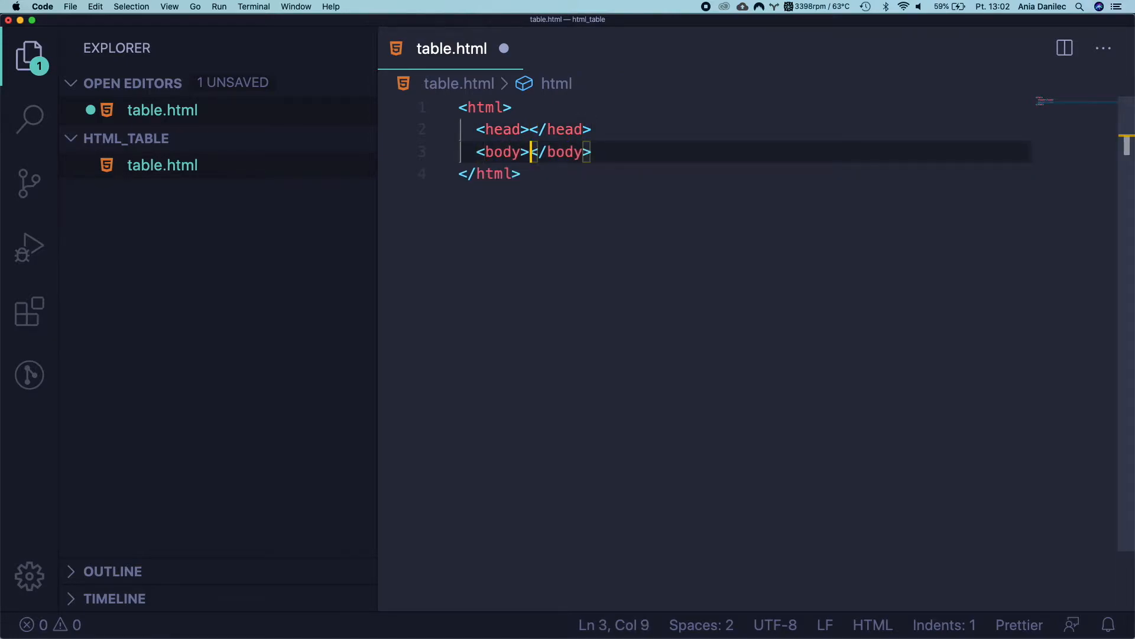
{"action": "left_click", "coordinate": [534, 129]}
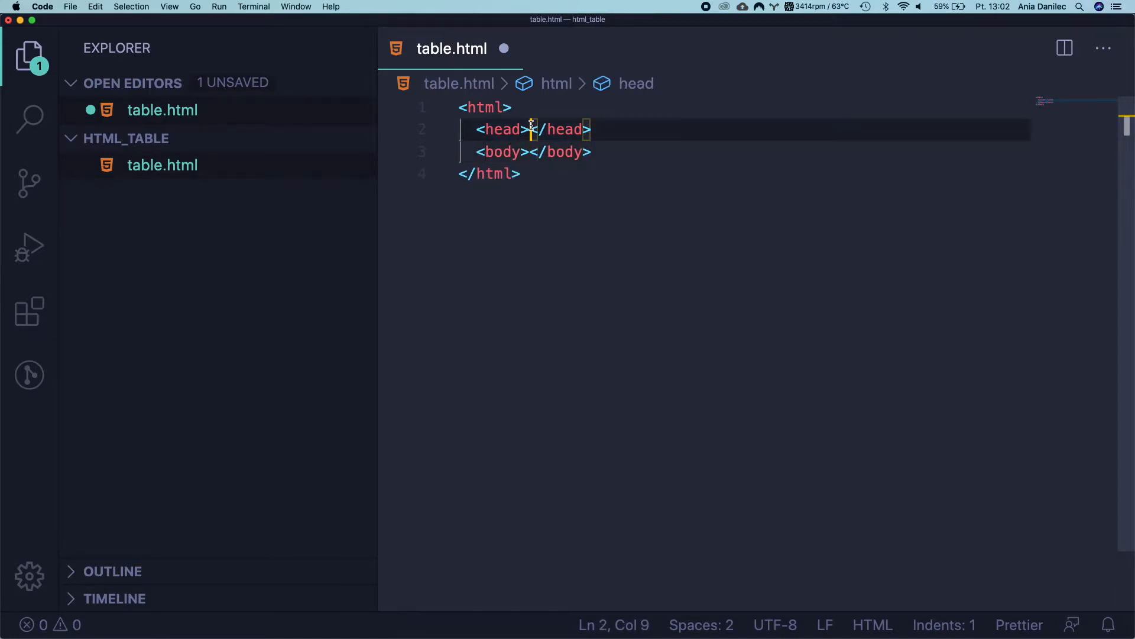
{"action": "type", "text": "<title"}
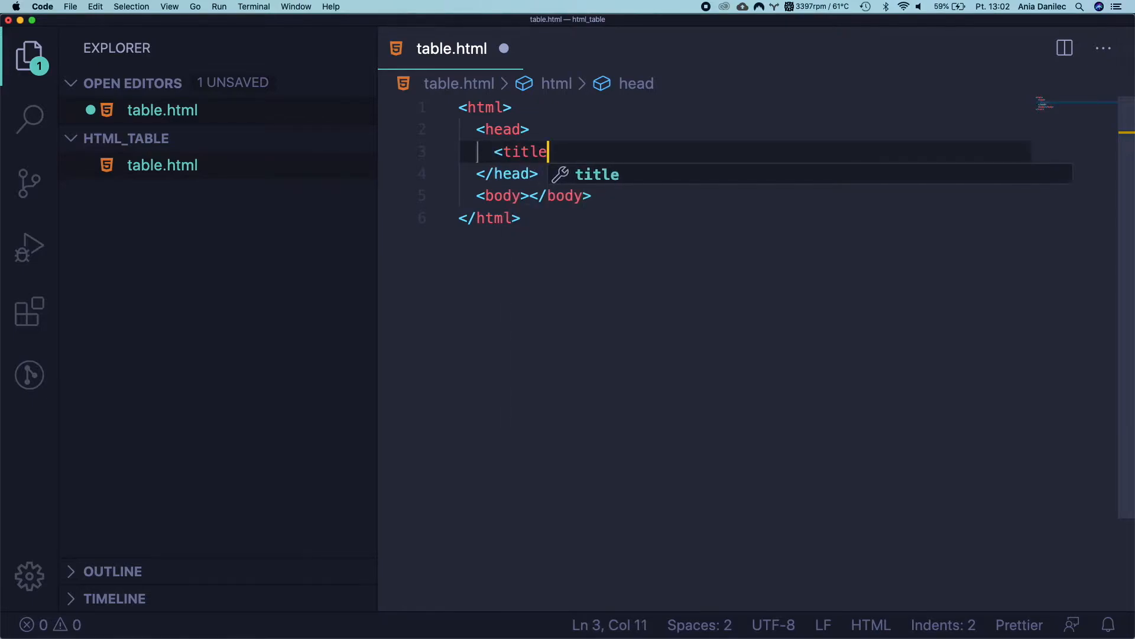
{"action": "type", "text": "Table by Duom</title>"}
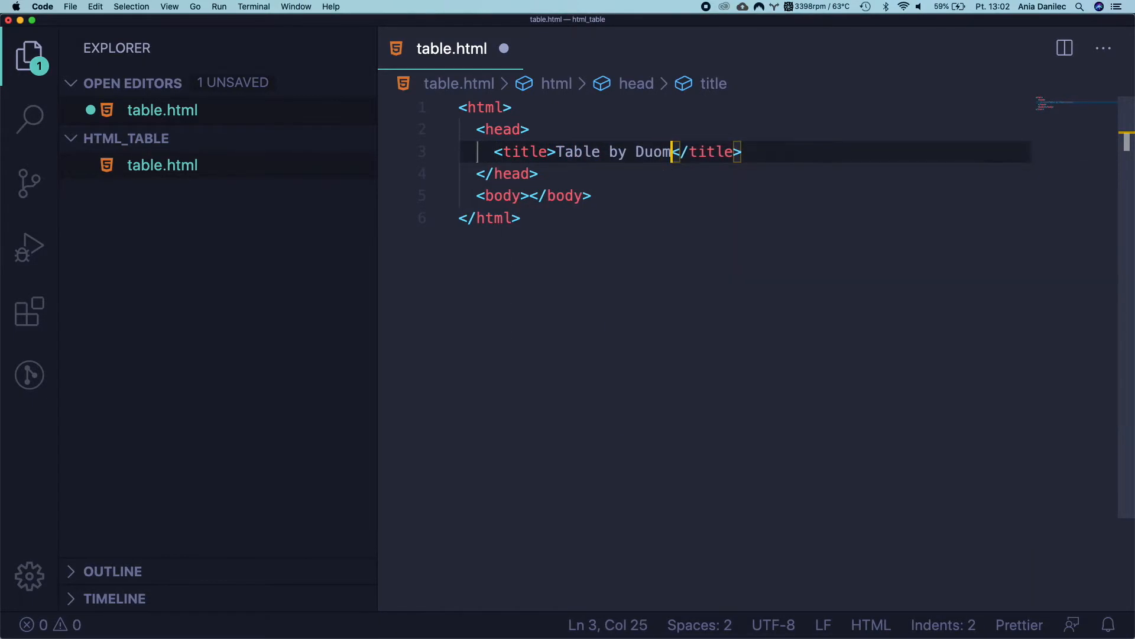
{"action": "type", "text": "ly"}
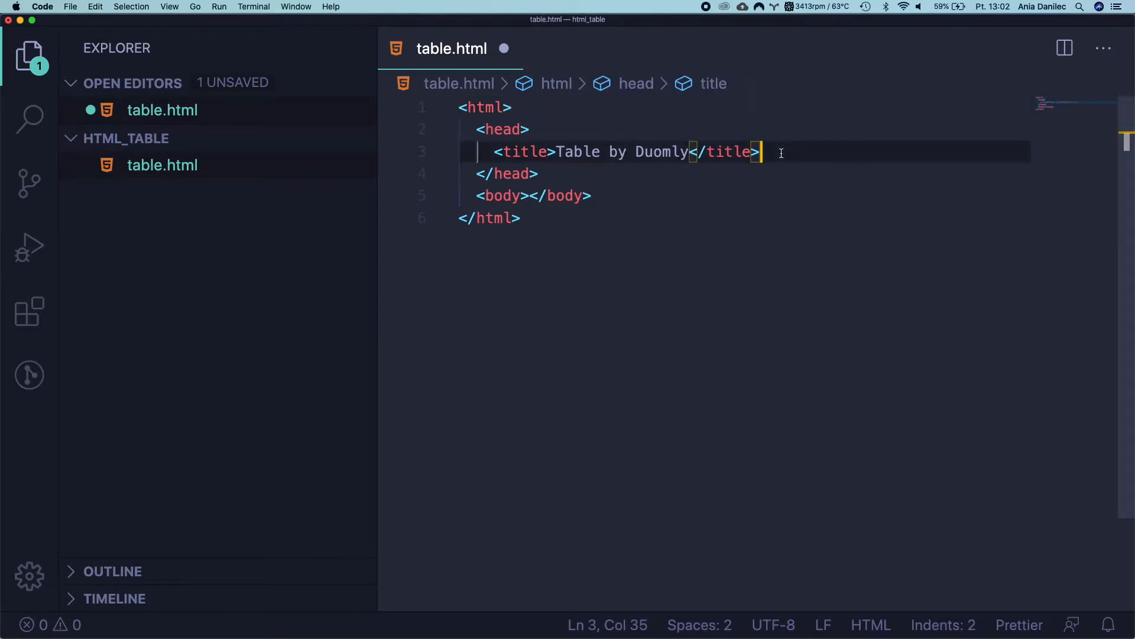
{"action": "key", "text": "enter"}
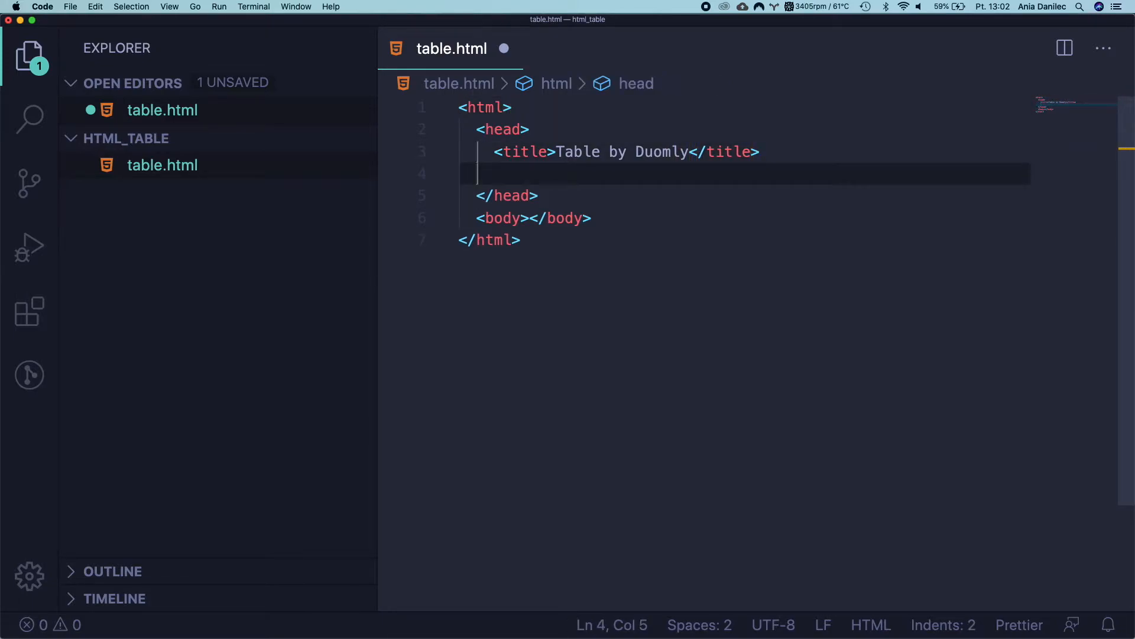
{"action": "type", "text": "<style></style>"}
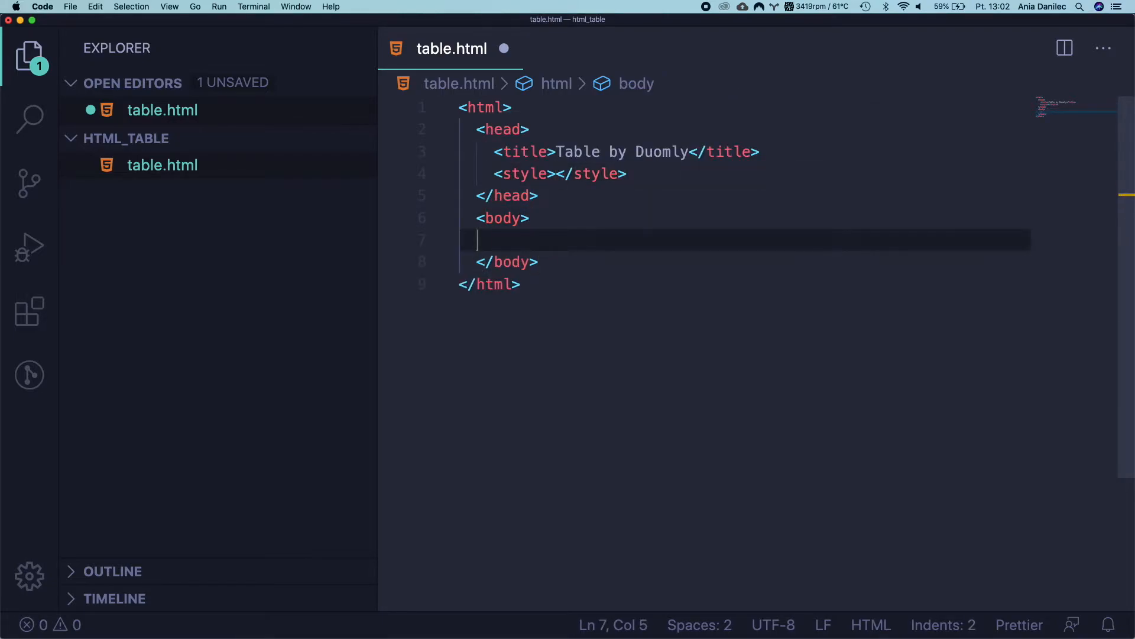
Add a table element with thead, tbody and tfoot sections inside the body.
{"action": "type", "text": "<table>"}
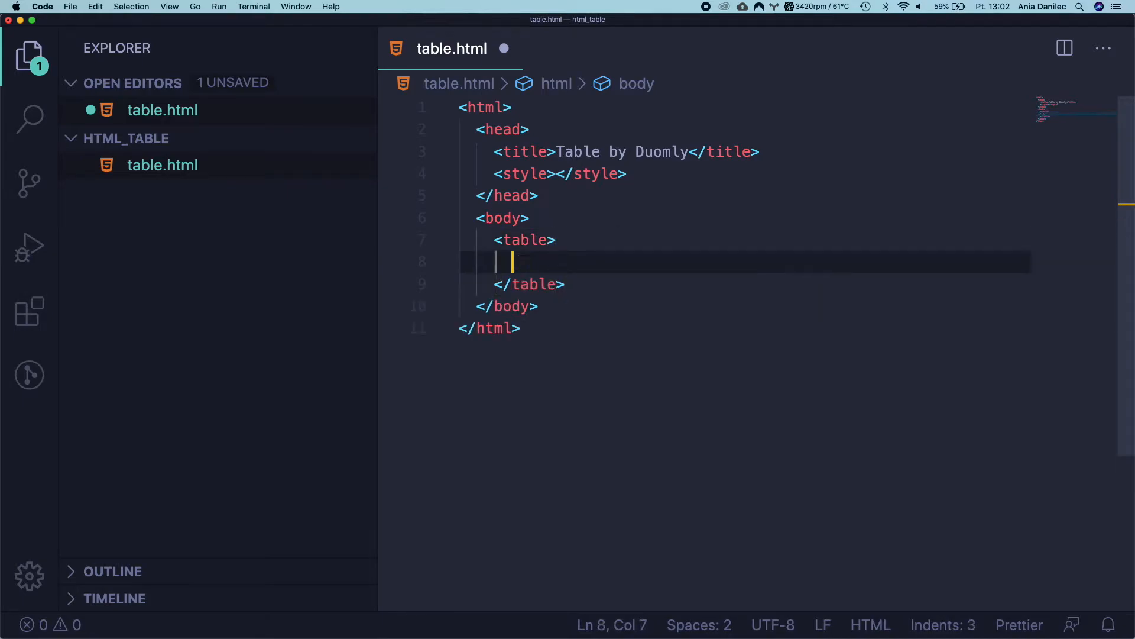
{"action": "type", "text": "<thead></thead>"}
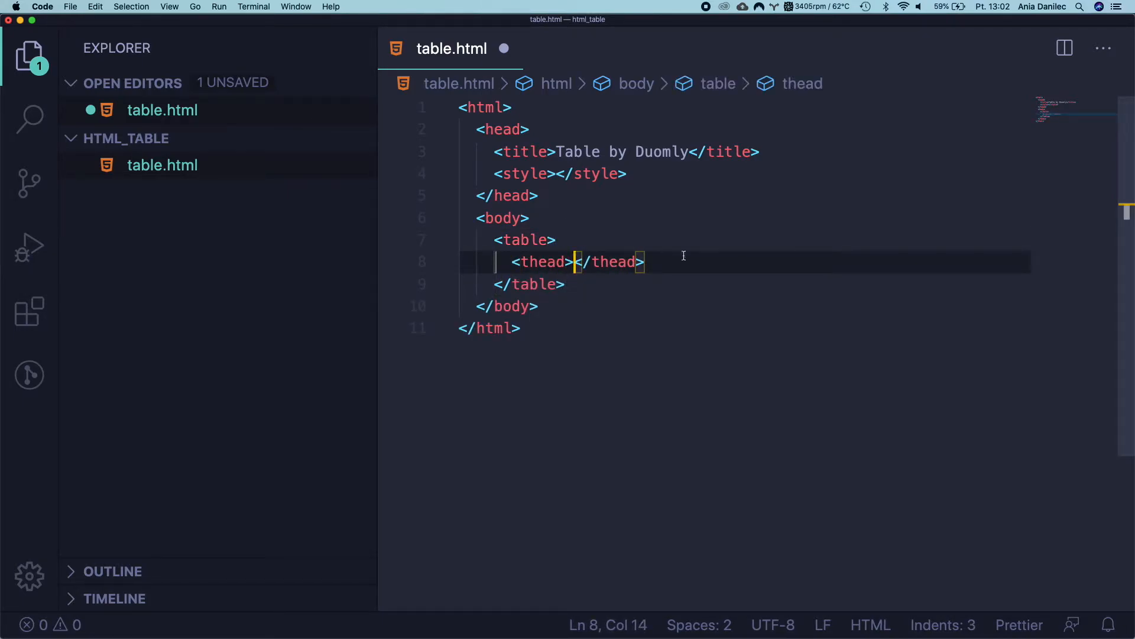
{"action": "type", "text": "<tbody></tbody>"}
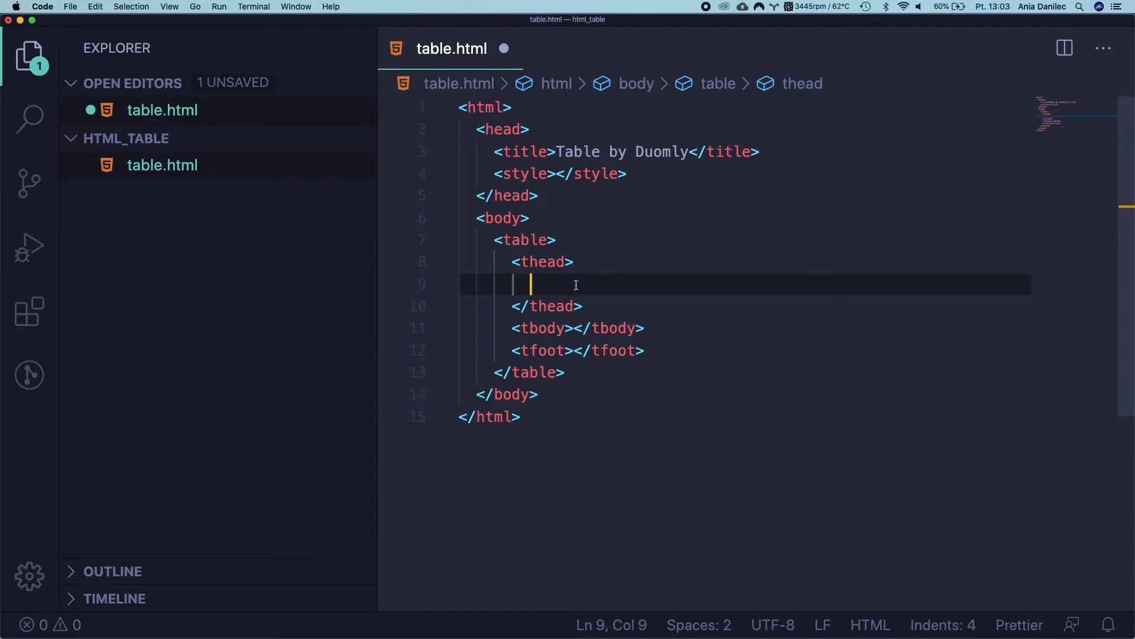
Add header cells ID, Name, Email and a two-column Phone number header.
{"action": "type", "text": "<"}
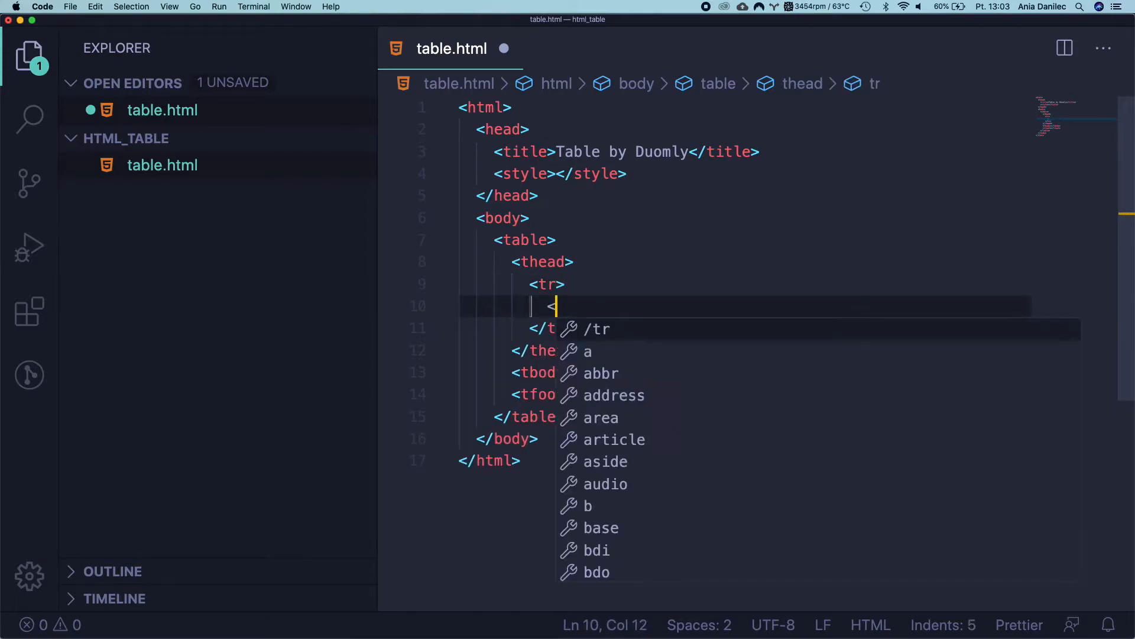
{"action": "type", "text": "th>ID</th>"}
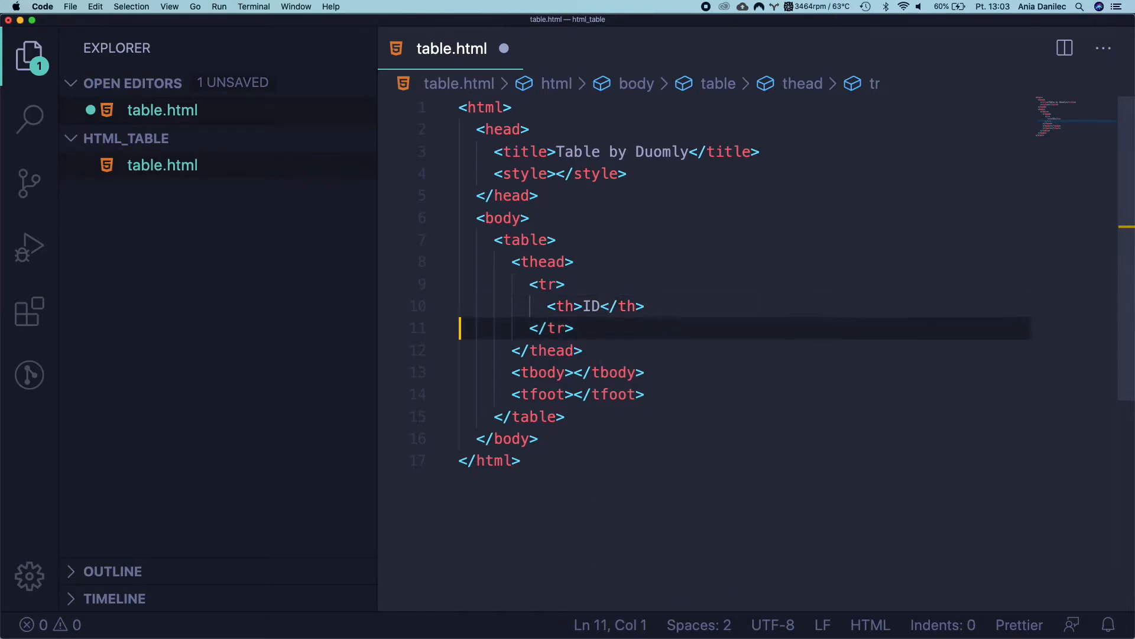
{"action": "type", "text": "<th></th>"}
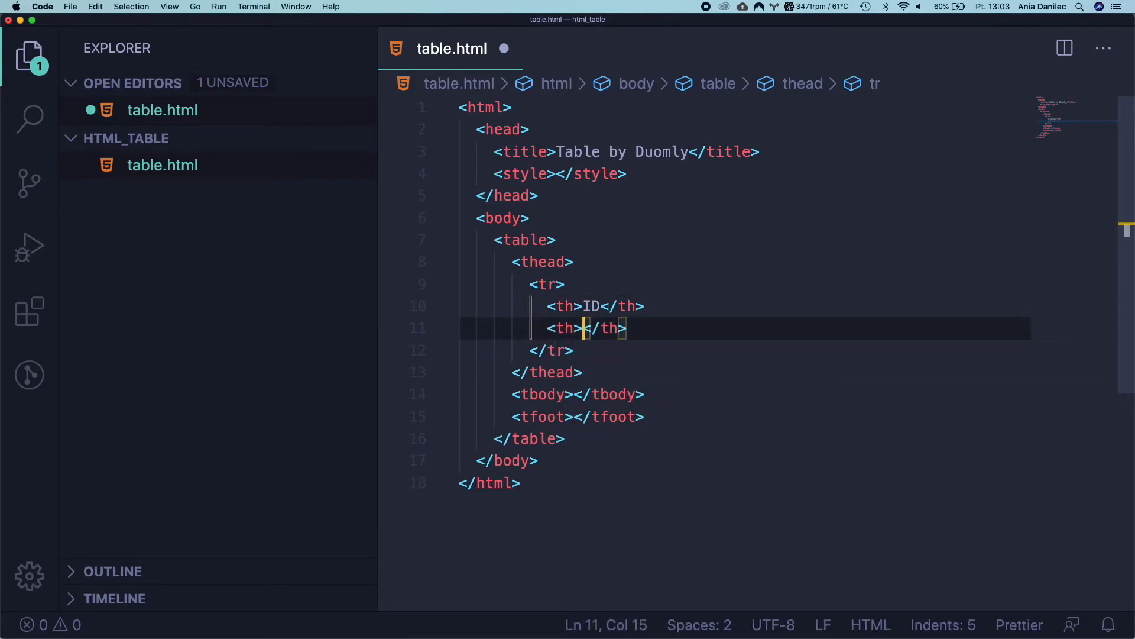
{"action": "type", "text": "Name"}
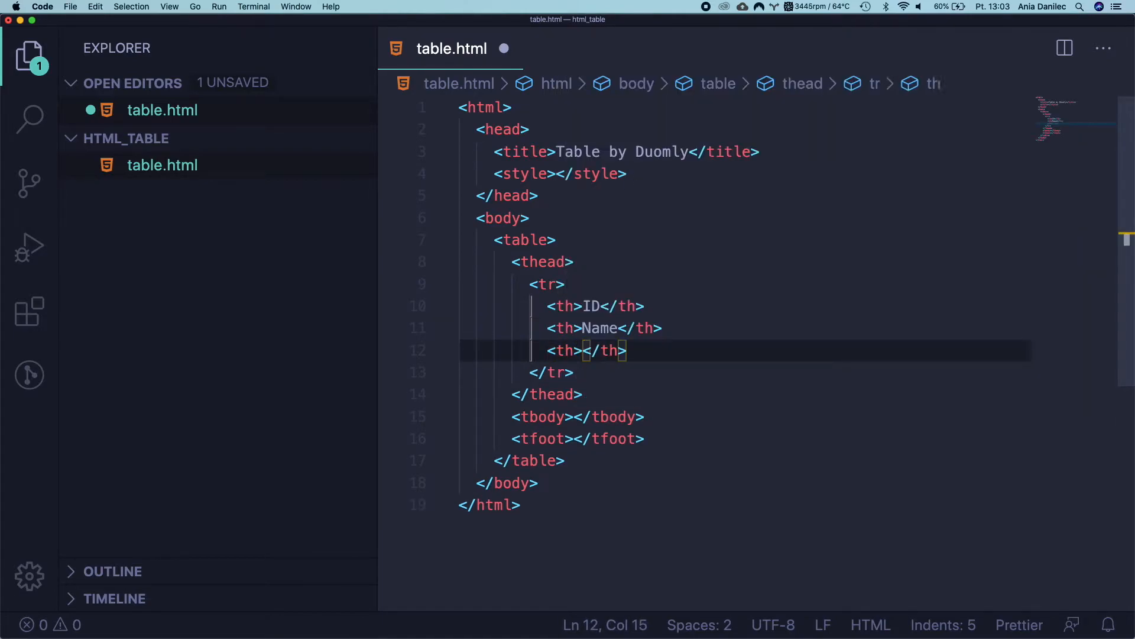
{"action": "type", "text": "Email"}
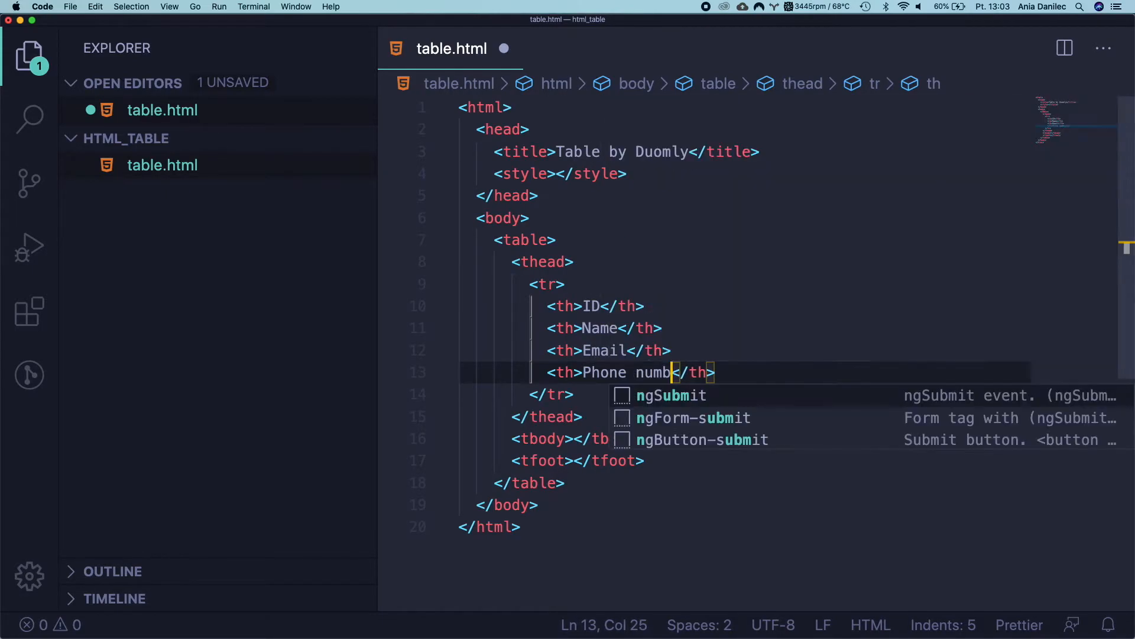
{"action": "type", "text": "er"}
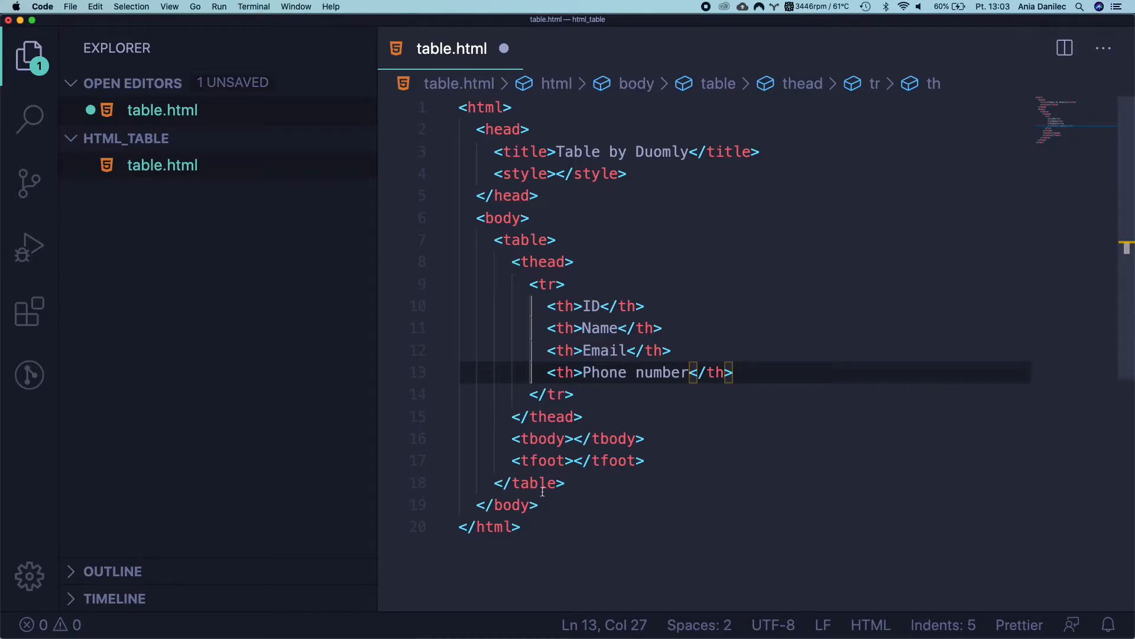
{"action": "mouse_move", "coordinate": [510, 328]}
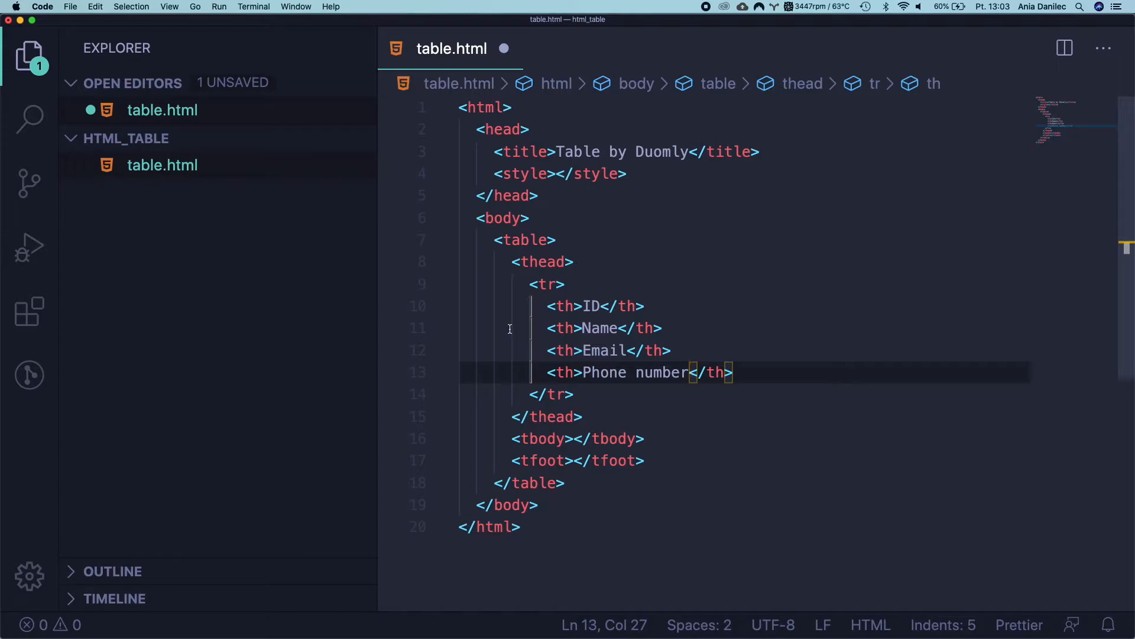
{"action": "mouse_move", "coordinate": [563, 372]}
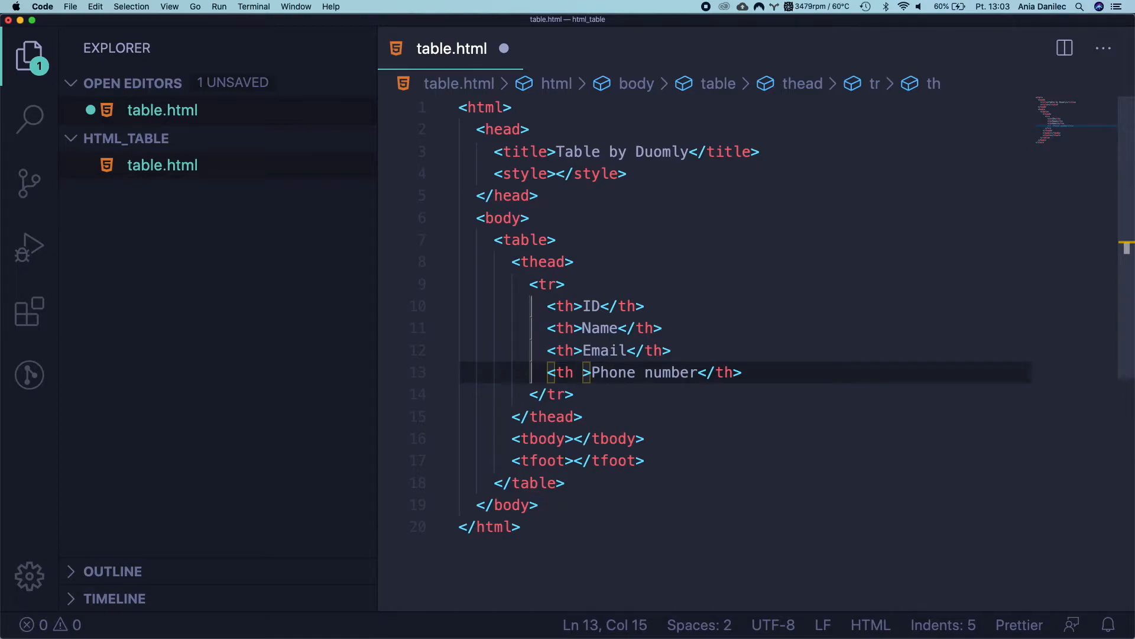
{"action": "type", "text": "colspan=\"2"}
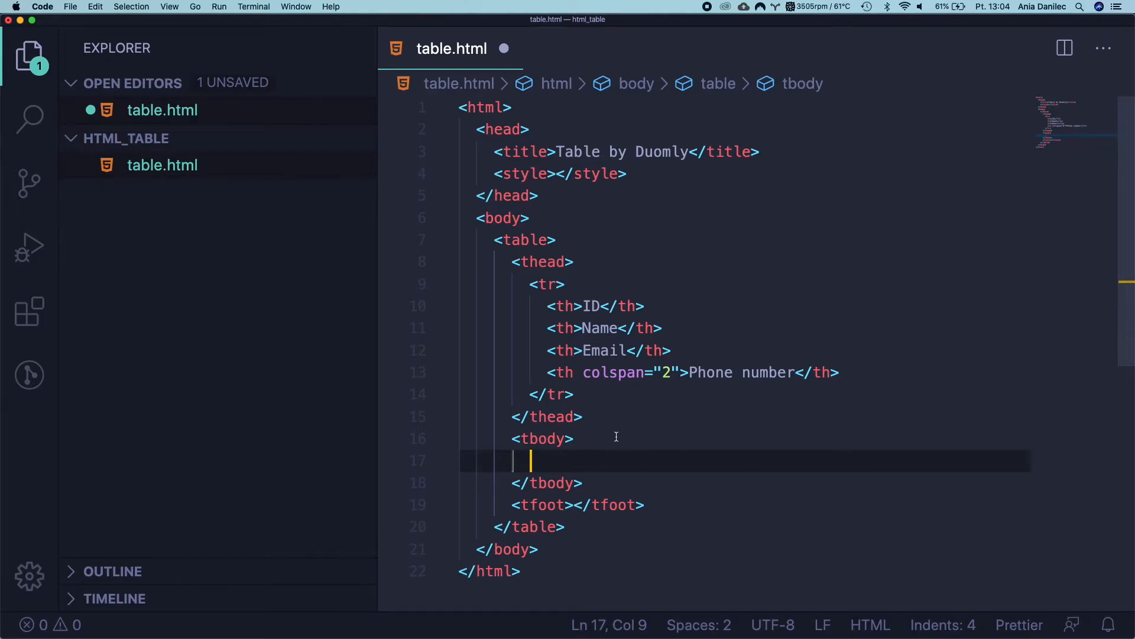
{"action": "type", "text": "<tr>"}
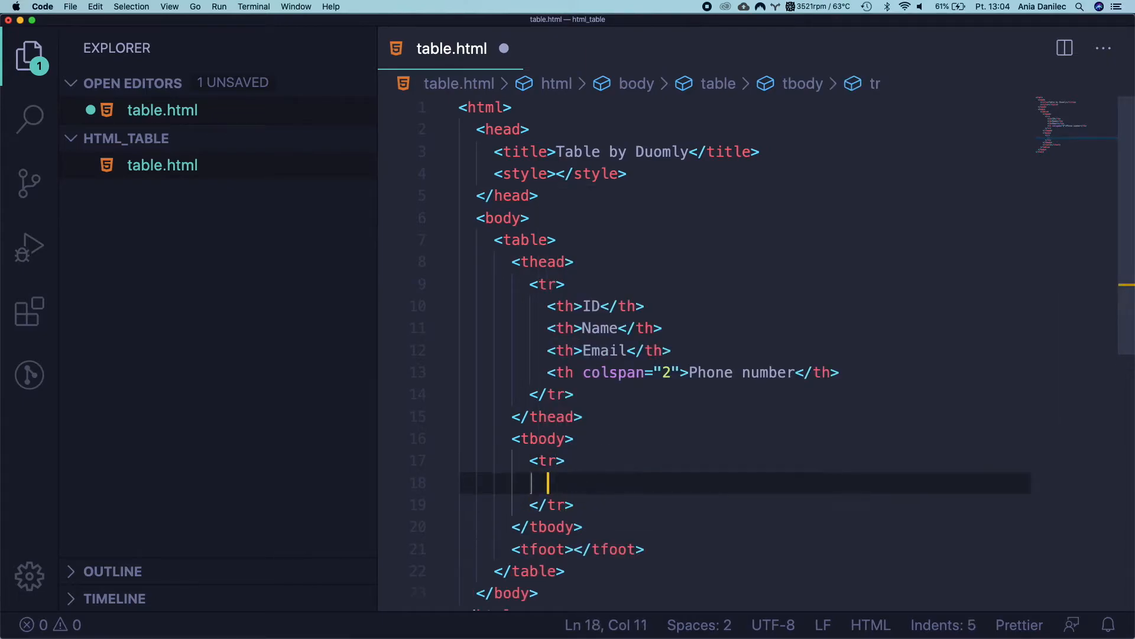
{"action": "type", "text": "<td></td>"}
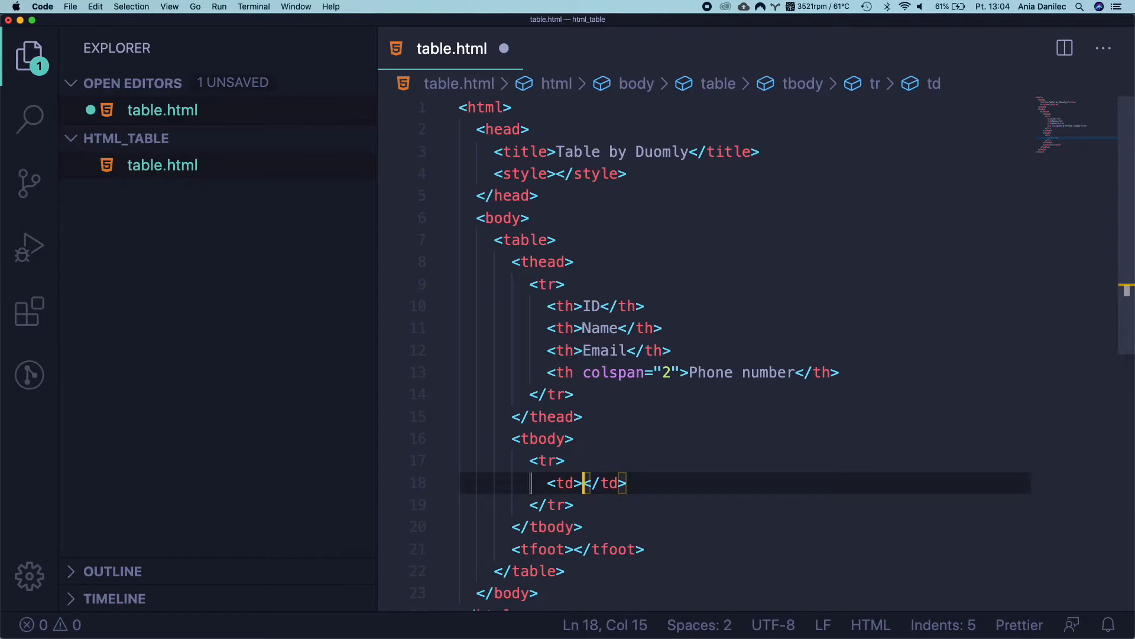
{"action": "type", "text": "001"}
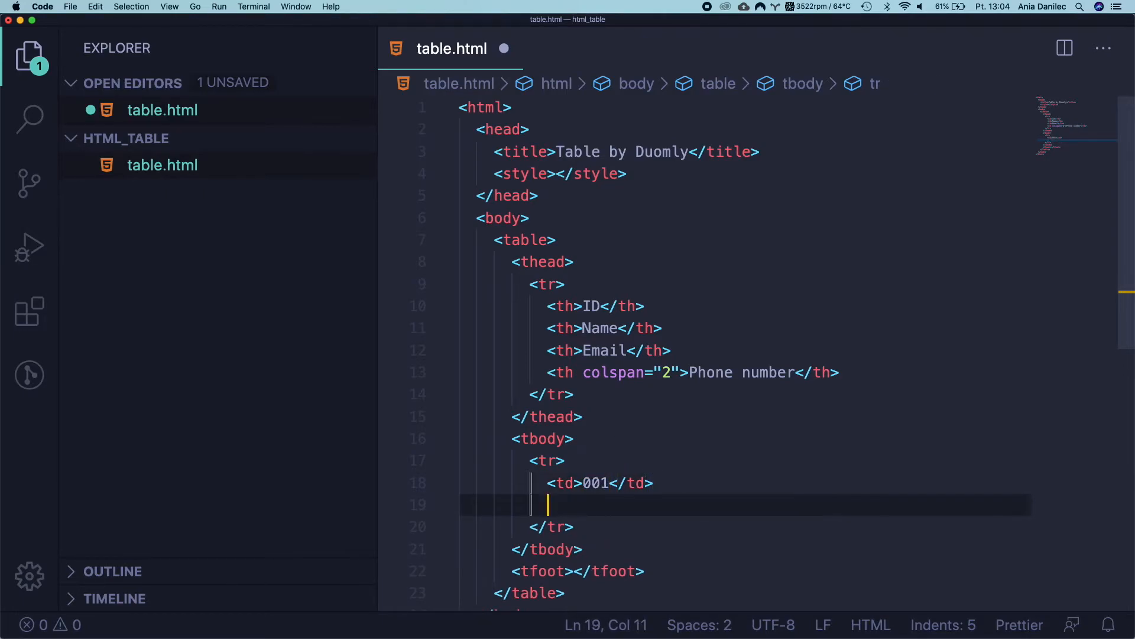
{"action": "type", "text": "td>M</td>"}
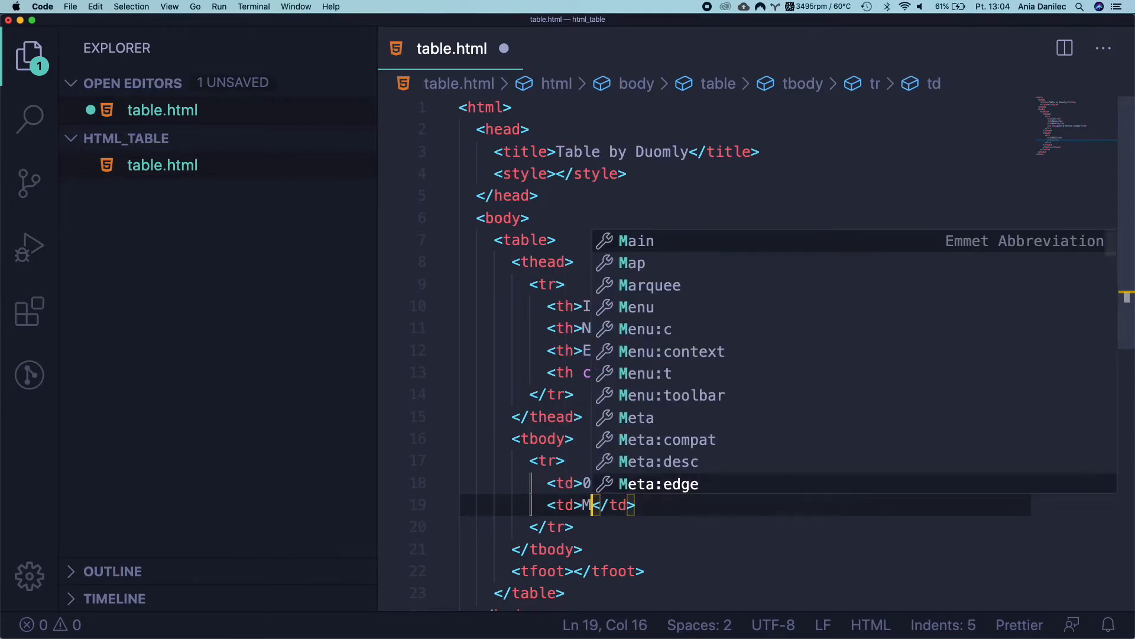
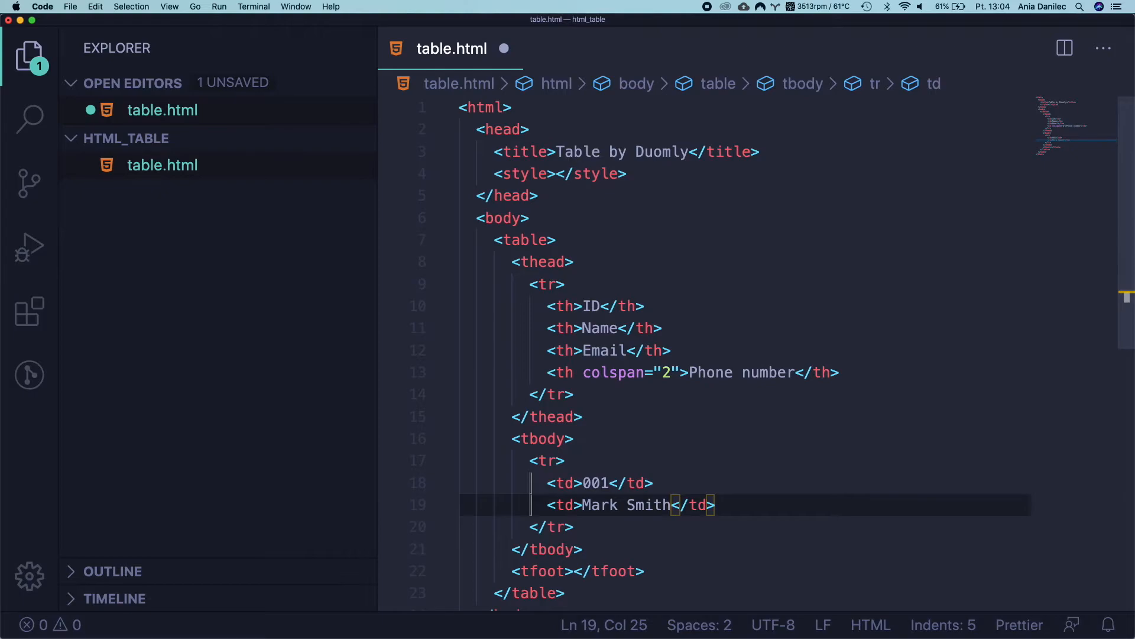
{"action": "type", "text": "td></td>"}
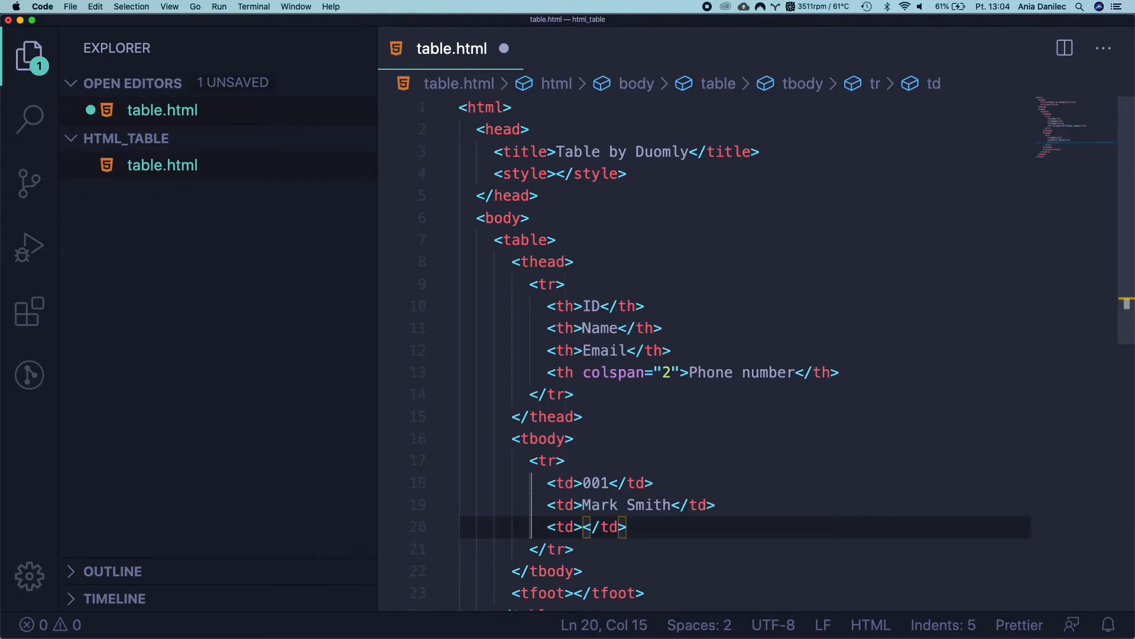
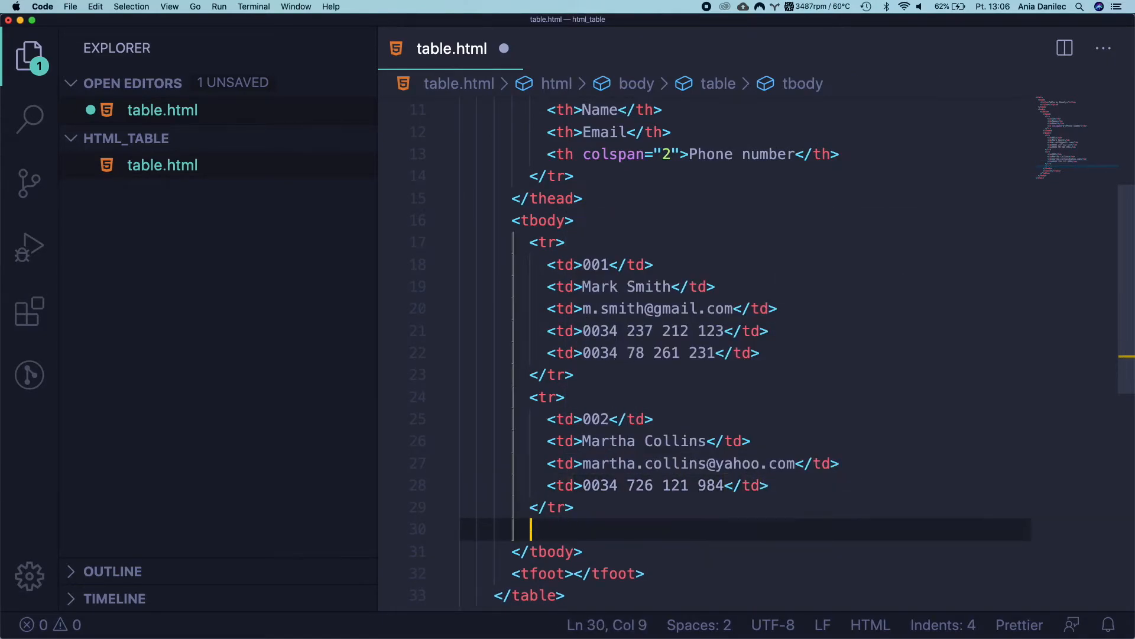
{"action": "type", "text": "<td></td>"}
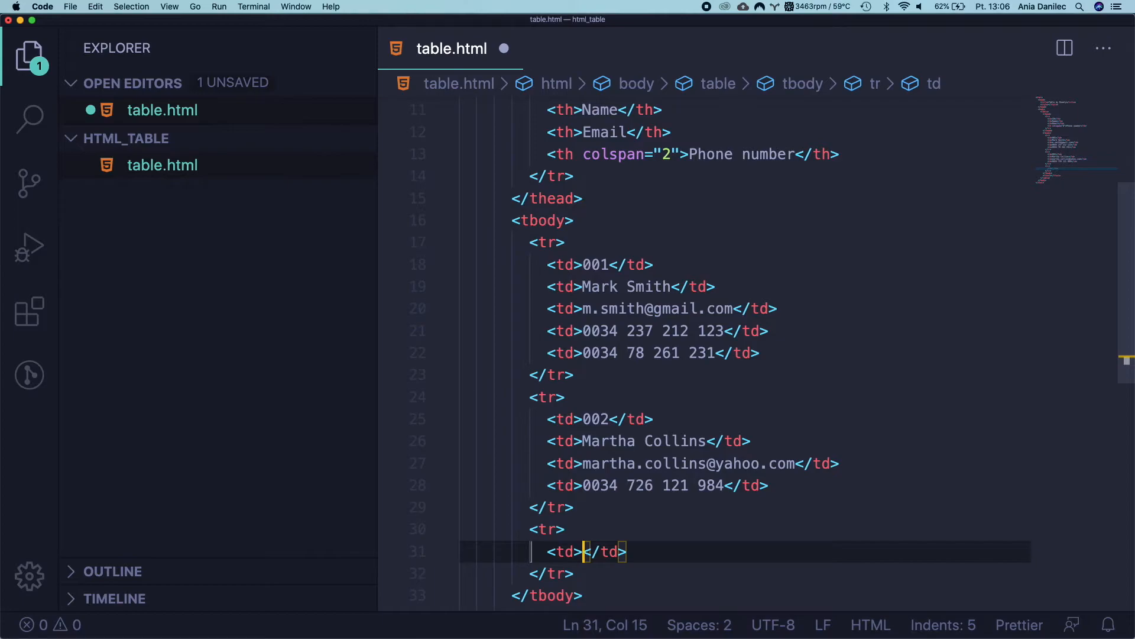
{"action": "type", "text": "003"}
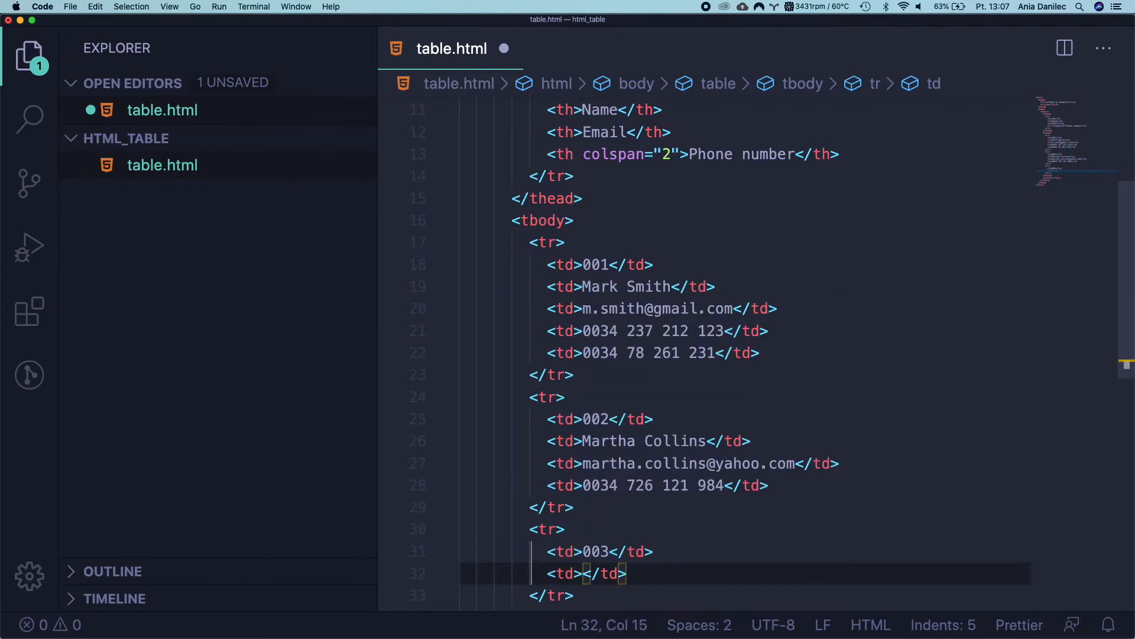
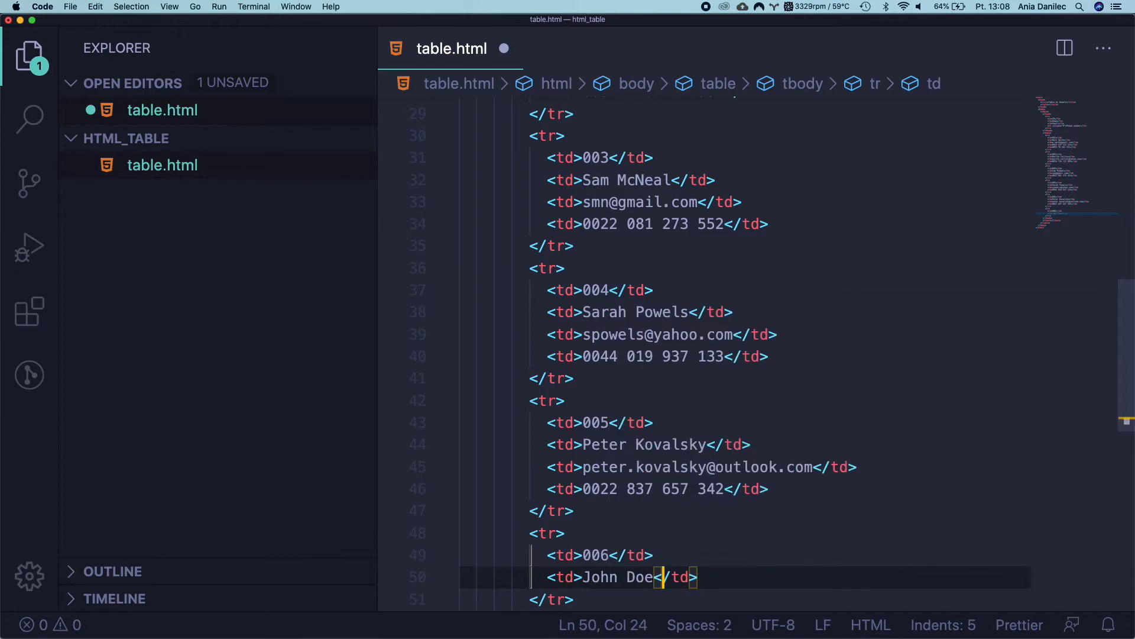
{"action": "type", "text": "john.doe@gmail.com</td>"}
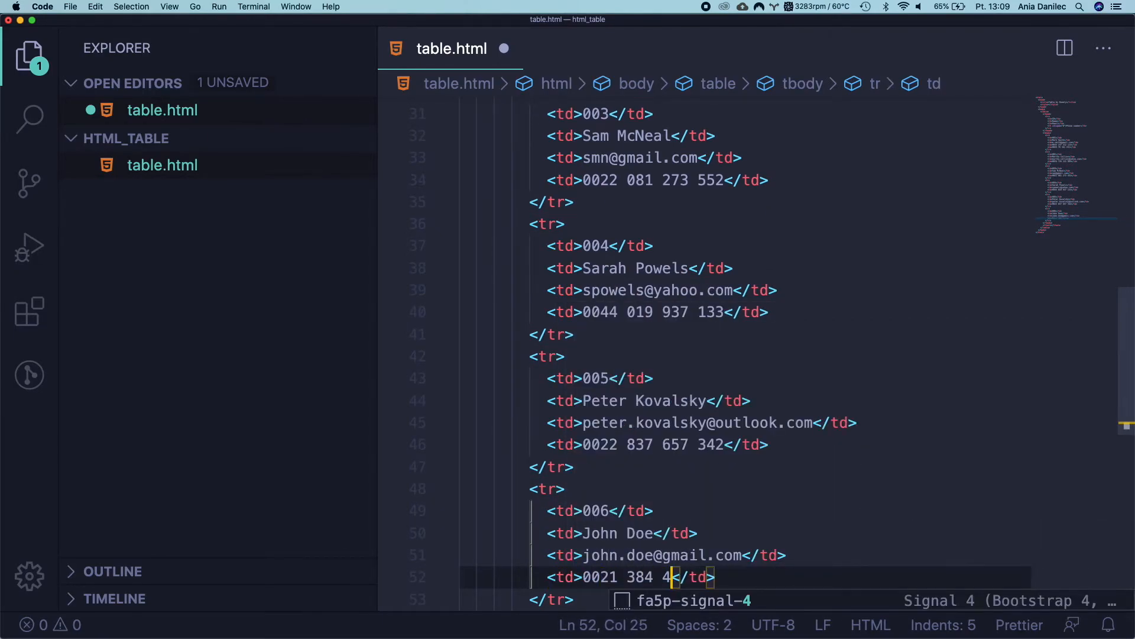
{"action": "type", "text": "82 173"}
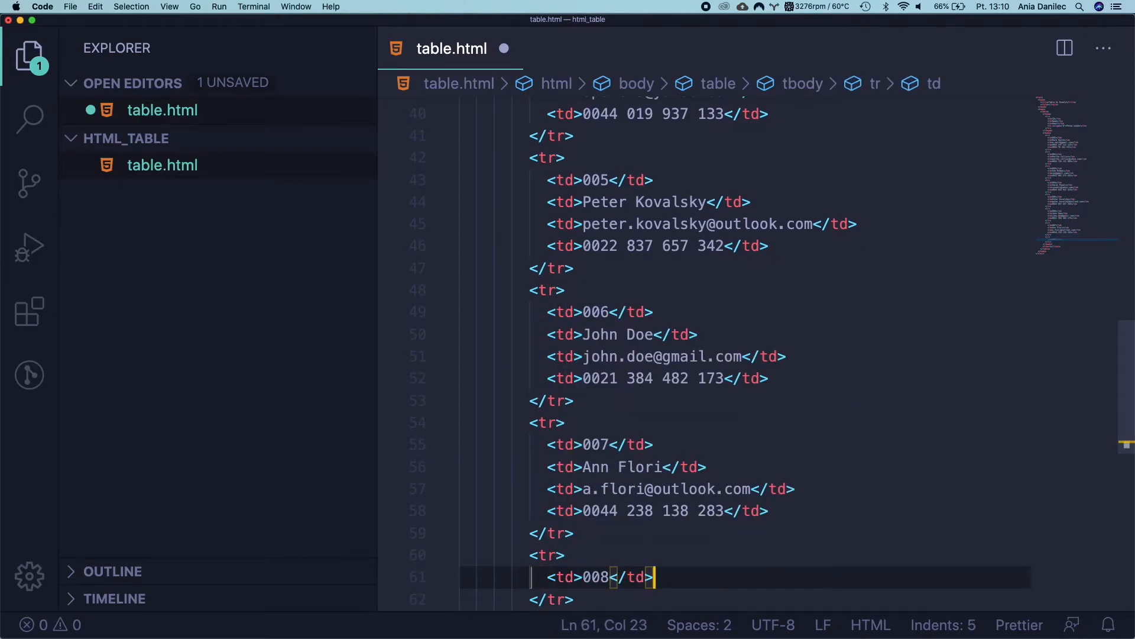
{"action": "type", "text": "td>003</td>"}
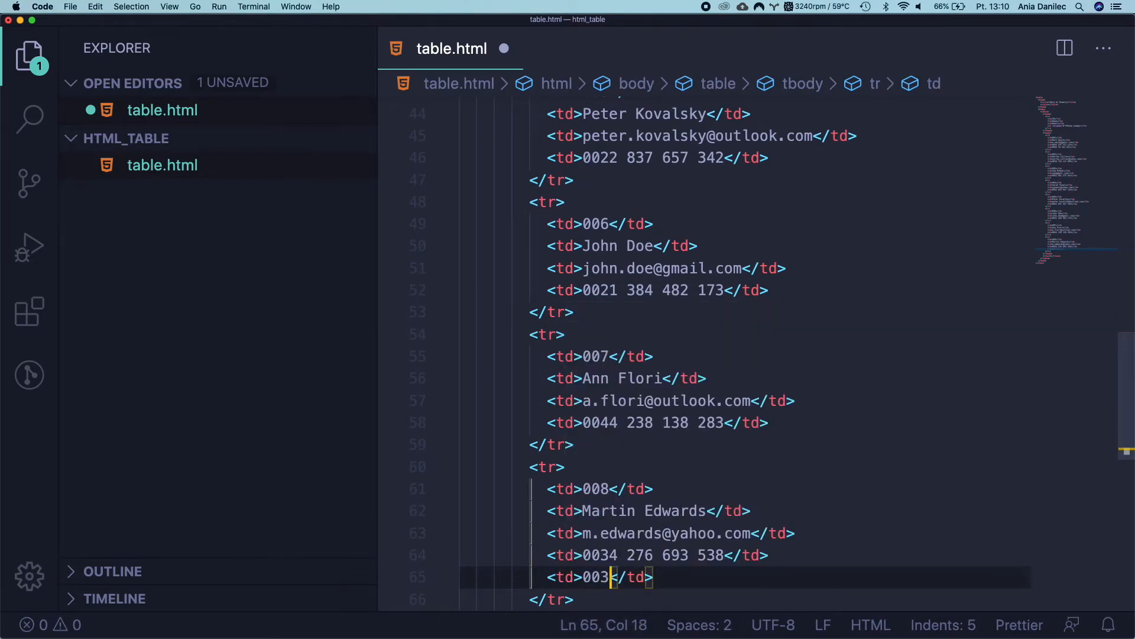
{"action": "type", "text": "4 5793 963"}
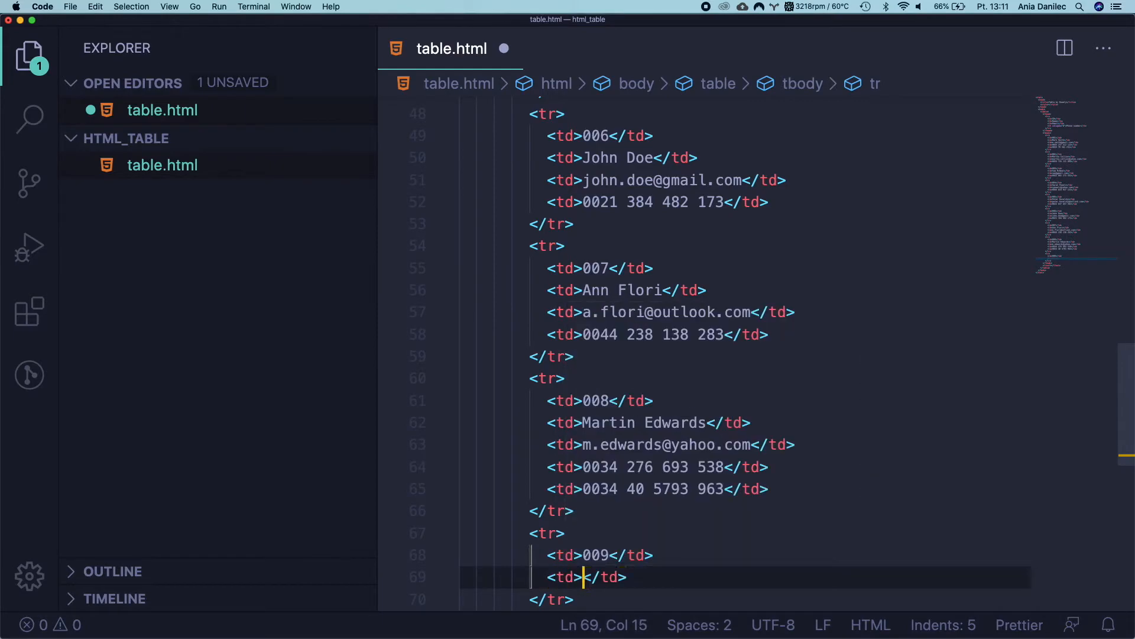
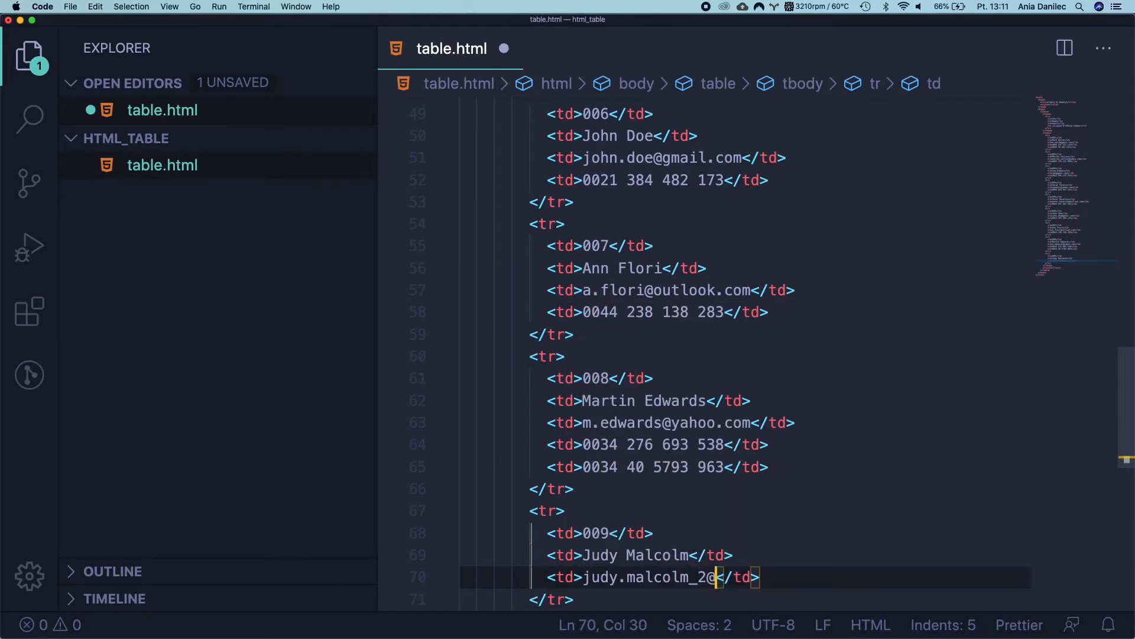
{"action": "type", "text": "@gmail.com"}
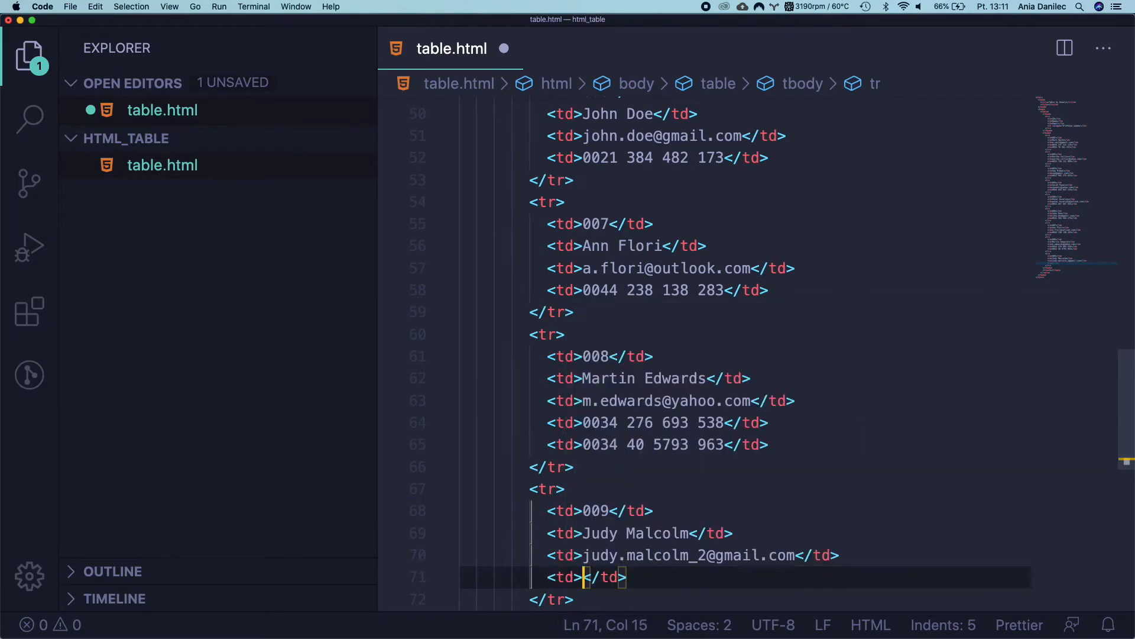
{"action": "type", "text": "td></td>"}
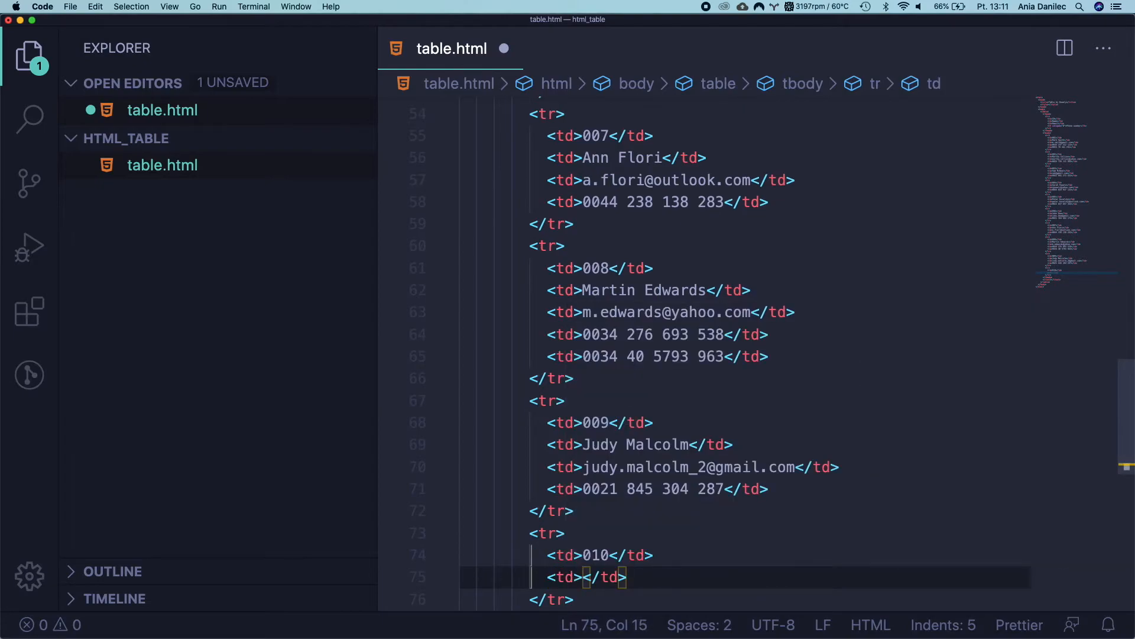
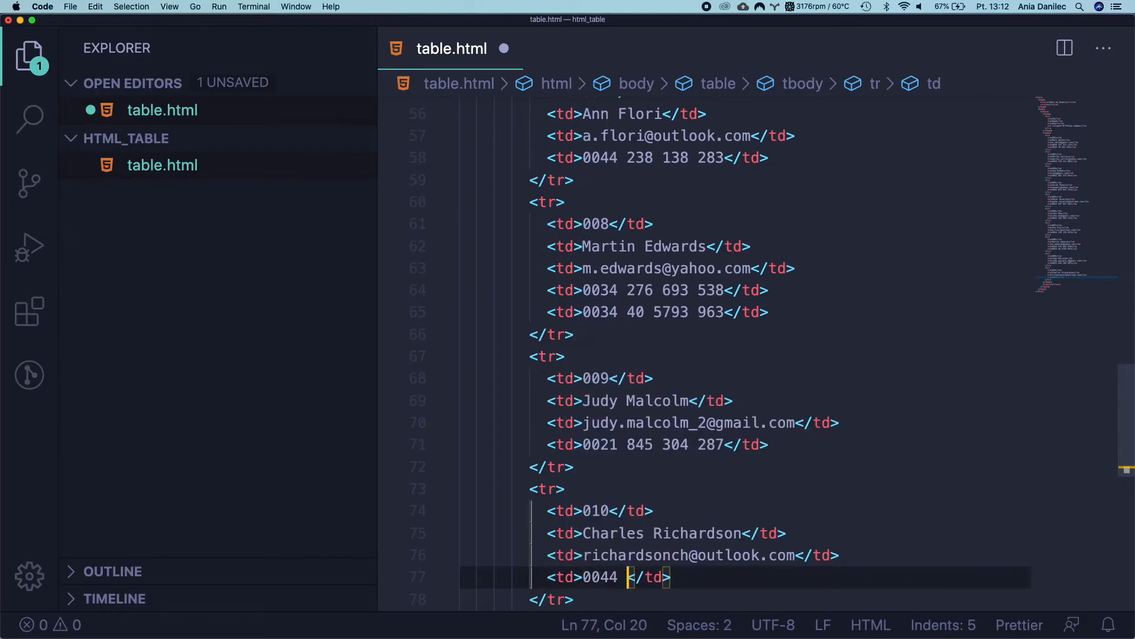
{"action": "type", "text": "856 248 329"}
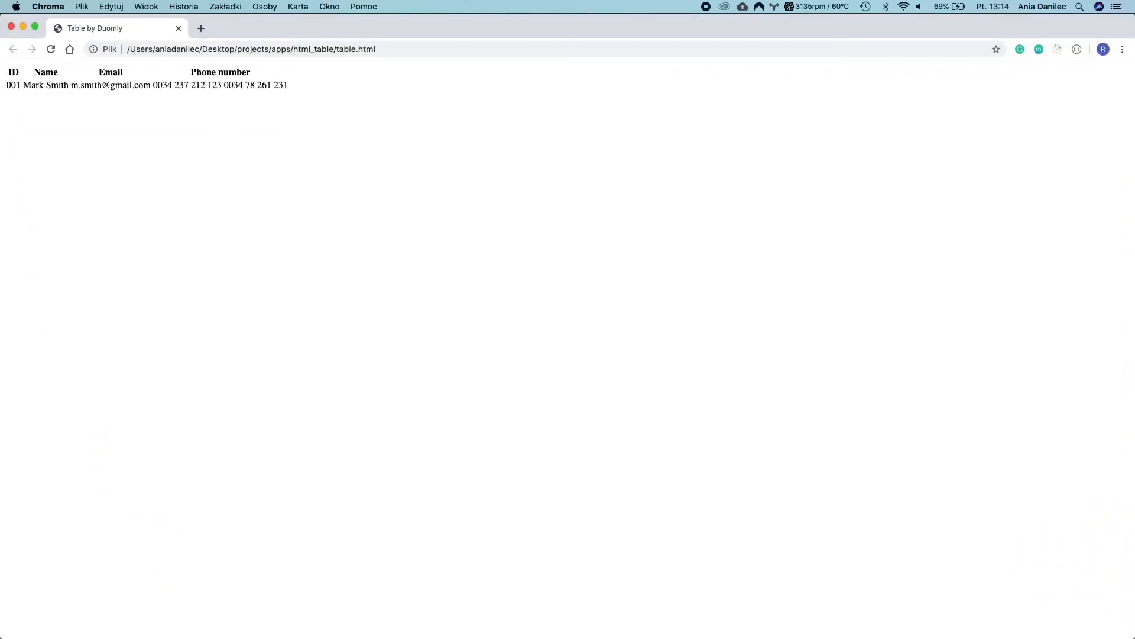
{"action": "mouse_move", "coordinate": [659, 533]}
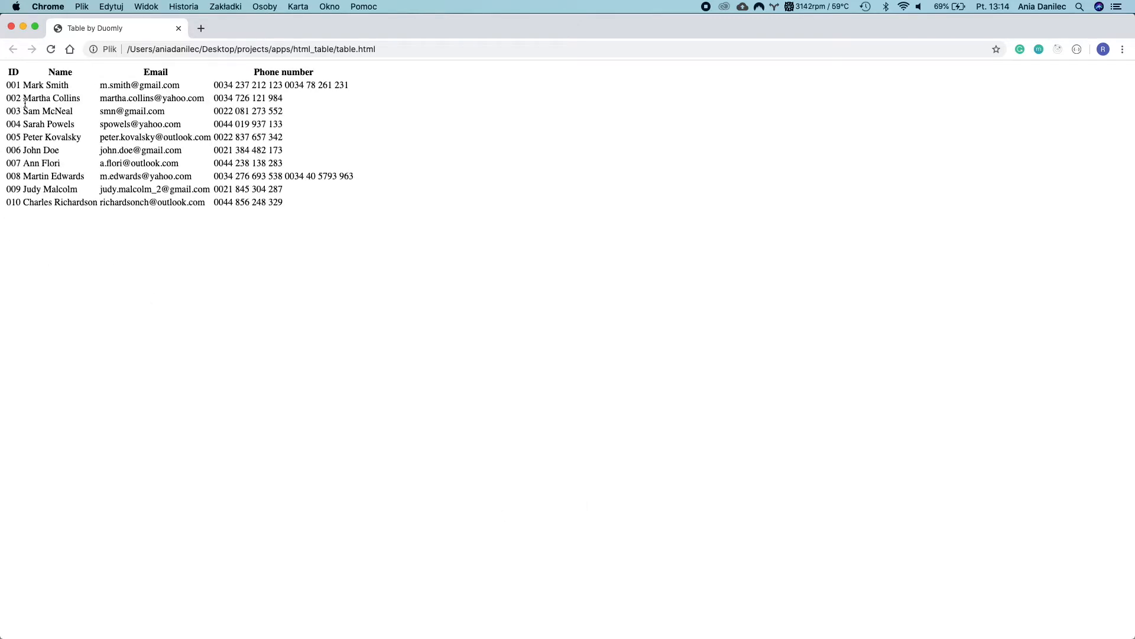
{"action": "mouse_move", "coordinate": [149, 297]}
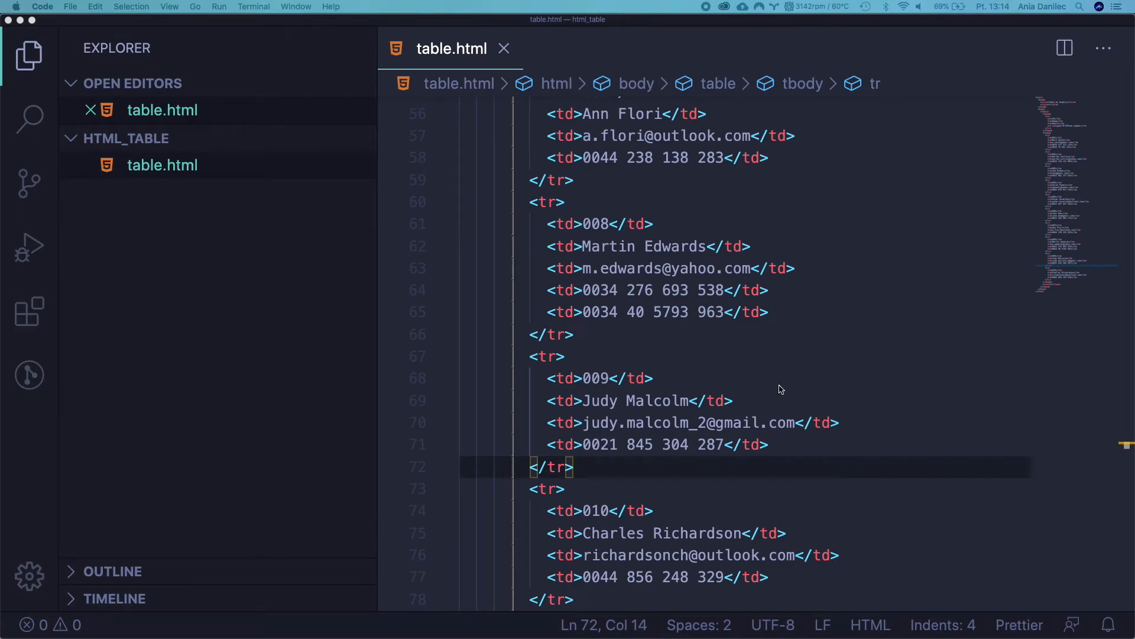
In tfoot, add a row with one colspan="5" cell reading 'Total: 10', and save.
{"action": "scroll", "scroll_direction": "down", "scroll_amount": 3}
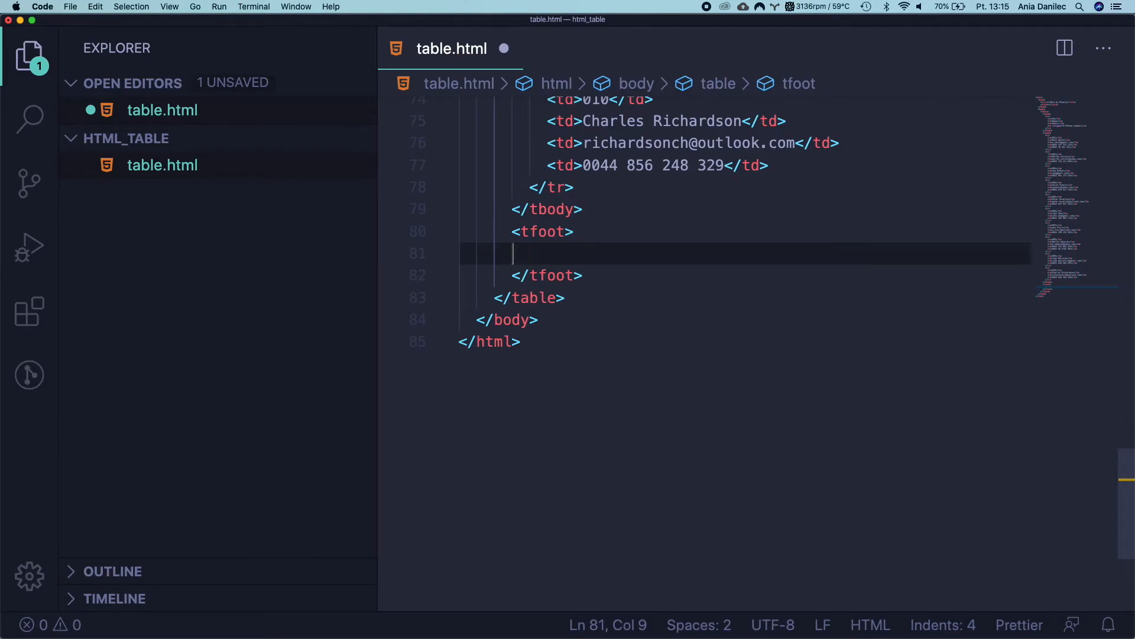
{"action": "type", "text": "<tr>"}
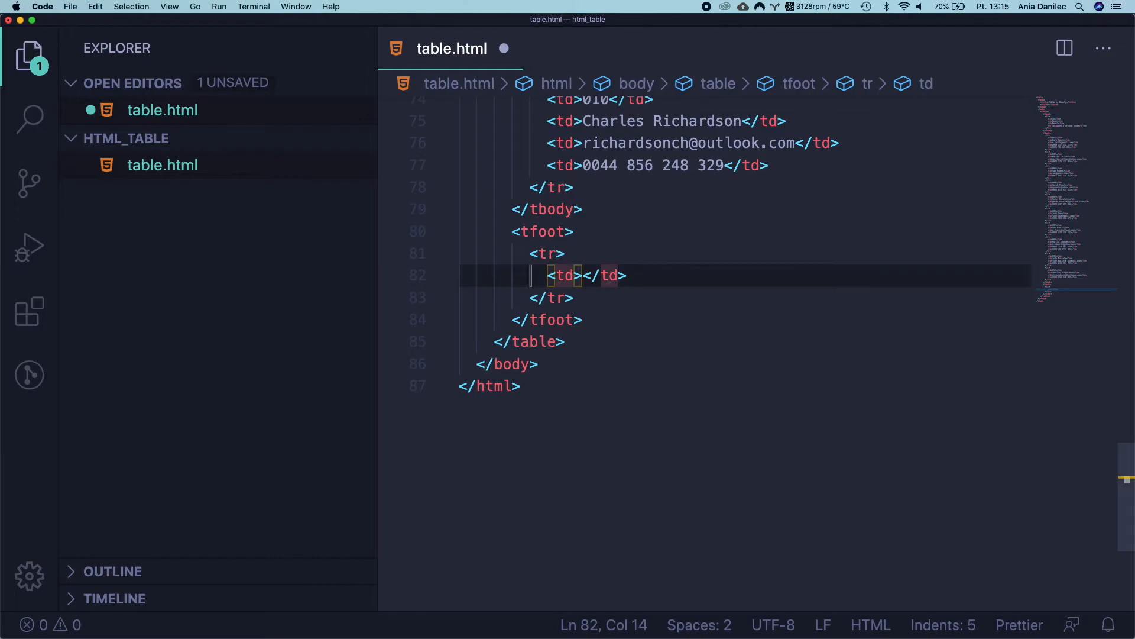
{"action": "type", "text": "colspan=\""}
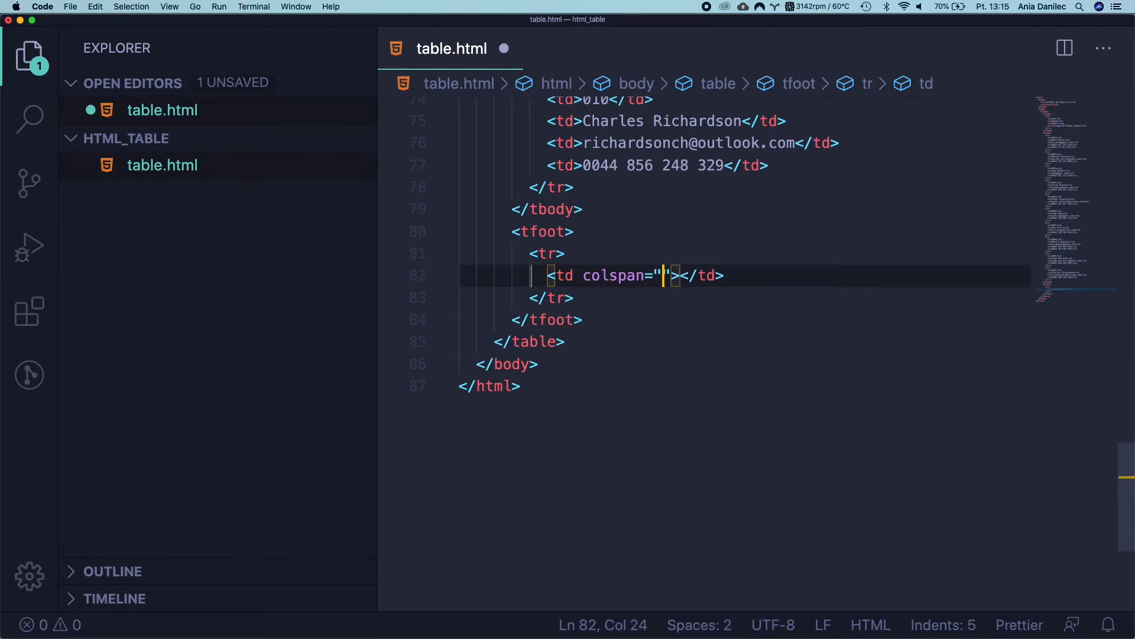
{"action": "type", "text": "5"}
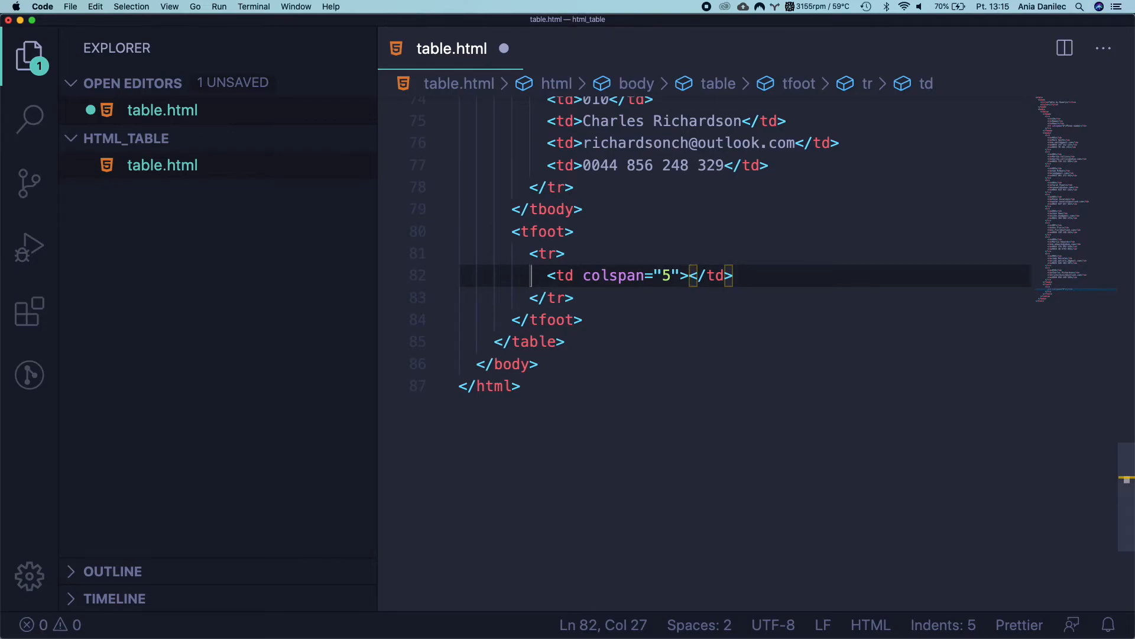
{"action": "type", "text": "Total: 10"}
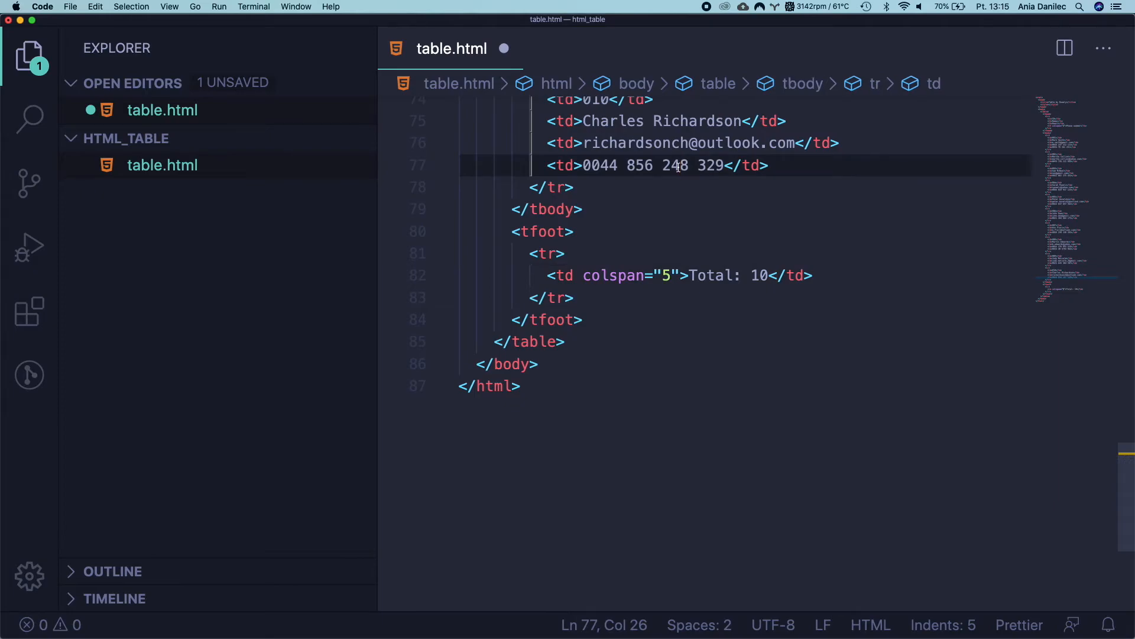
{"action": "key", "text": "cmd+s"}
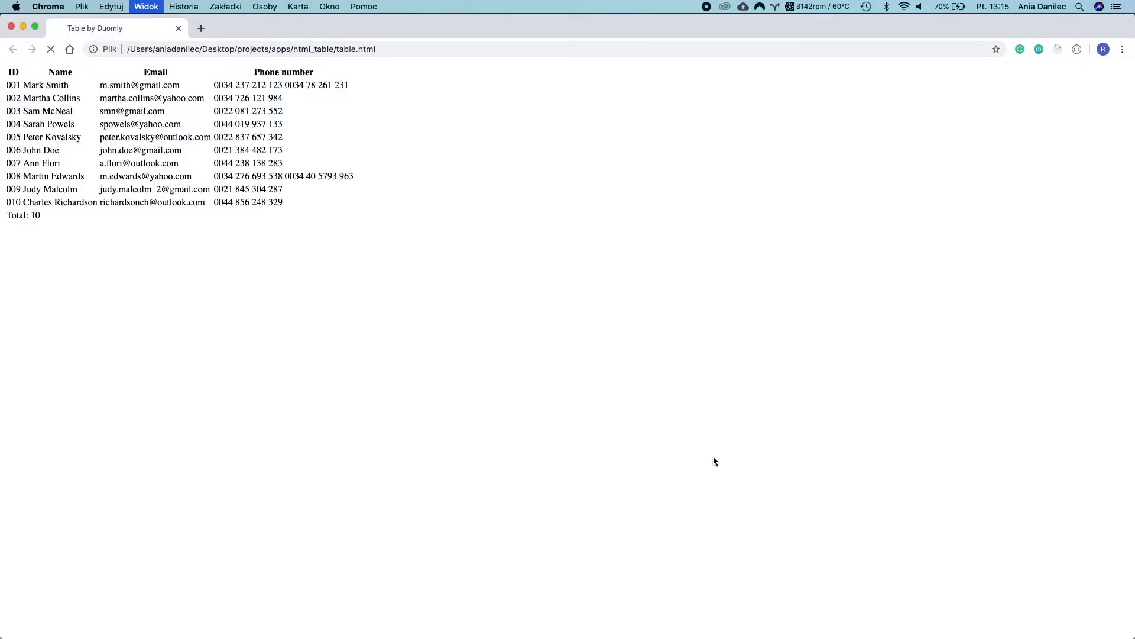
Reload table.html in Chrome to check the Total: 10 footer.
{"action": "left_click", "coordinate": [49, 49]}
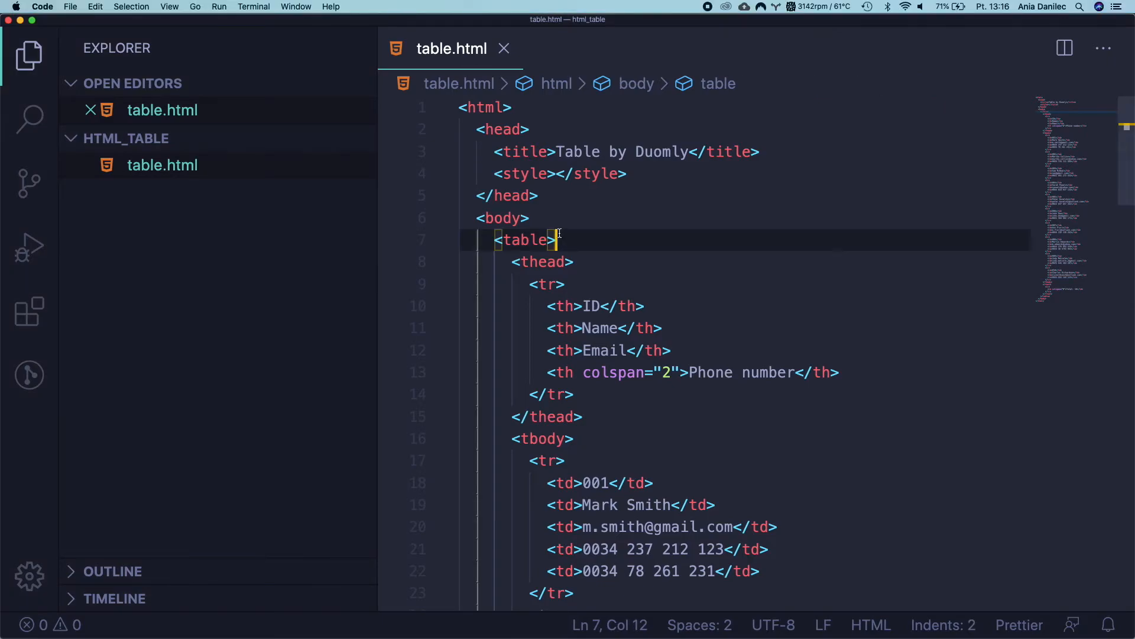
Move the table into a div with class table_container and add a blank line in the style block.
{"action": "type", "text": "div"}
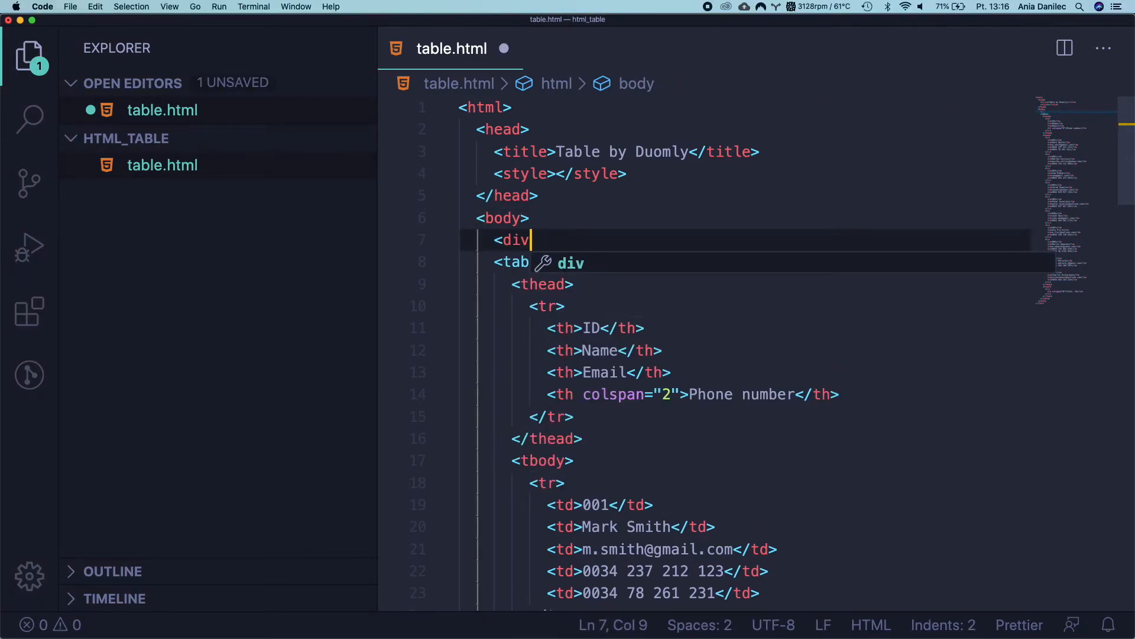
{"action": "type", "text": "class=\"table_container"}
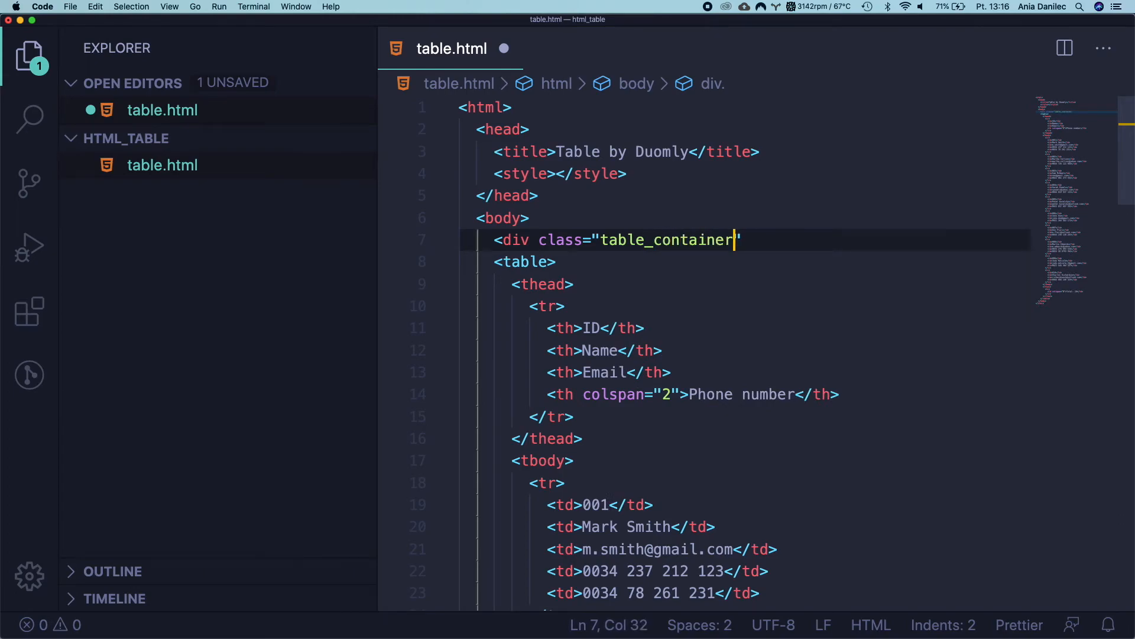
{"action": "type", "text": ">"}
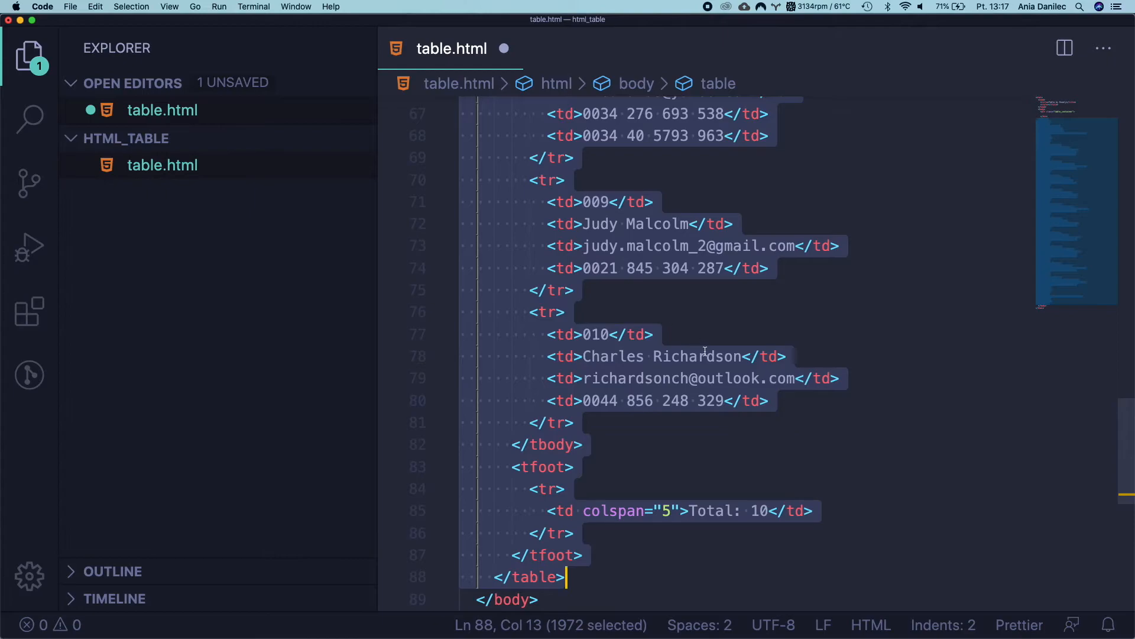
{"action": "scroll", "scroll_direction": "up", "scroll_amount": 3}
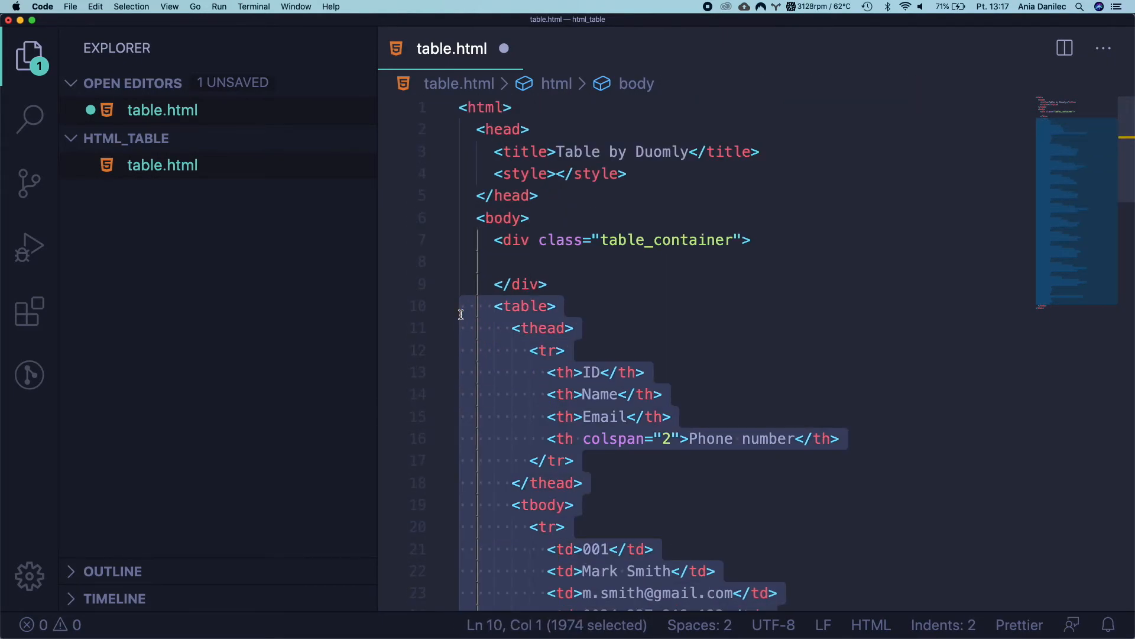
{"action": "key", "text": "Delete"}
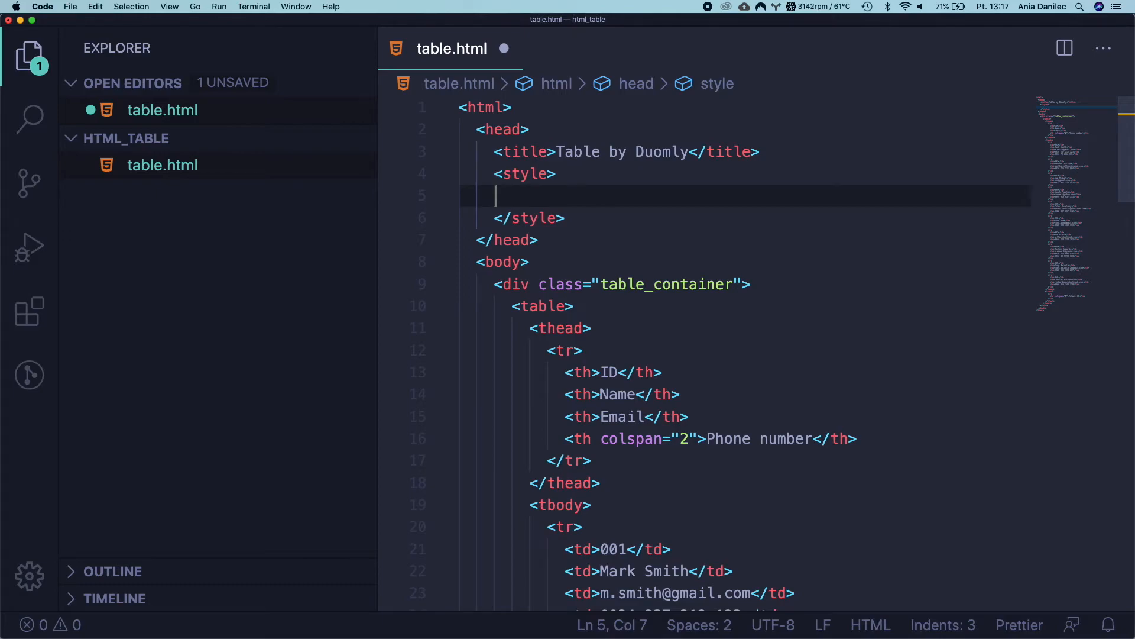
Add a body rule with margin: 0 and padding: 2em.
{"action": "type", "text": "body {"}
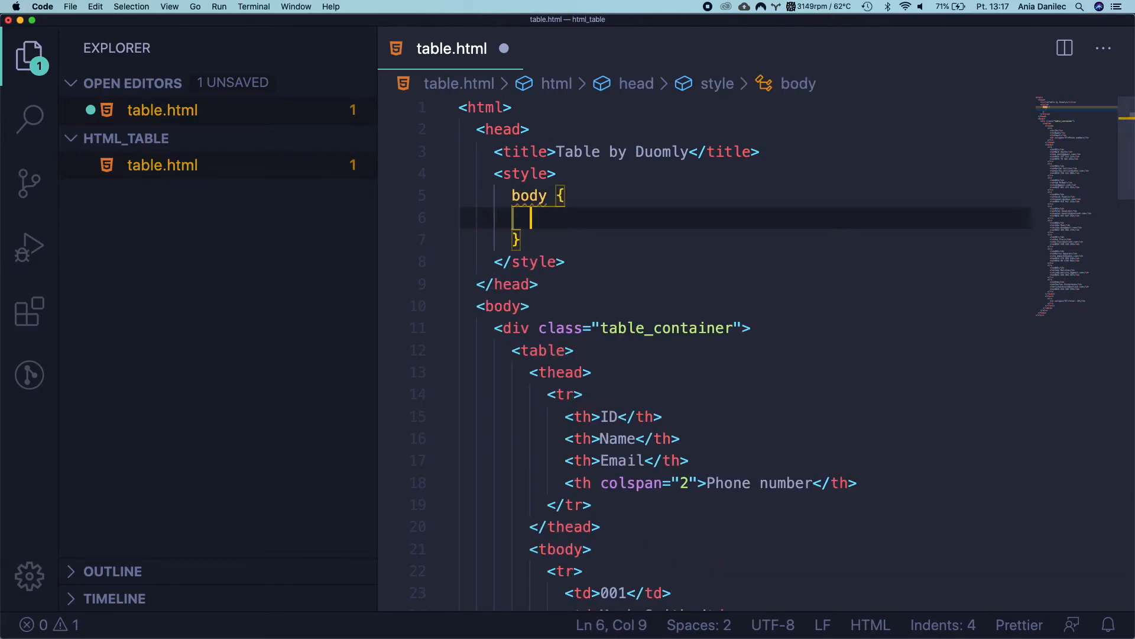
{"action": "type", "text": "margin: 0"}
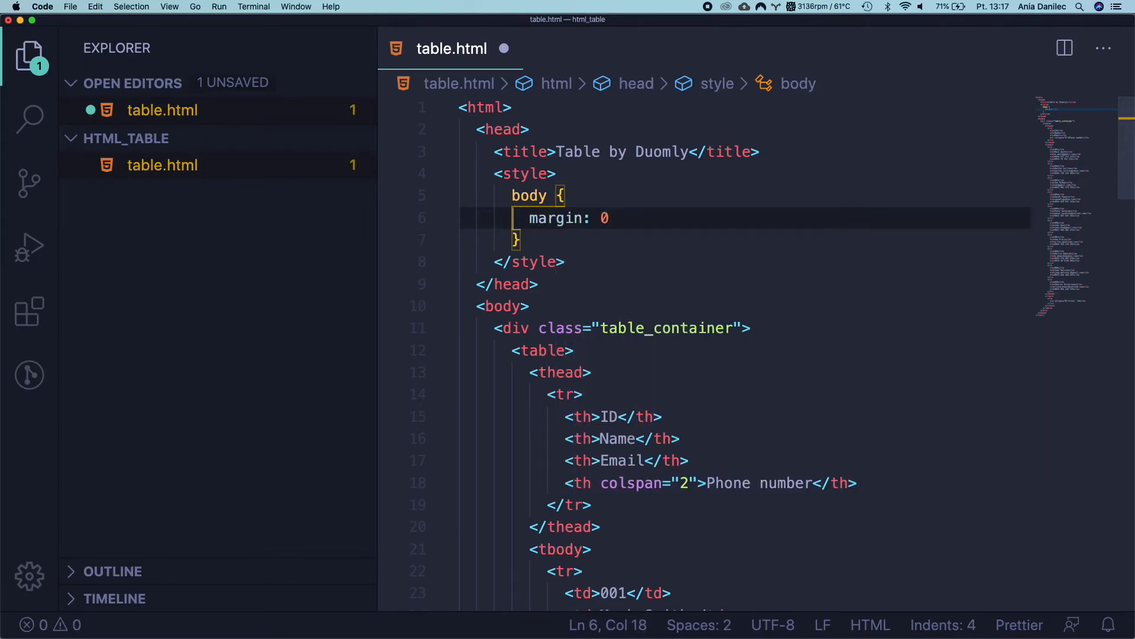
{"action": "type", "text": ";"}
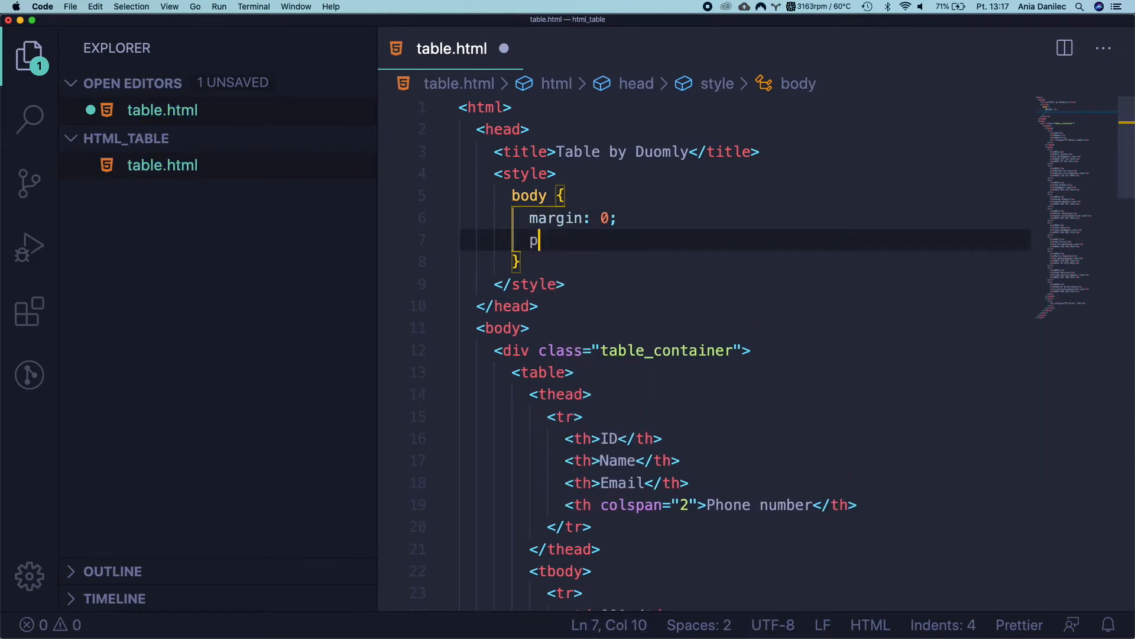
{"action": "type", "text": "addin"}
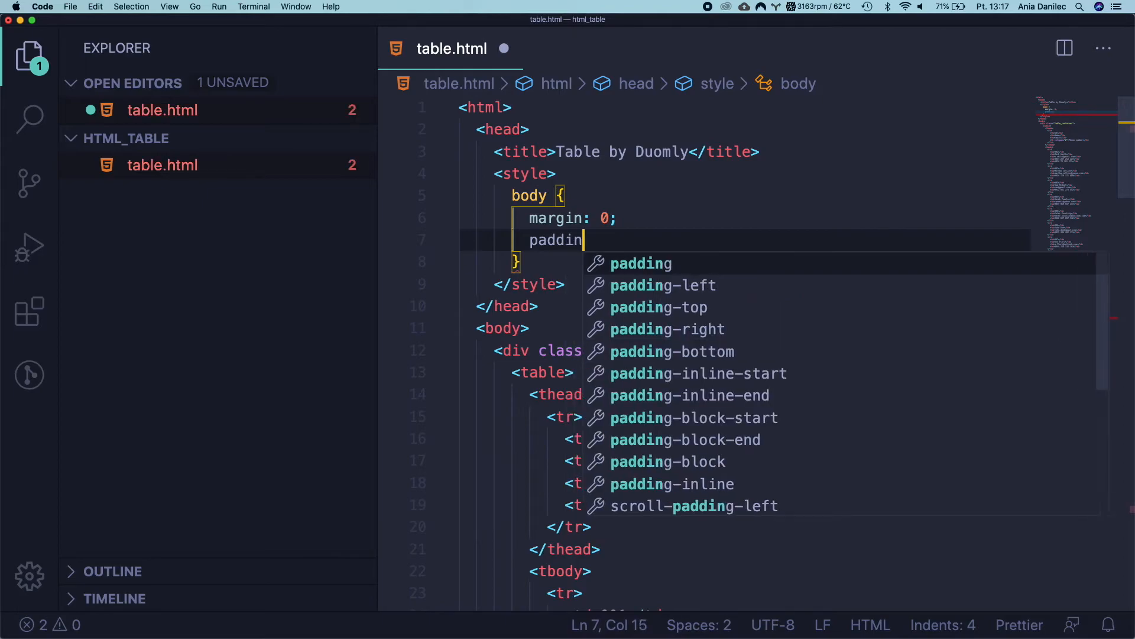
{"action": "type", "text": "g: 2em"}
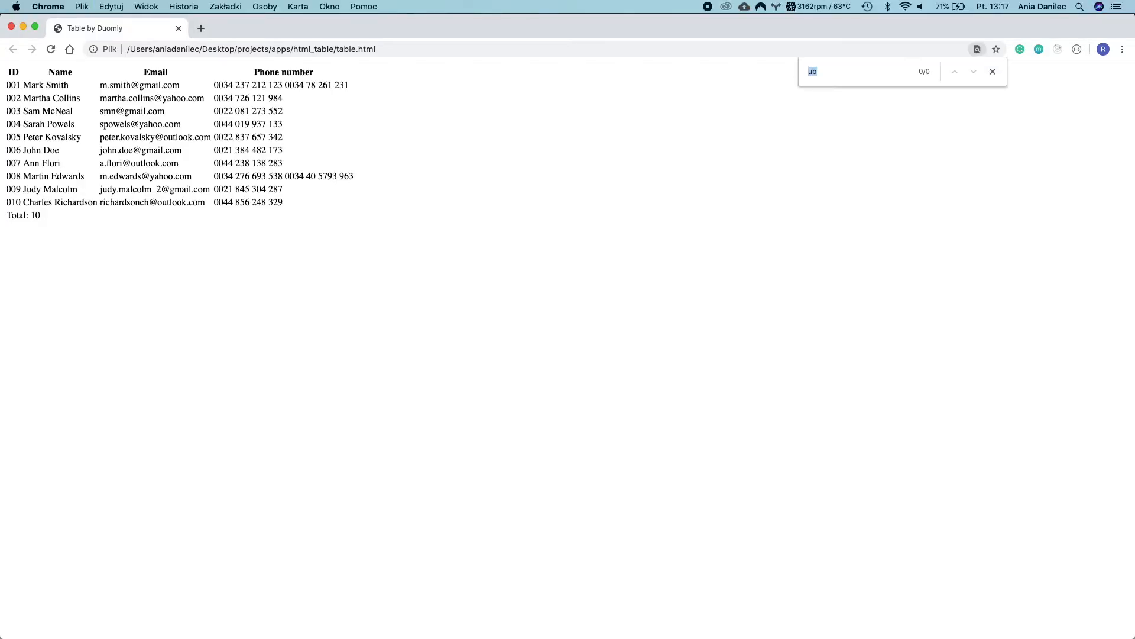
Close Chrome's find bar and return to the table.html code.
{"action": "left_click", "coordinate": [993, 71]}
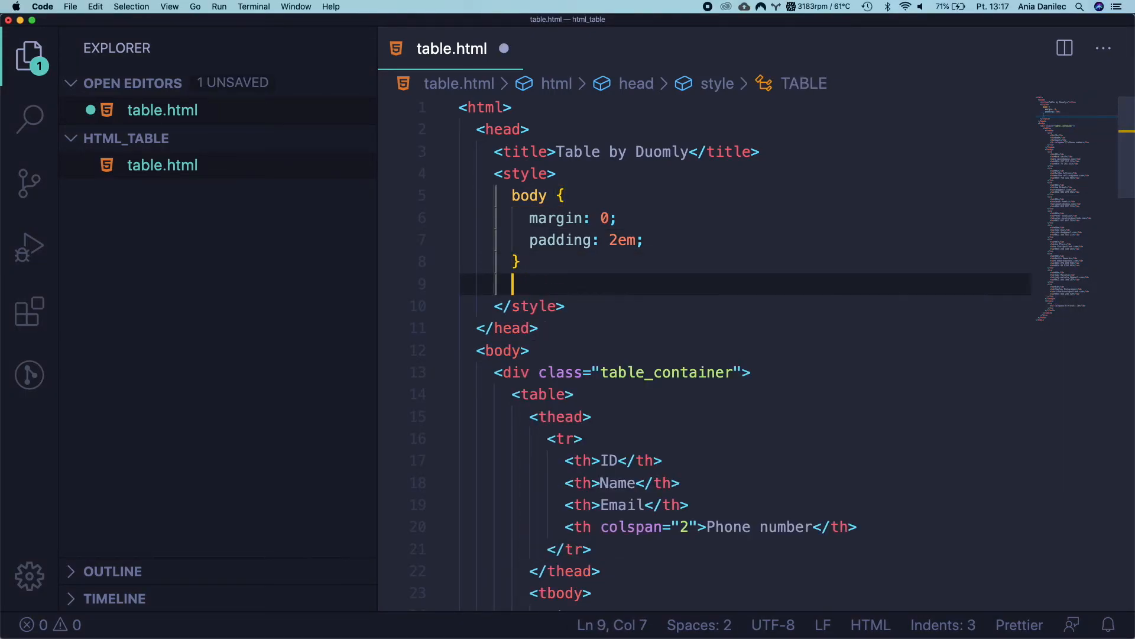
Give the table rule relative position, collapsed borders and a #f6f6f6 background, then save.
{"action": "type", "text": "table"}
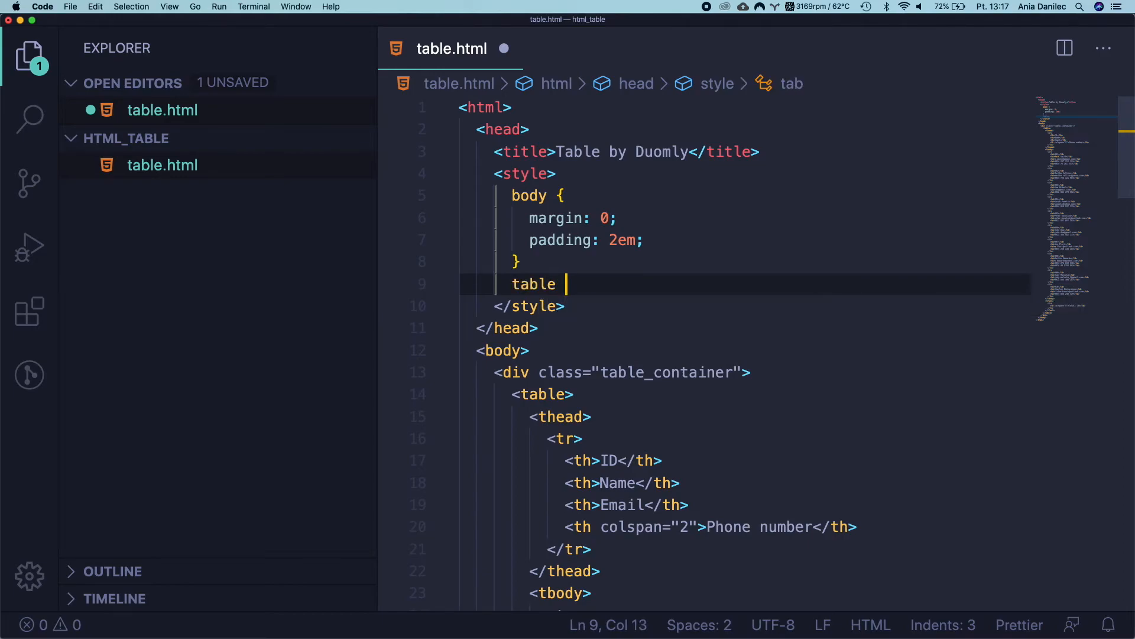
{"action": "type", "text": "{"}
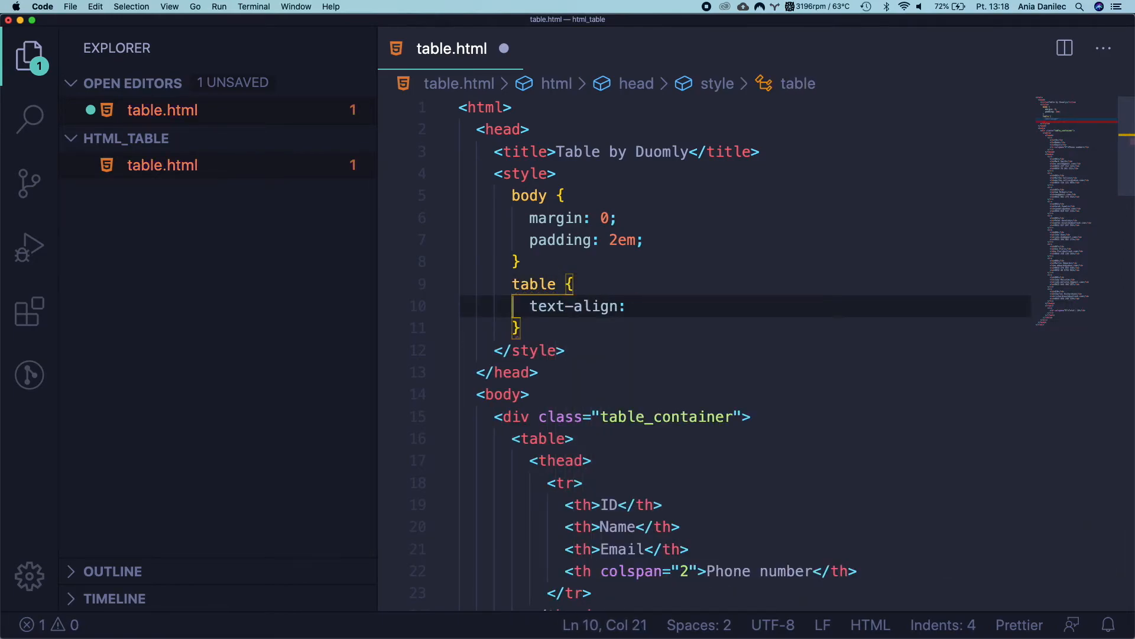
{"action": "type", "text": "left;"}
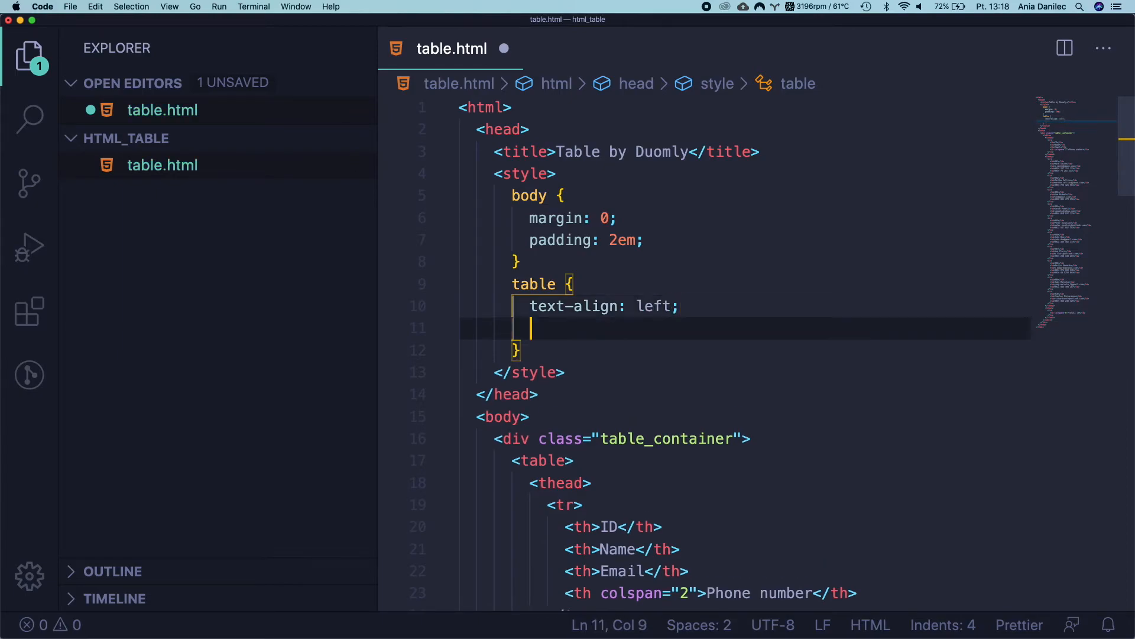
{"action": "type", "text": "position:"}
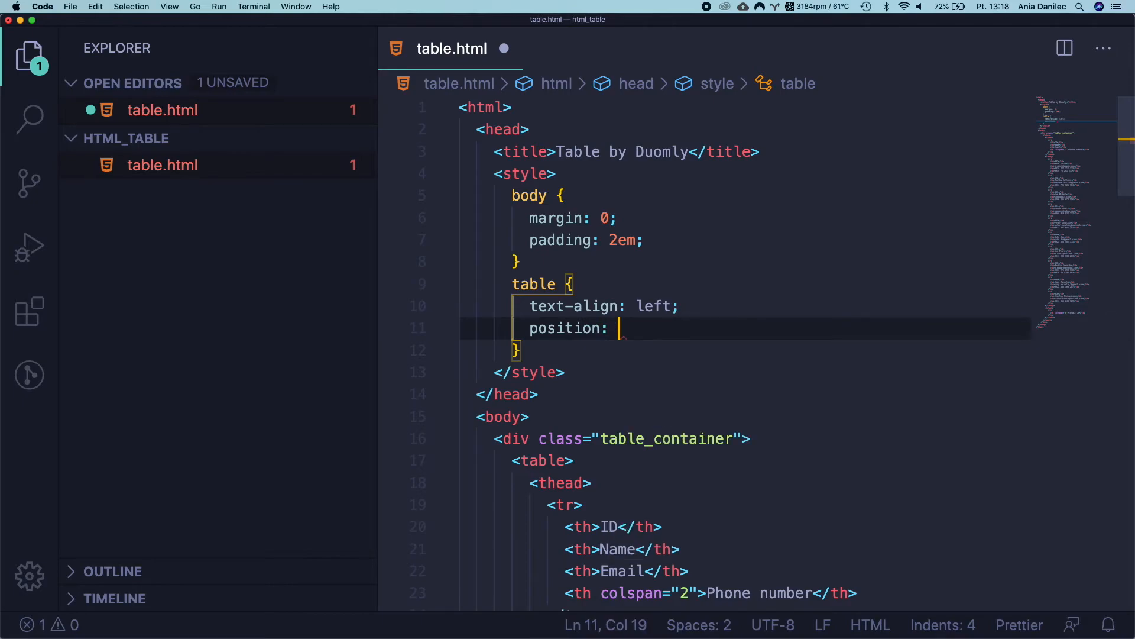
{"action": "type", "text": "relative"}
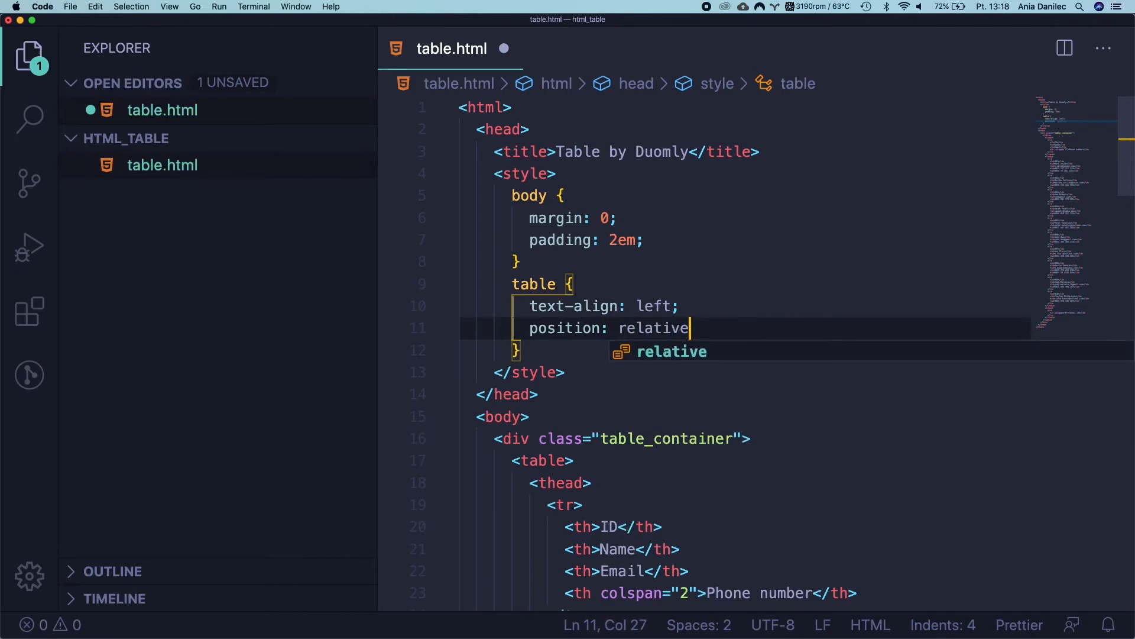
{"action": "type", "text": ";"}
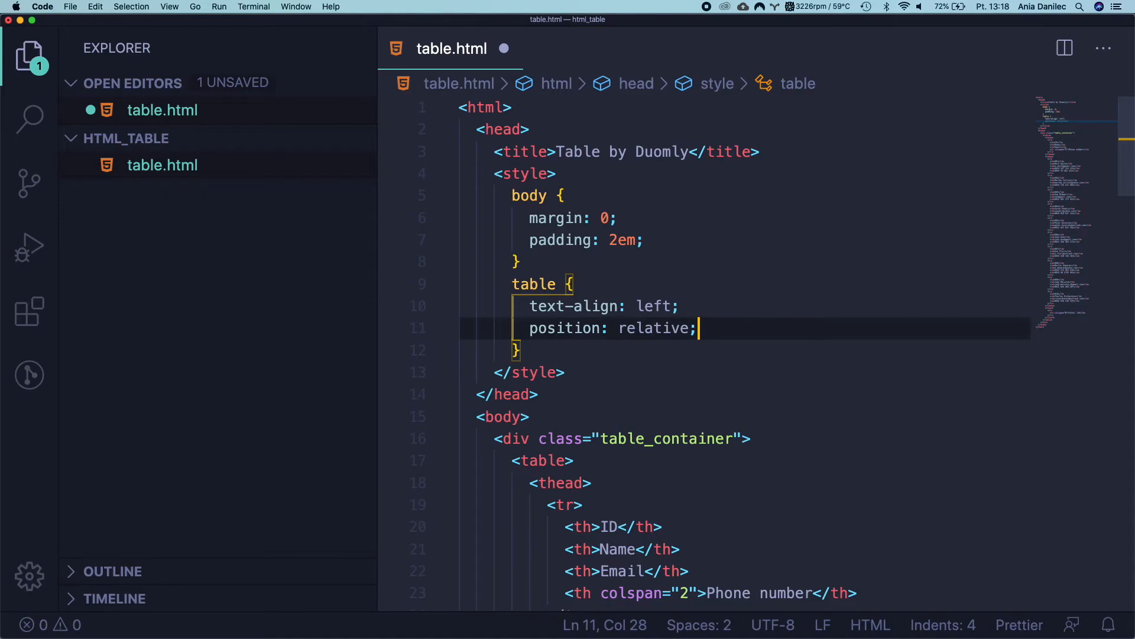
{"action": "type", "text": "border"}
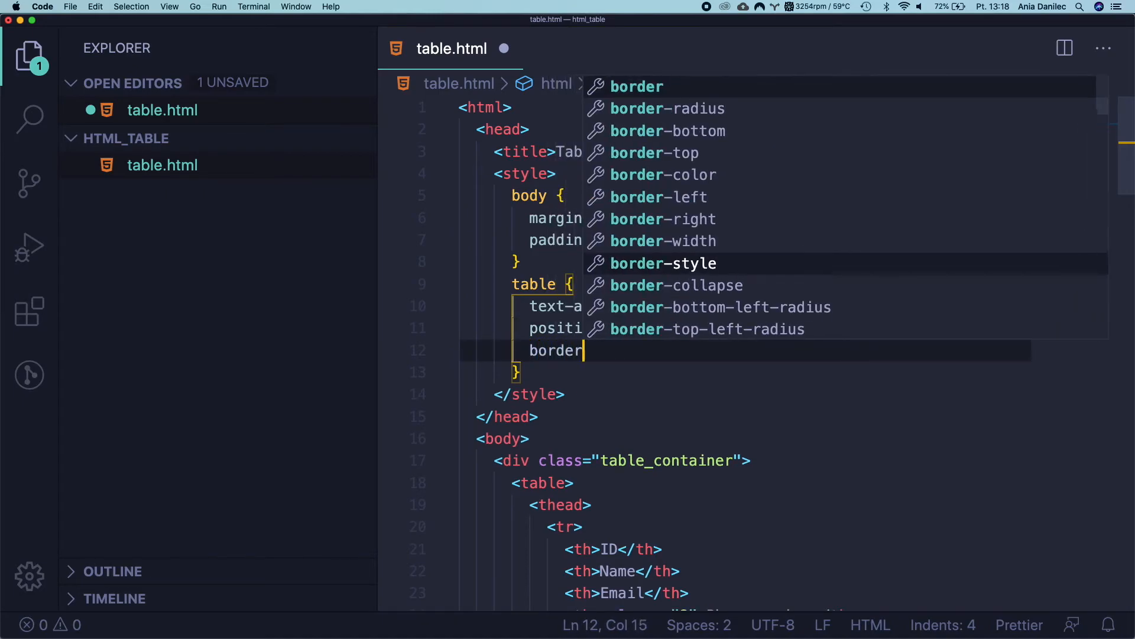
{"action": "type", "text": "-collapse:"}
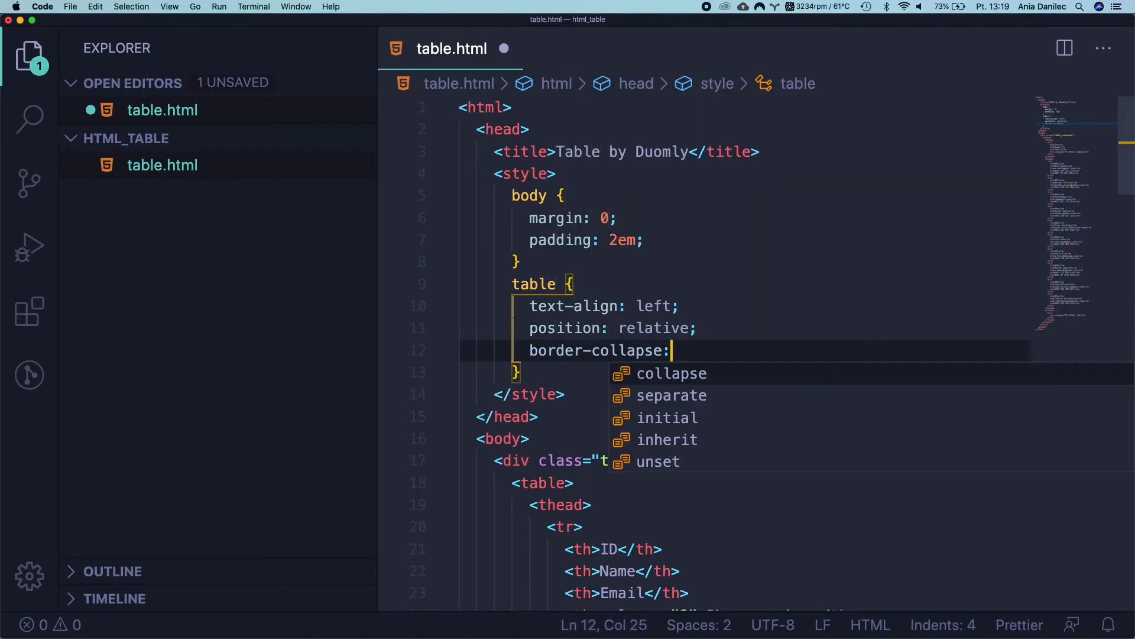
{"action": "type", "text": "collapse;"}
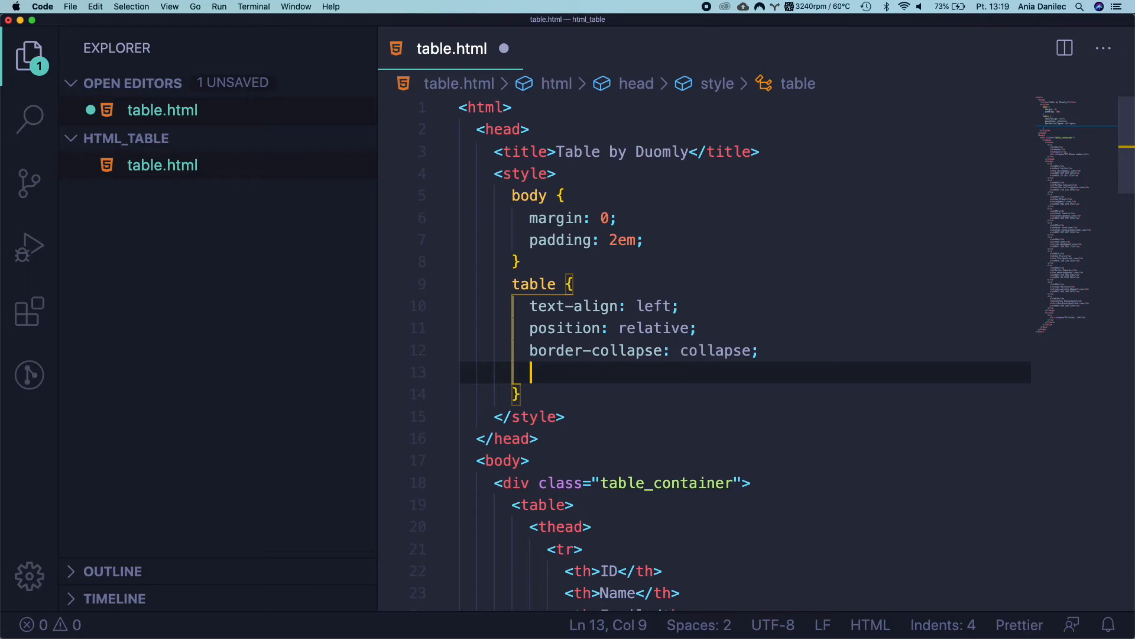
{"action": "type", "text": "background-color: #"}
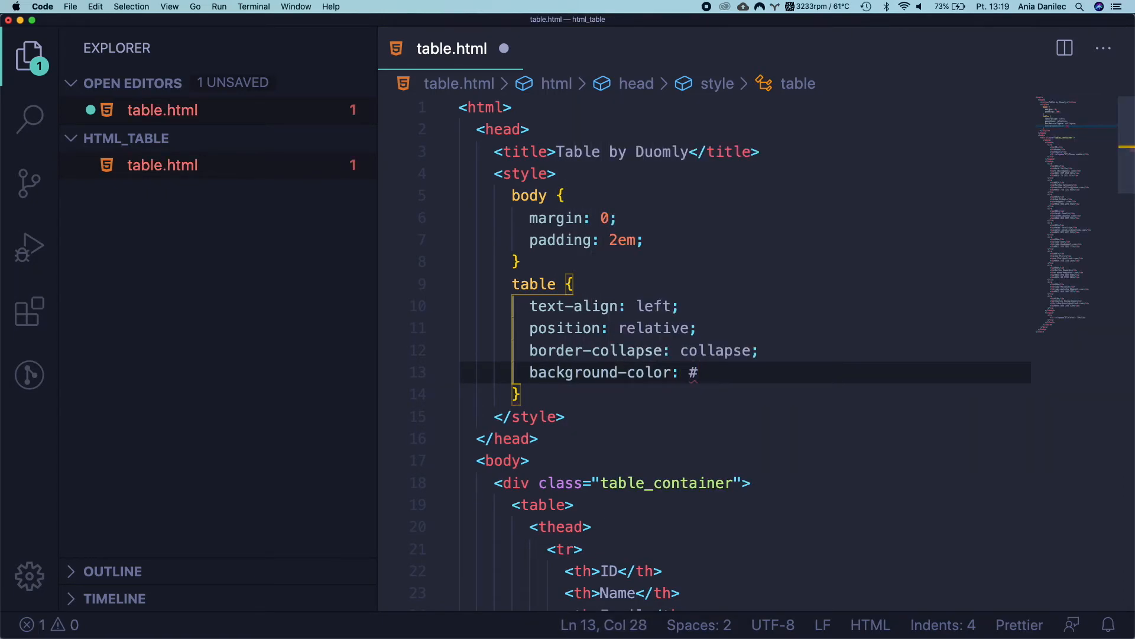
{"action": "type", "text": "f6f6f6"}
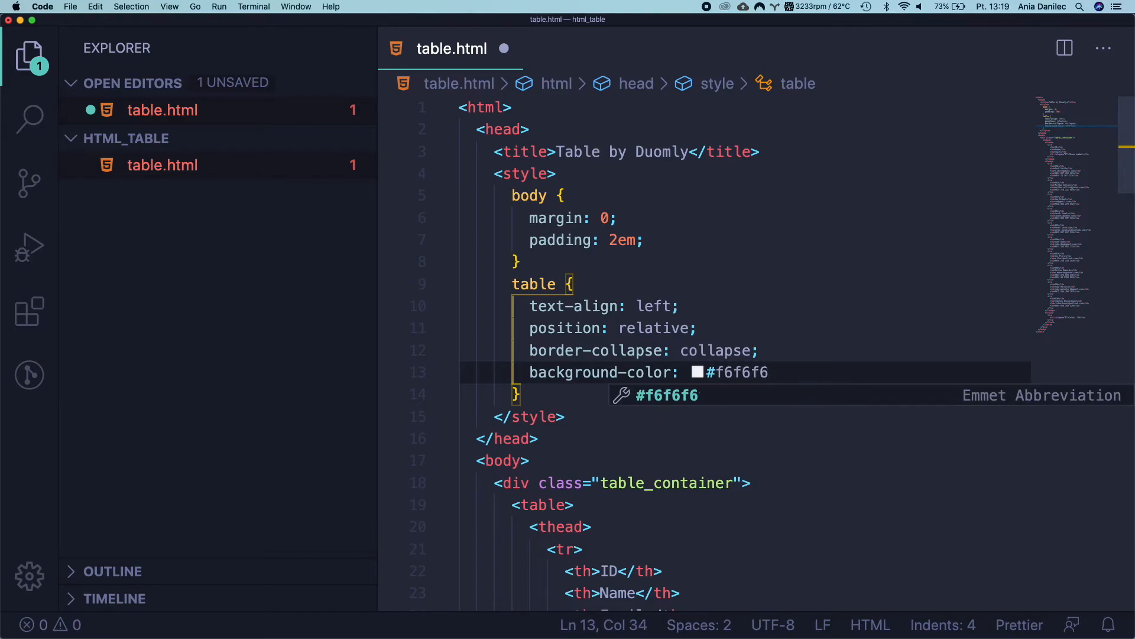
{"action": "type", "text": ";"}
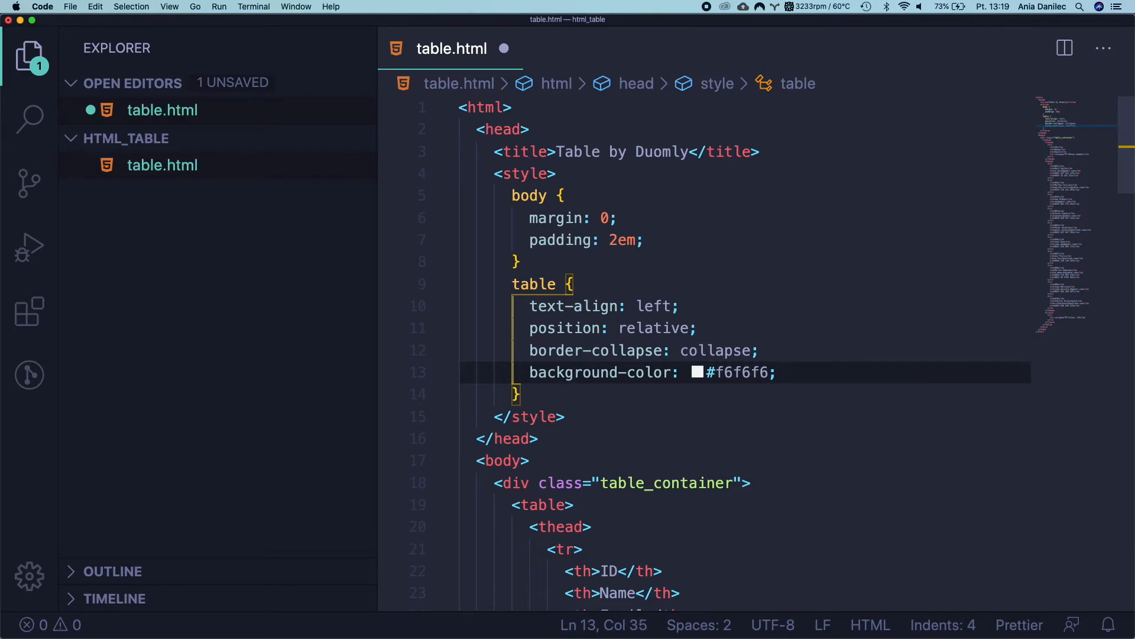
{"action": "key", "text": "cmd+s"}
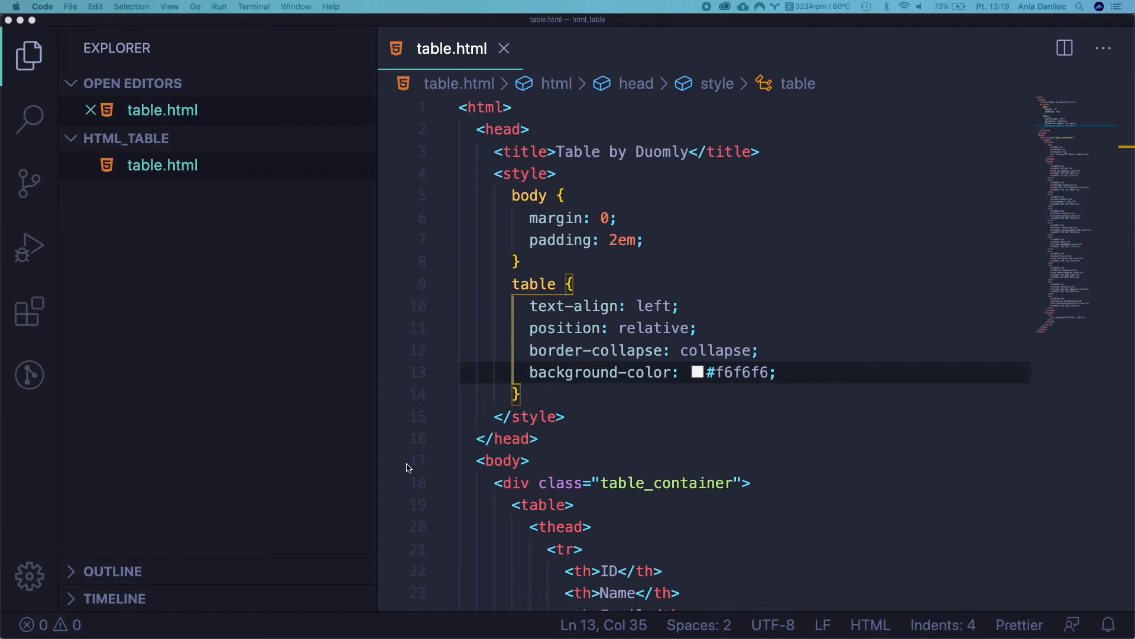
Add a th, td rule padding all cells 0.5em.
{"action": "type", "text": "th"}
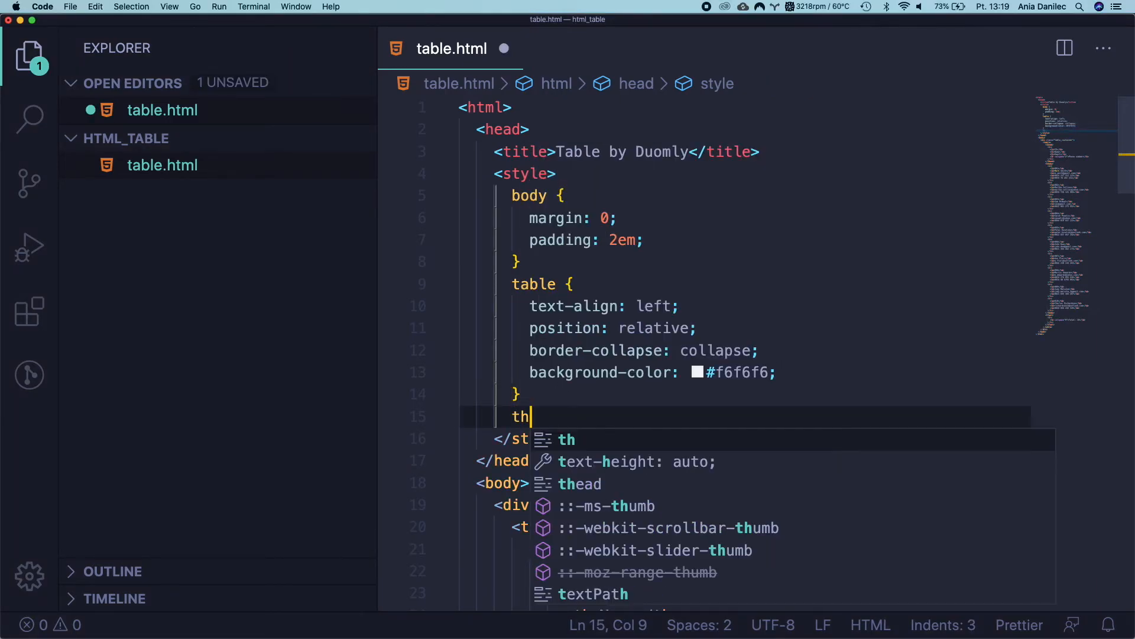
{"action": "type", "text": ", td {"}
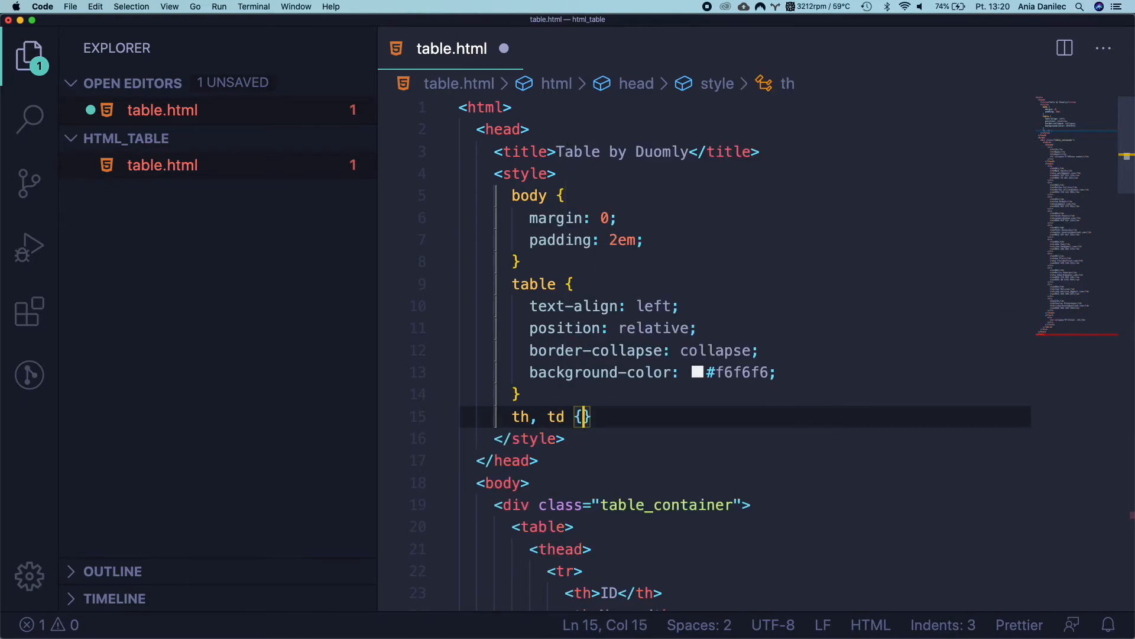
{"action": "type", "text": "padding: 0.5"}
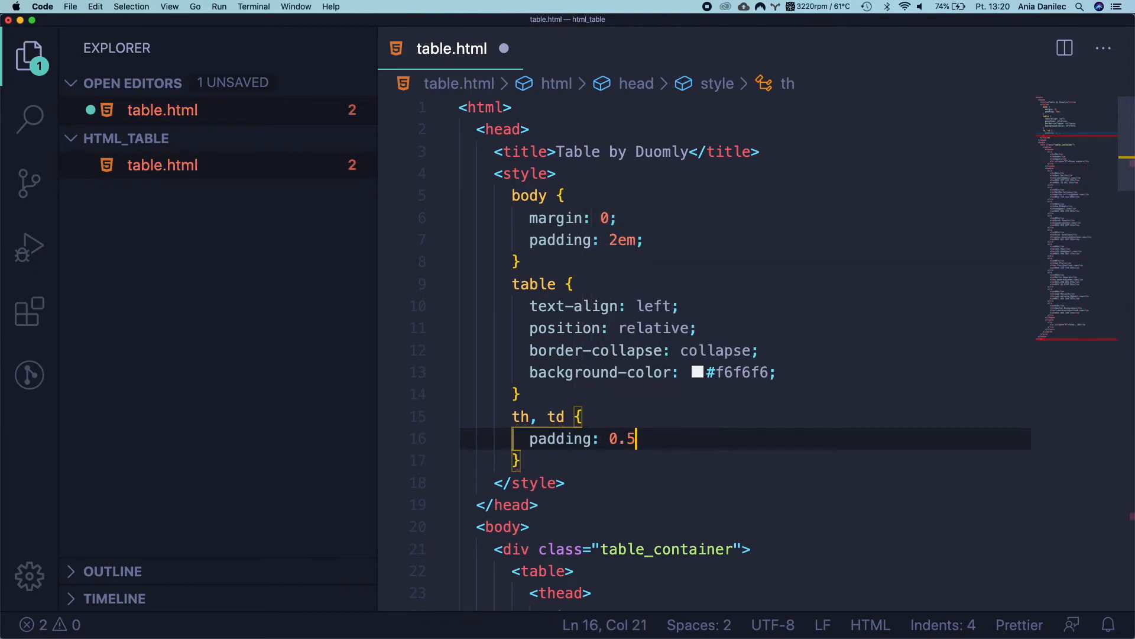
{"action": "type", "text": "em;"}
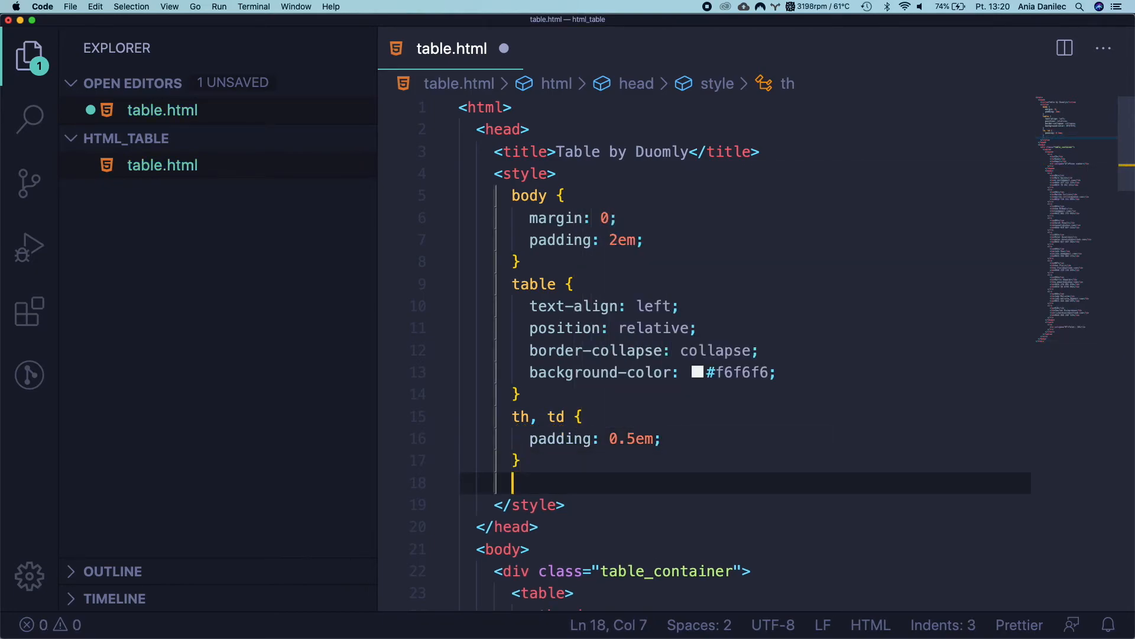
Add a th rule with #ffc107 background, white text and 0 border radius.
{"action": "type", "text": "th {"}
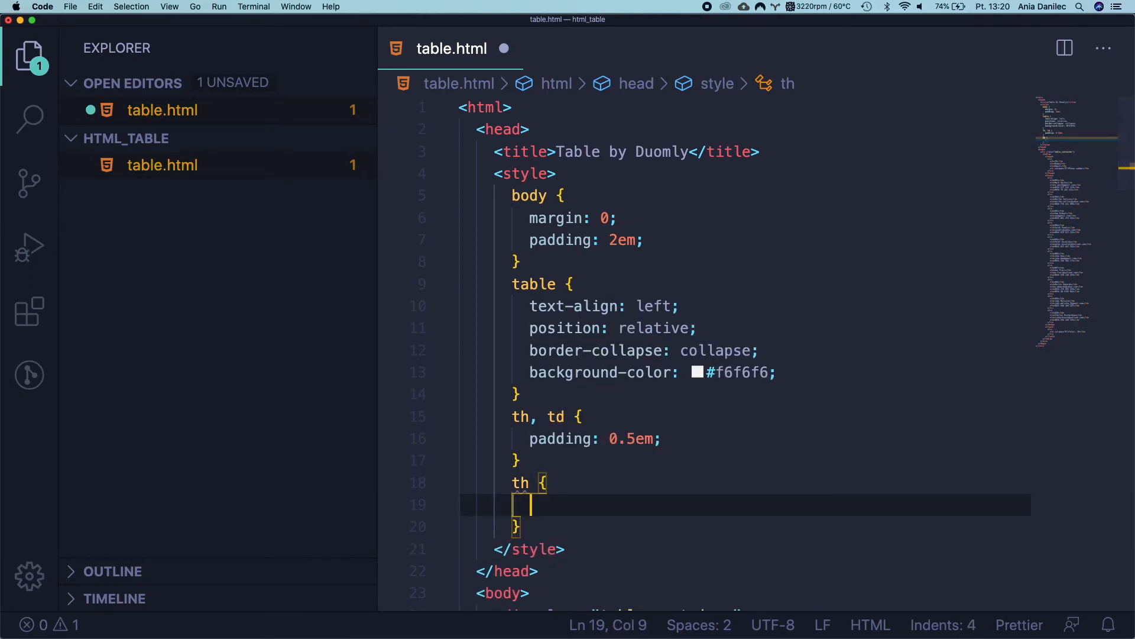
{"action": "scroll", "scroll_direction": "down", "scroll_amount": 3}
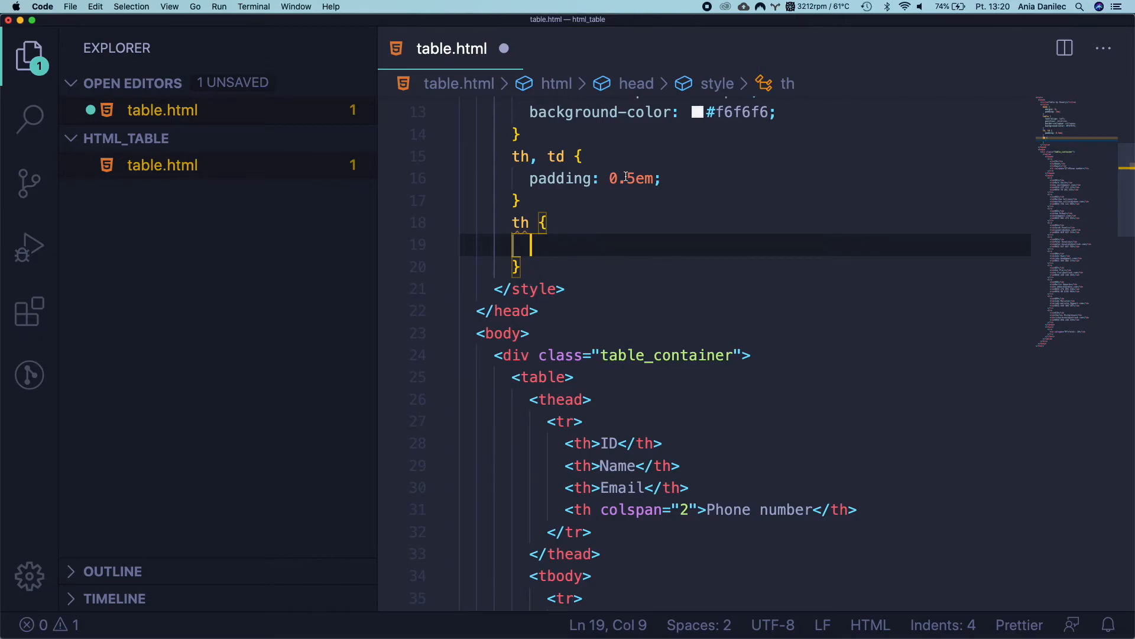
{"action": "type", "text": "b"}
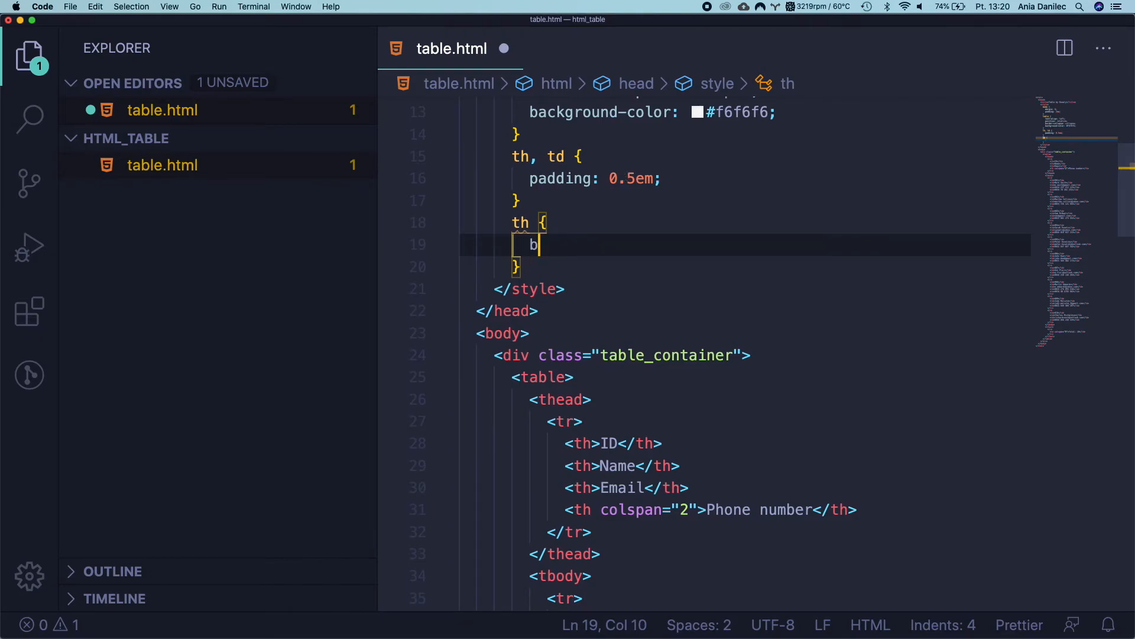
{"action": "type", "text": "ackground;"}
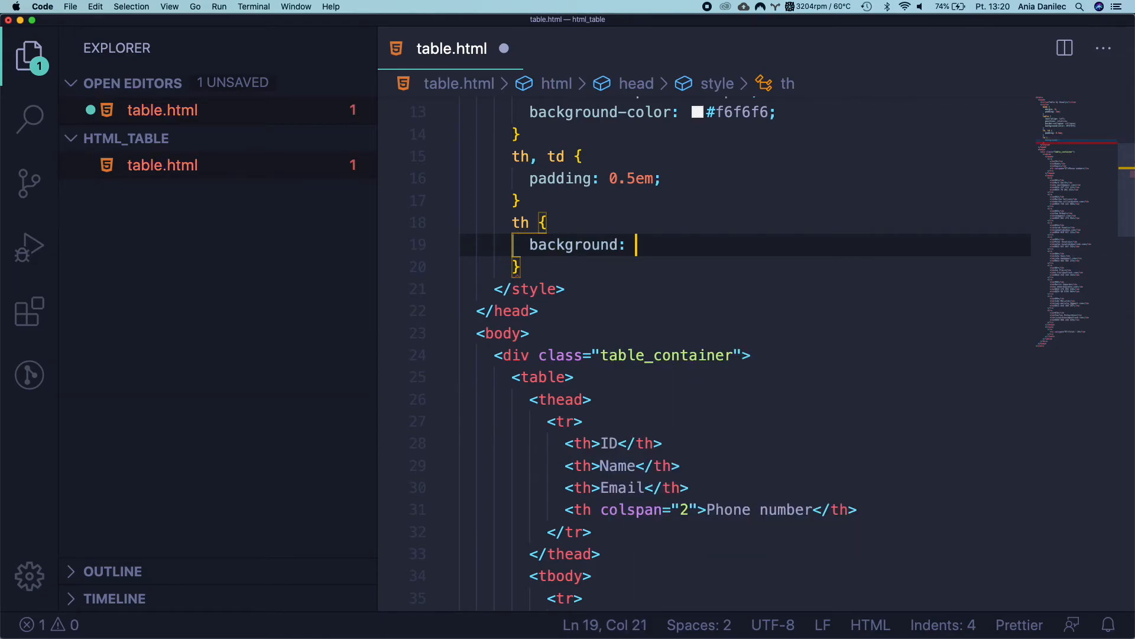
{"action": "type", "text": "#ffc"}
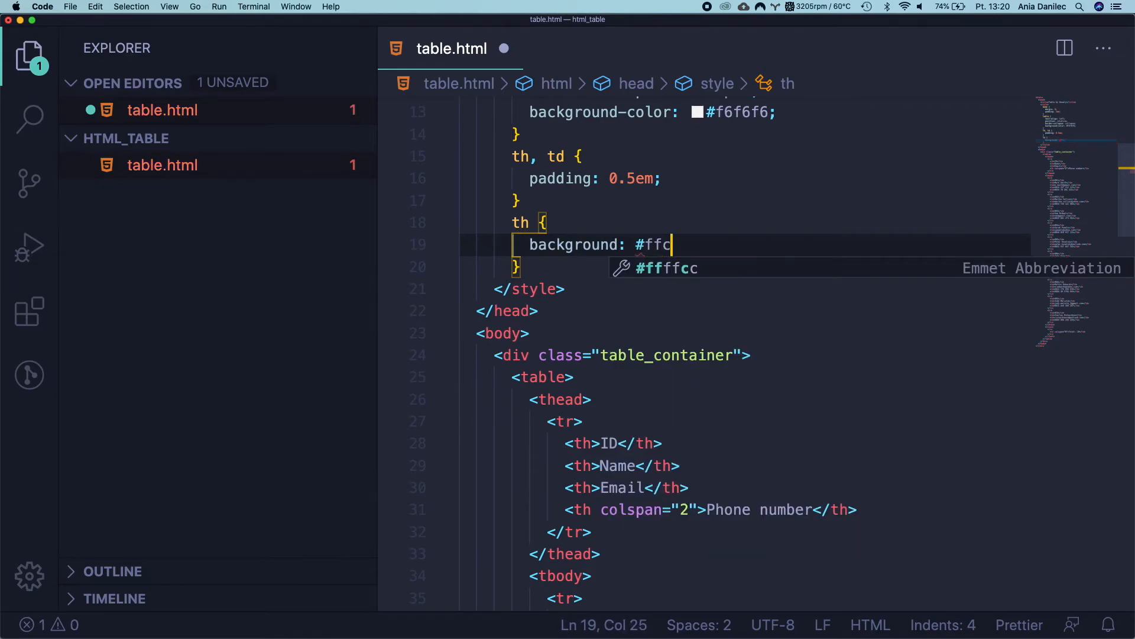
{"action": "type", "text": "10"}
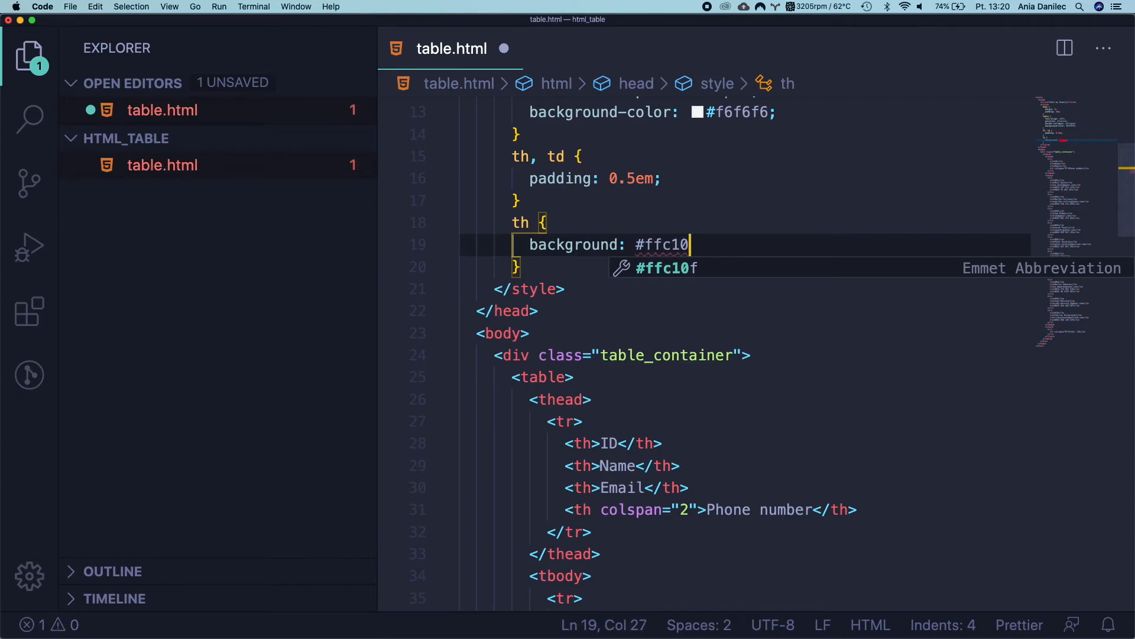
{"action": "type", "text": "7;"}
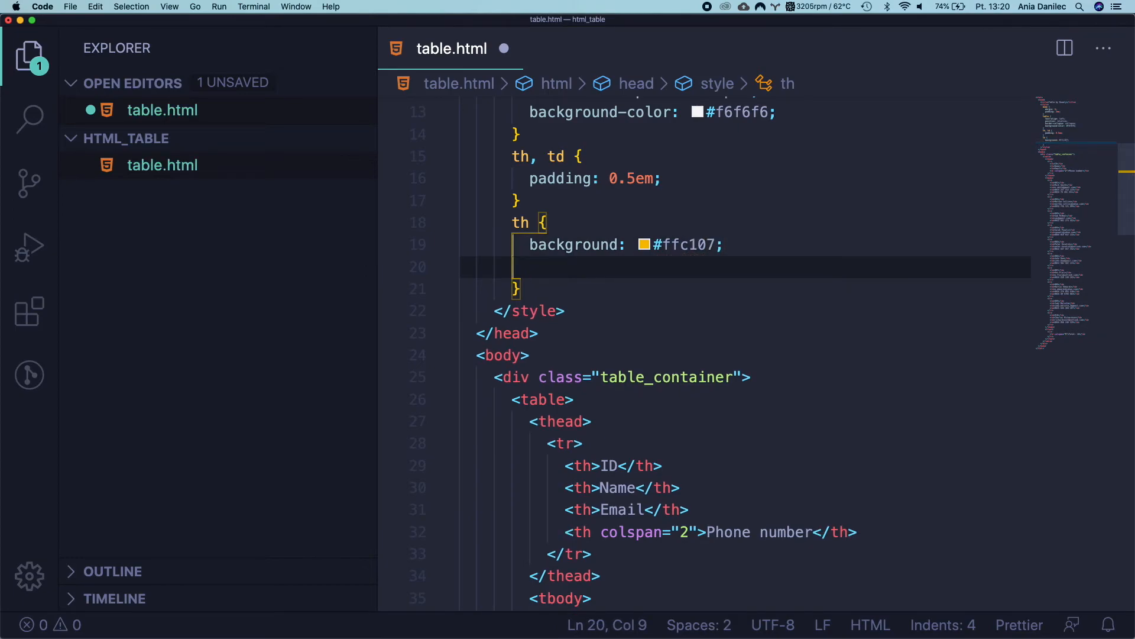
{"action": "type", "text": "color: white;"}
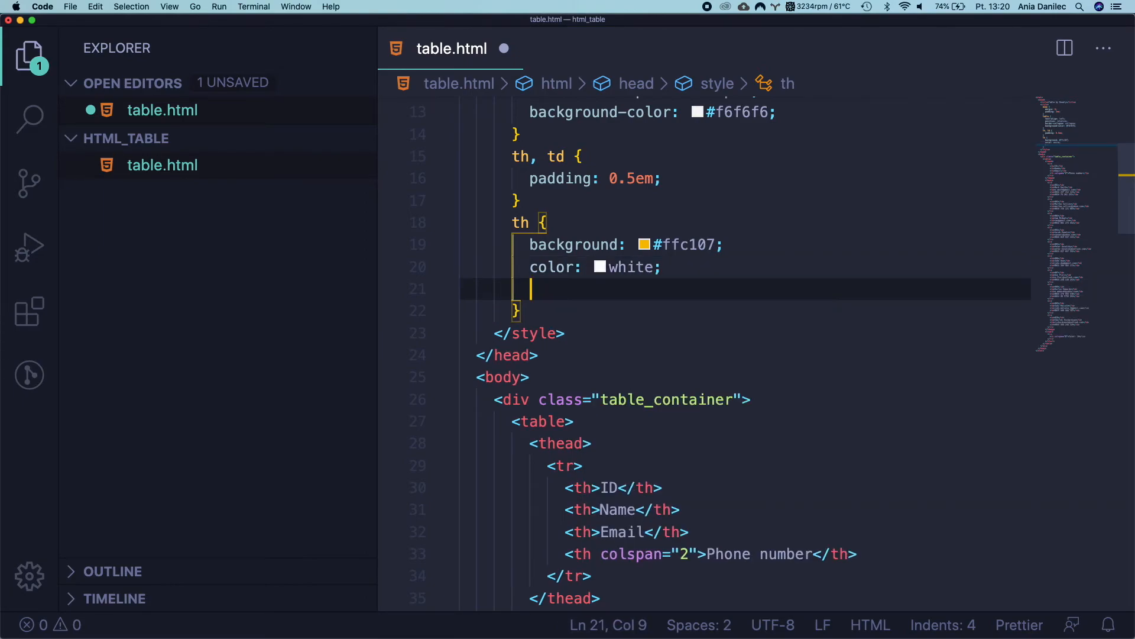
{"action": "type", "text": "border-radius: ;"}
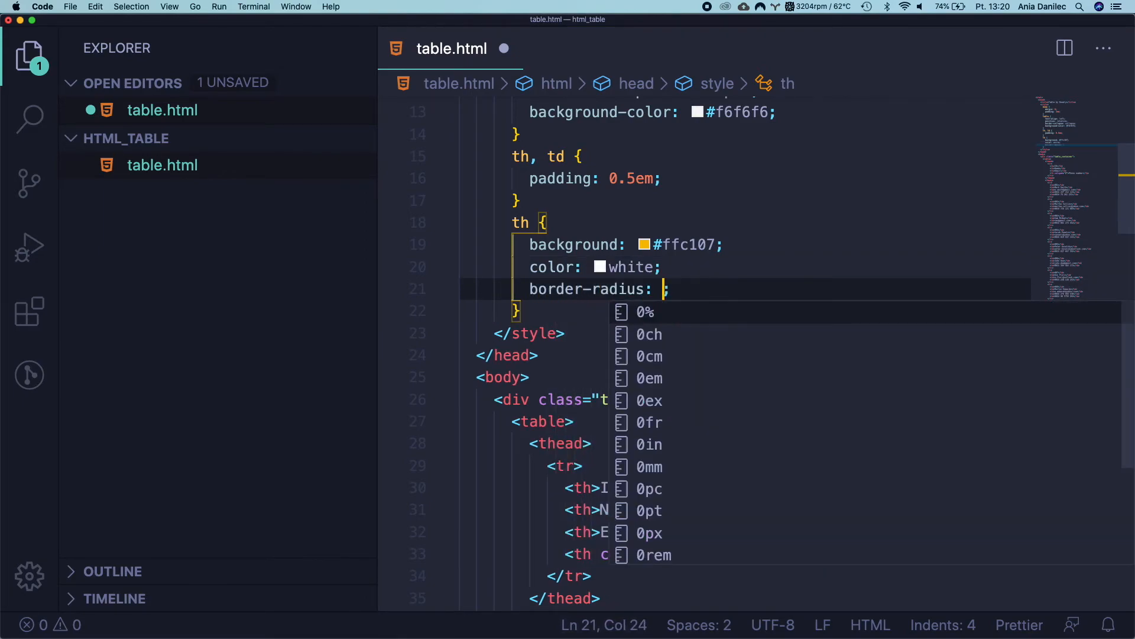
{"action": "type", "text": "0;"}
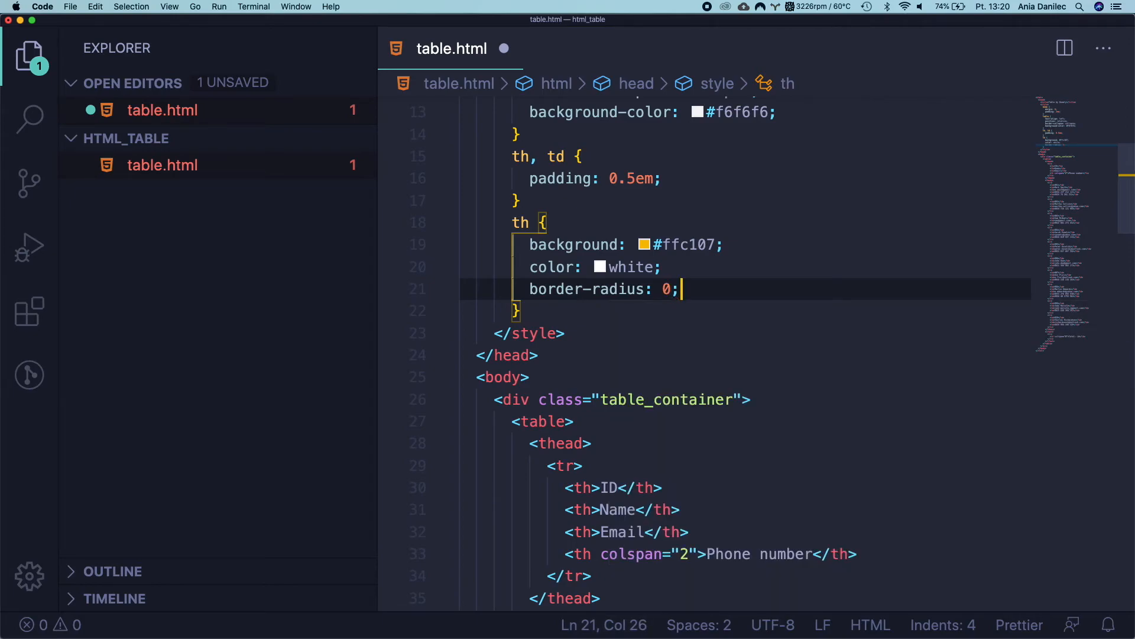
Pad header cells 10px and make them sticky at top 0.
{"action": "type", "text": "p"}
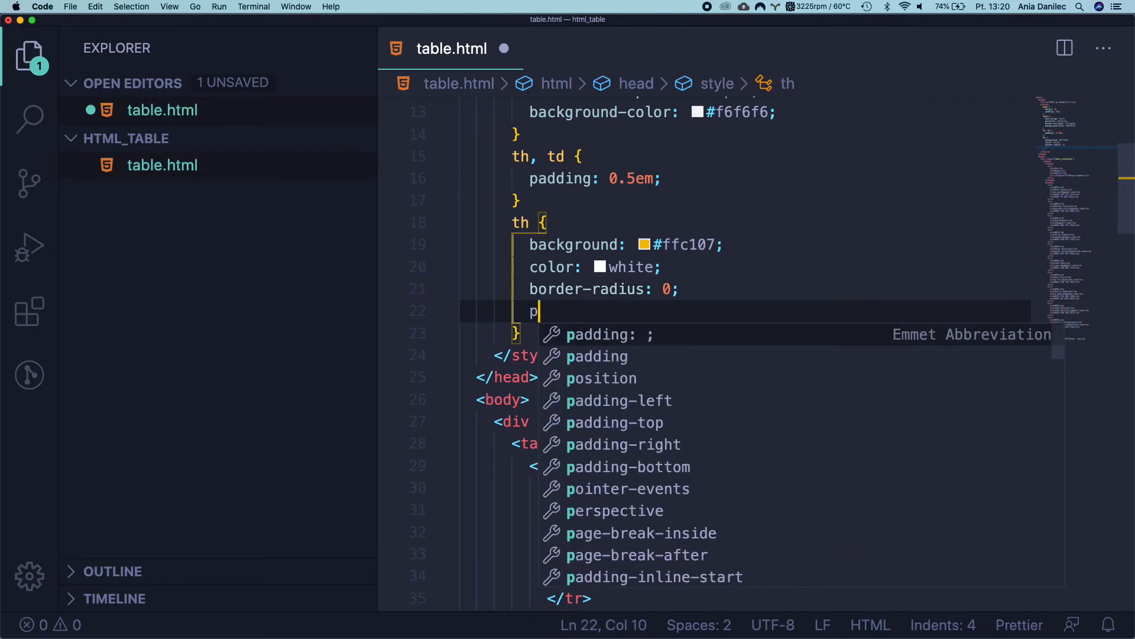
{"action": "key", "text": "Escape"}
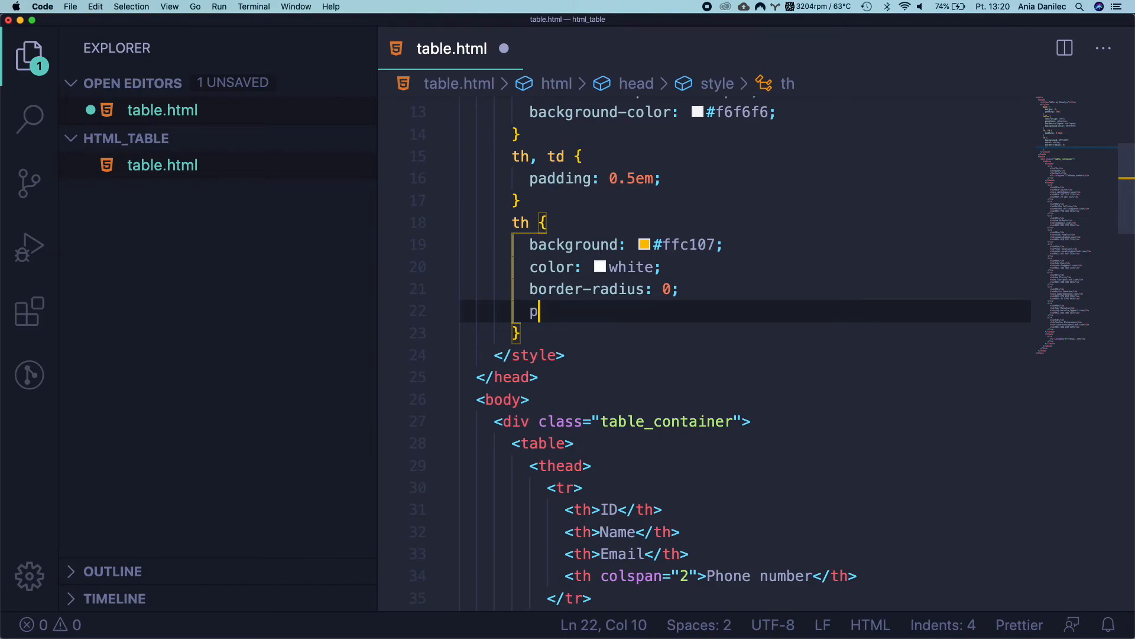
{"action": "type", "text": "adding: 10px;"}
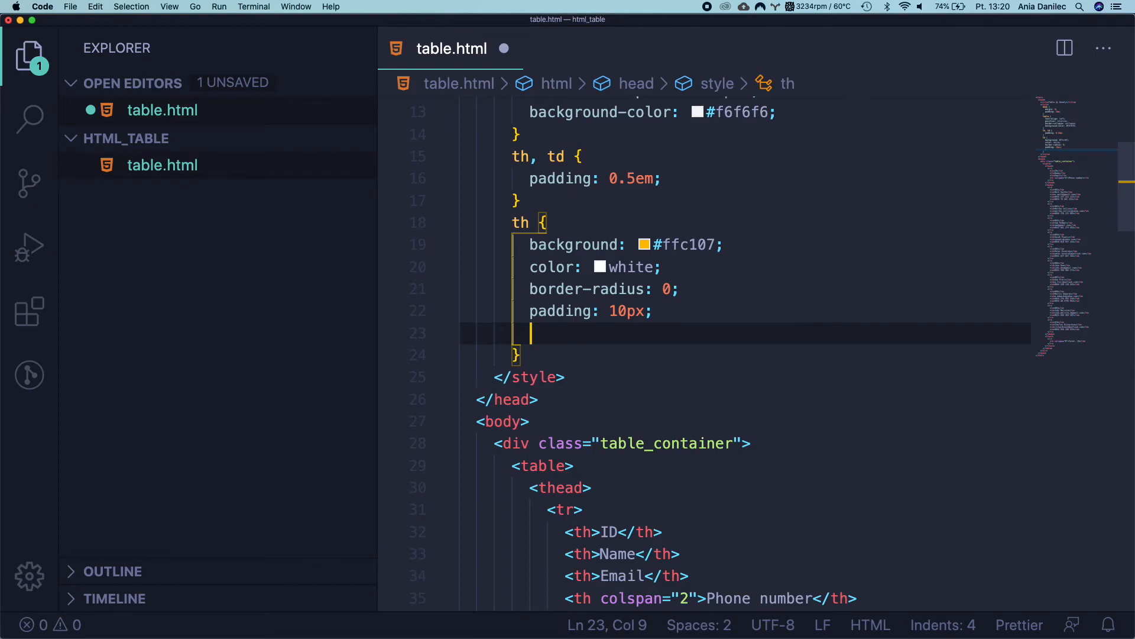
{"action": "type", "text": "position"}
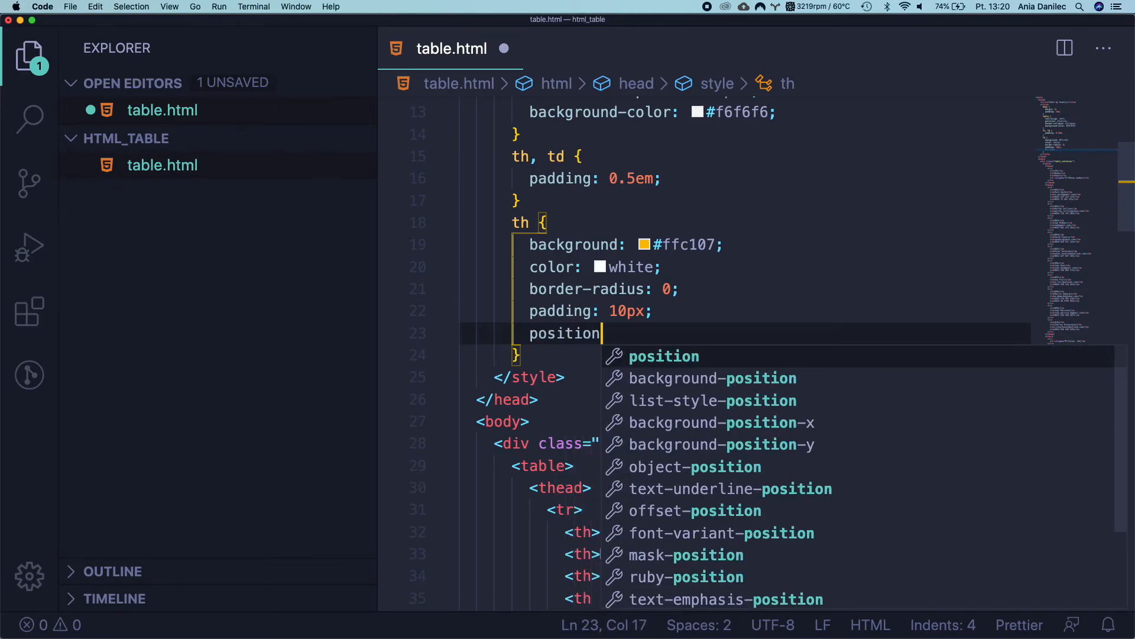
{"action": "type", "text": ": sticky;"}
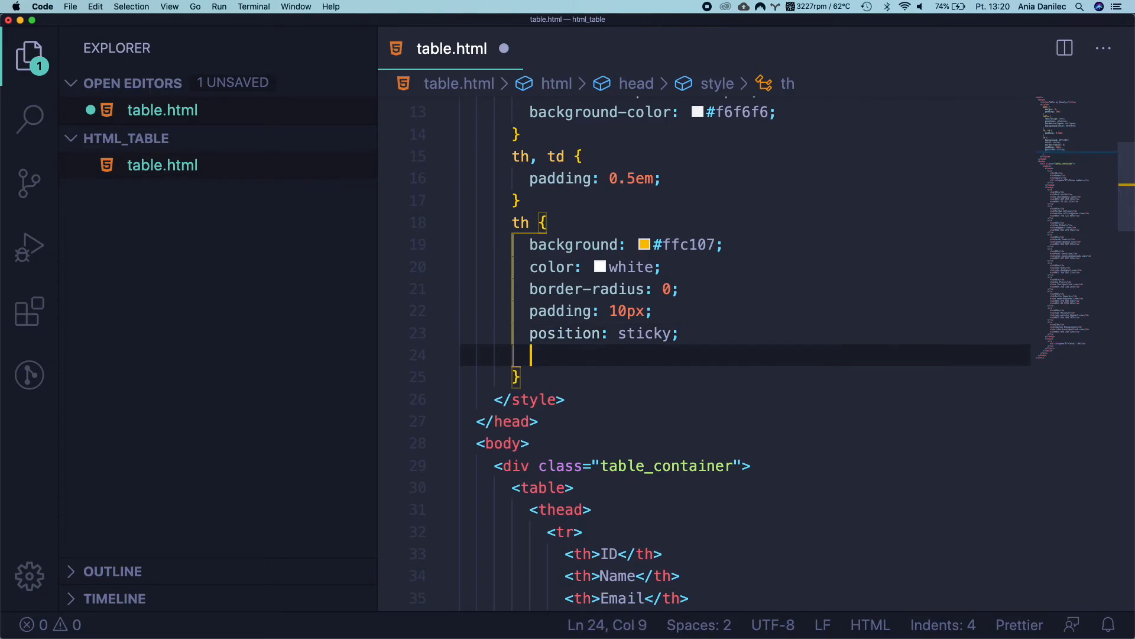
{"action": "type", "text": "top"}
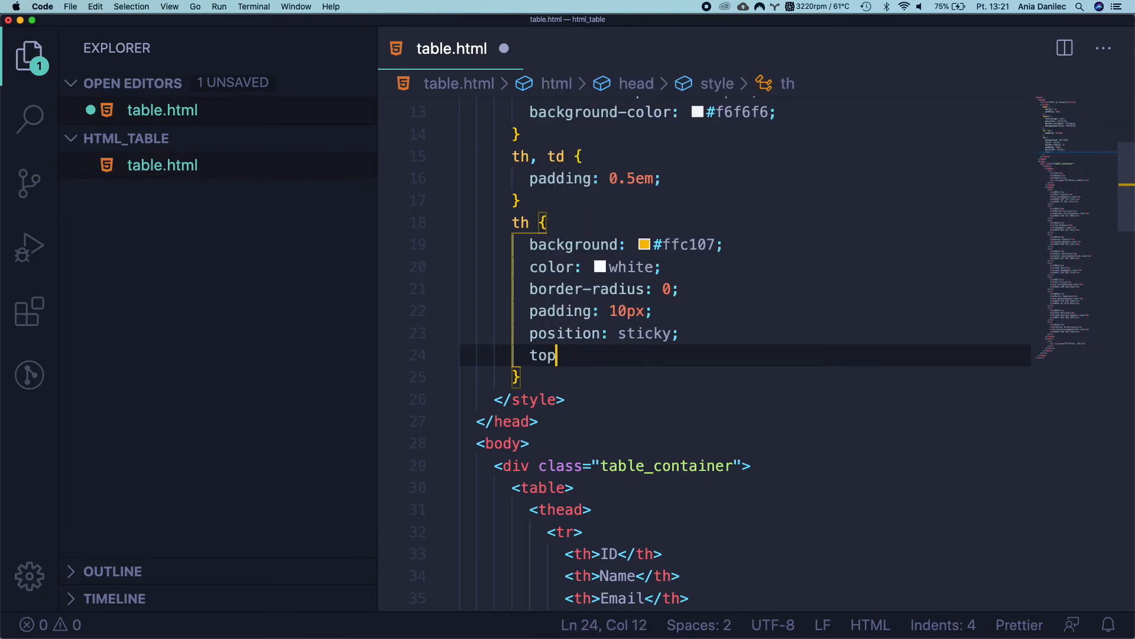
{"action": "type", "text": ": 0;"}
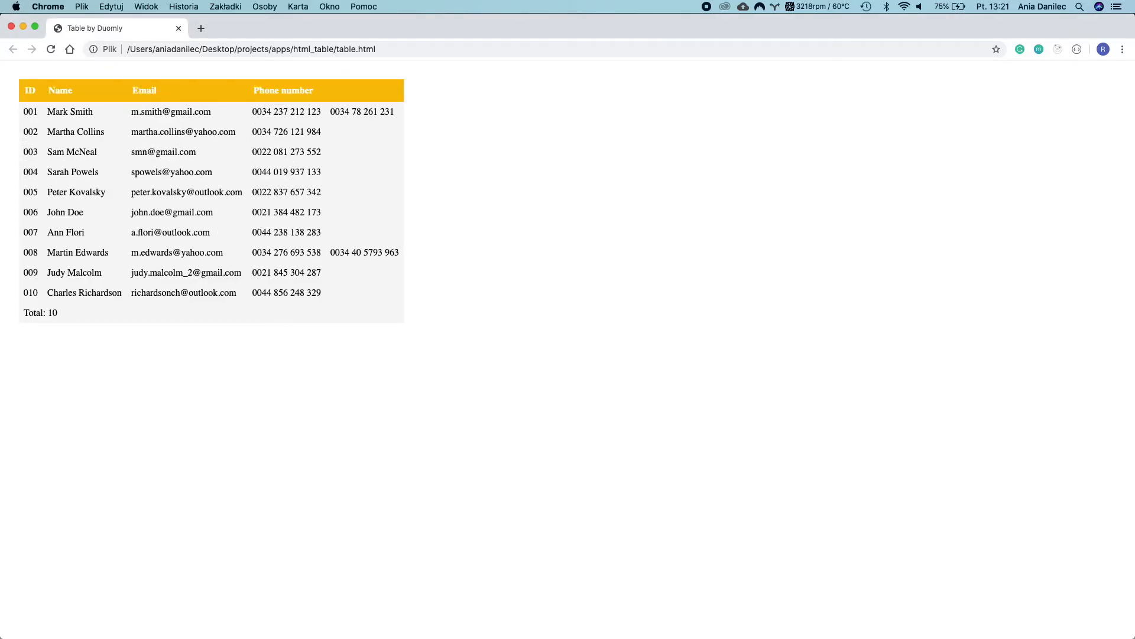
{"action": "mouse_move", "coordinate": [394, 301]}
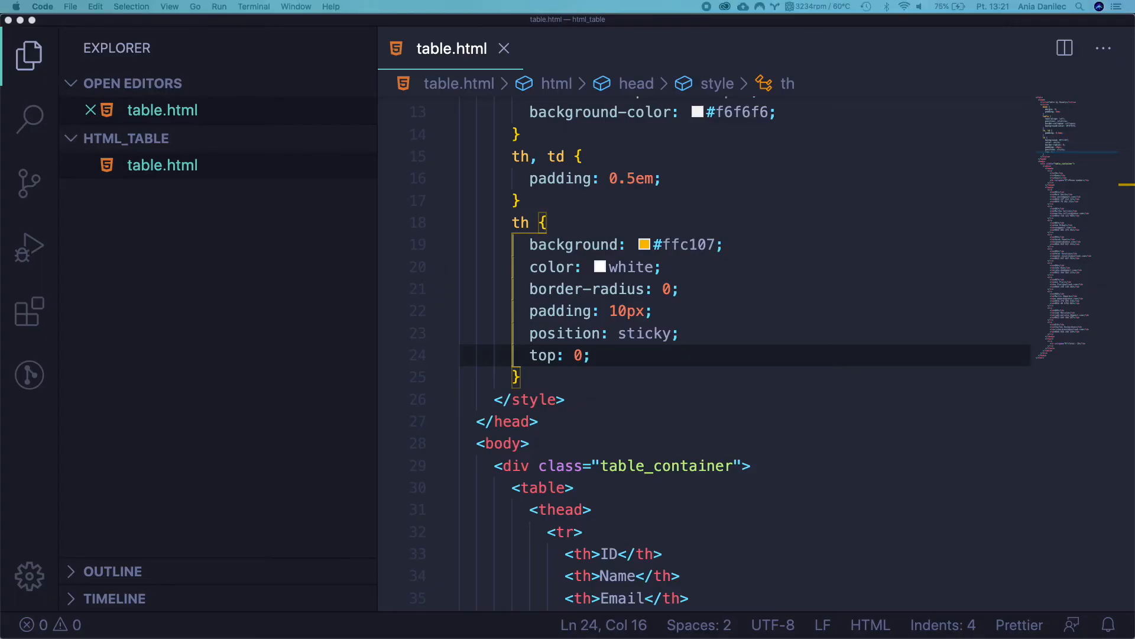
{"action": "mouse_move", "coordinate": [760, 599]}
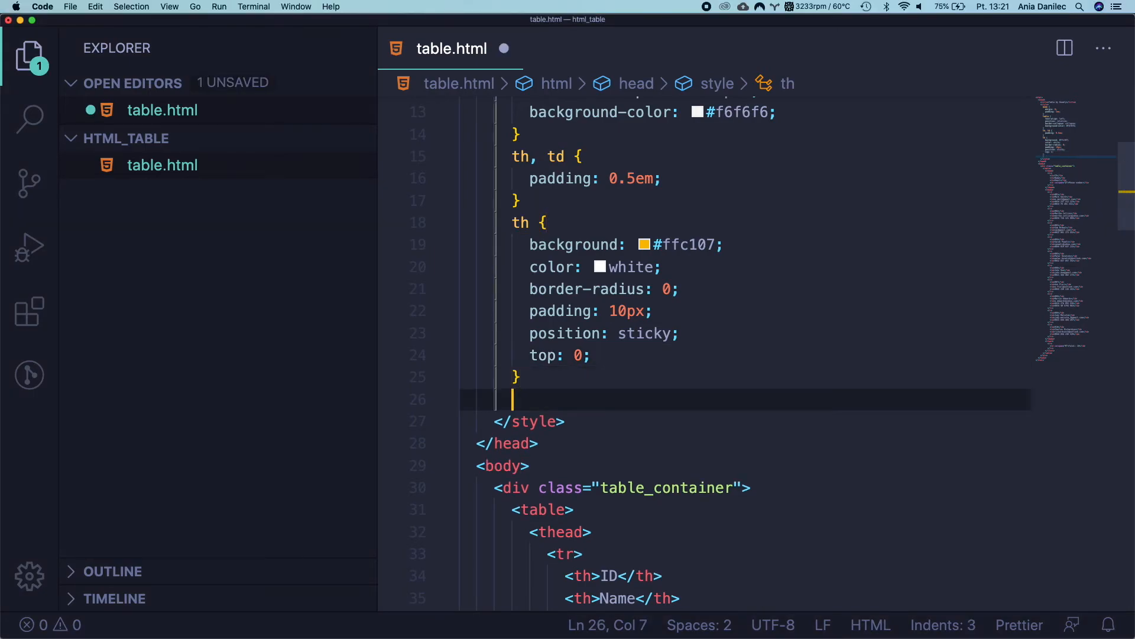
Give the td rule a border and box-sizing: border-box.
{"action": "type", "text": "td {"}
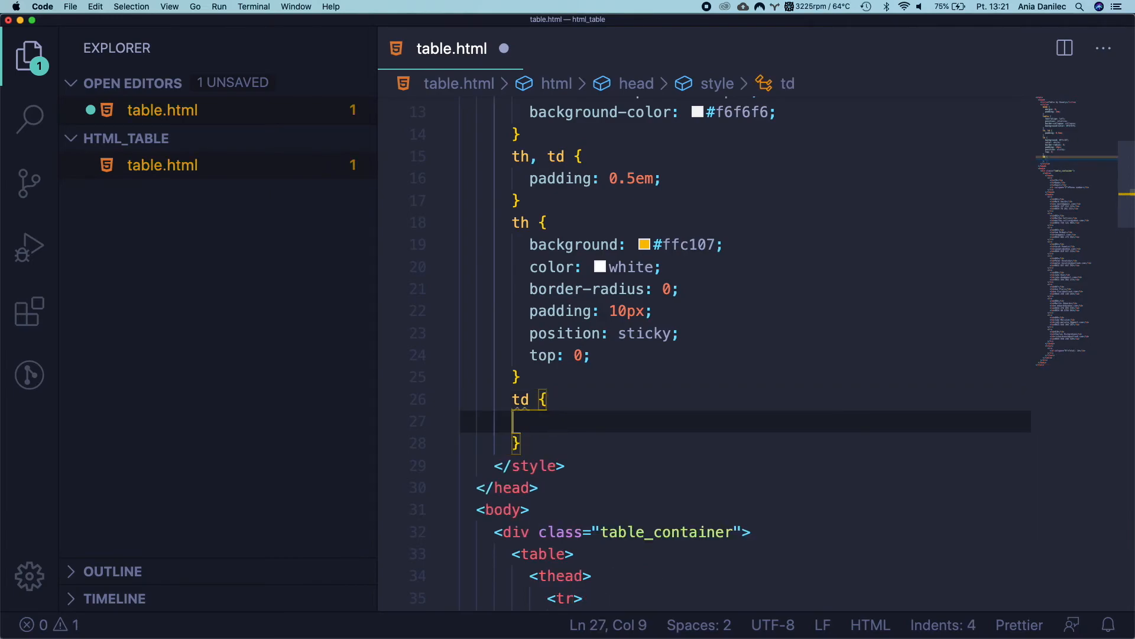
{"action": "type", "text": "border: 1px solid white;"}
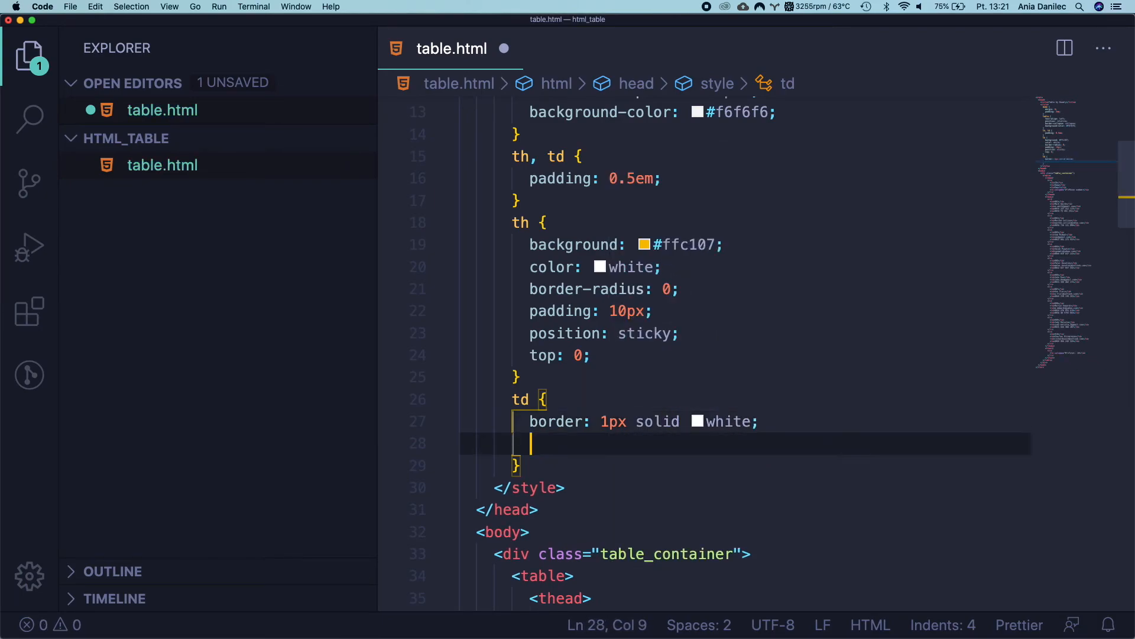
{"action": "type", "text": "box-sizing:"}
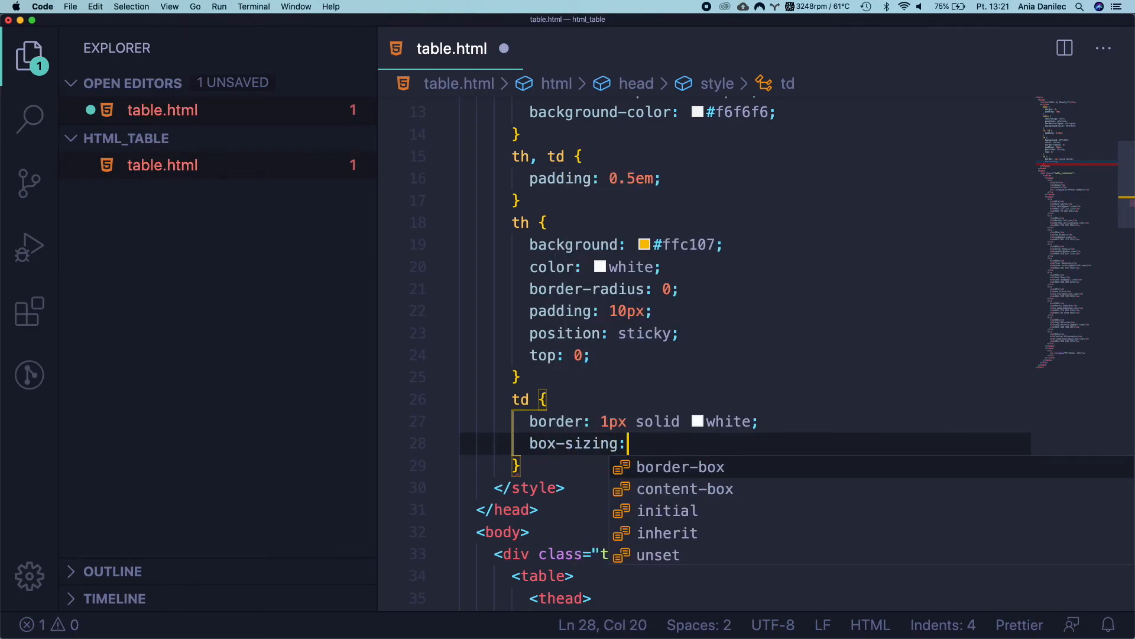
{"action": "type", "text": "border-box;"}
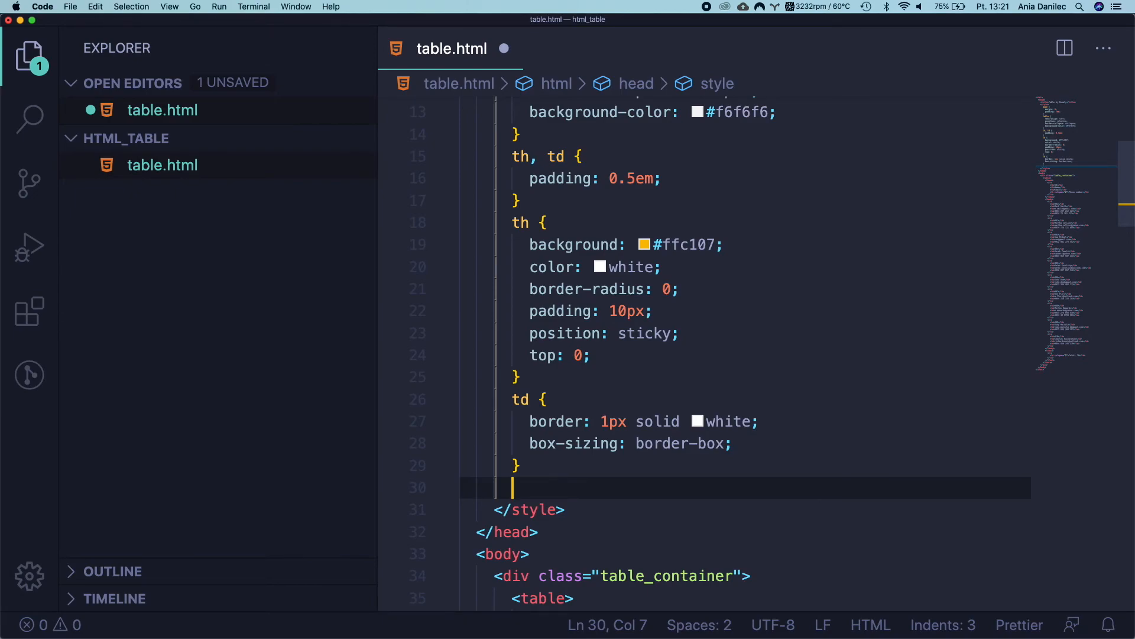
Add a tfoot > tr rule with black background and white text, and save.
{"action": "type", "text": "tfoot > tr"}
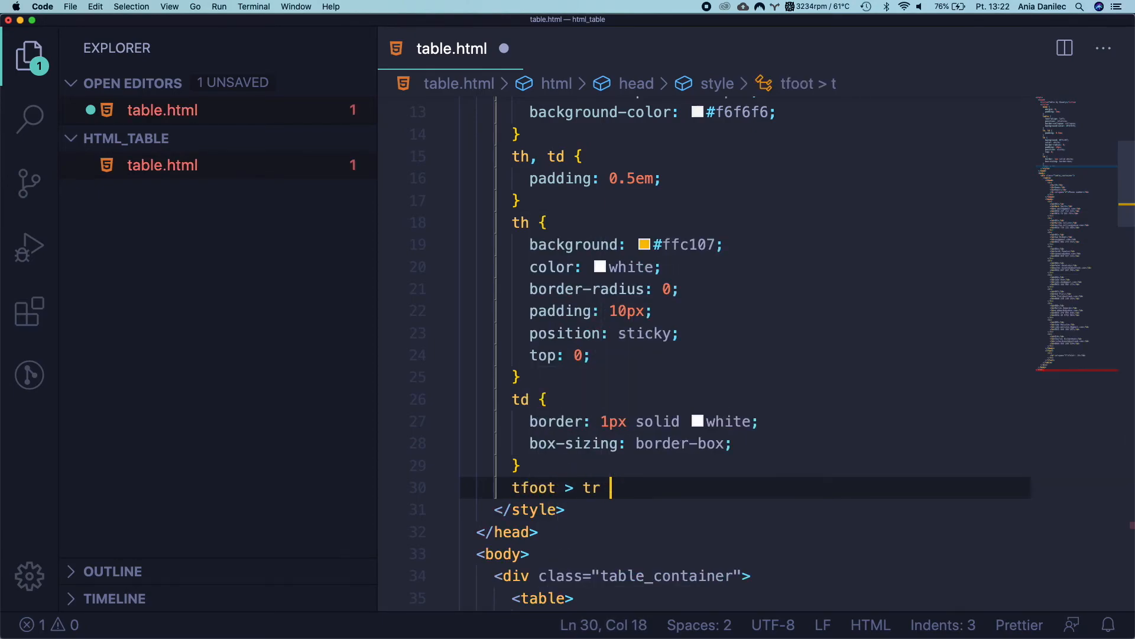
{"action": "type", "text": "{"}
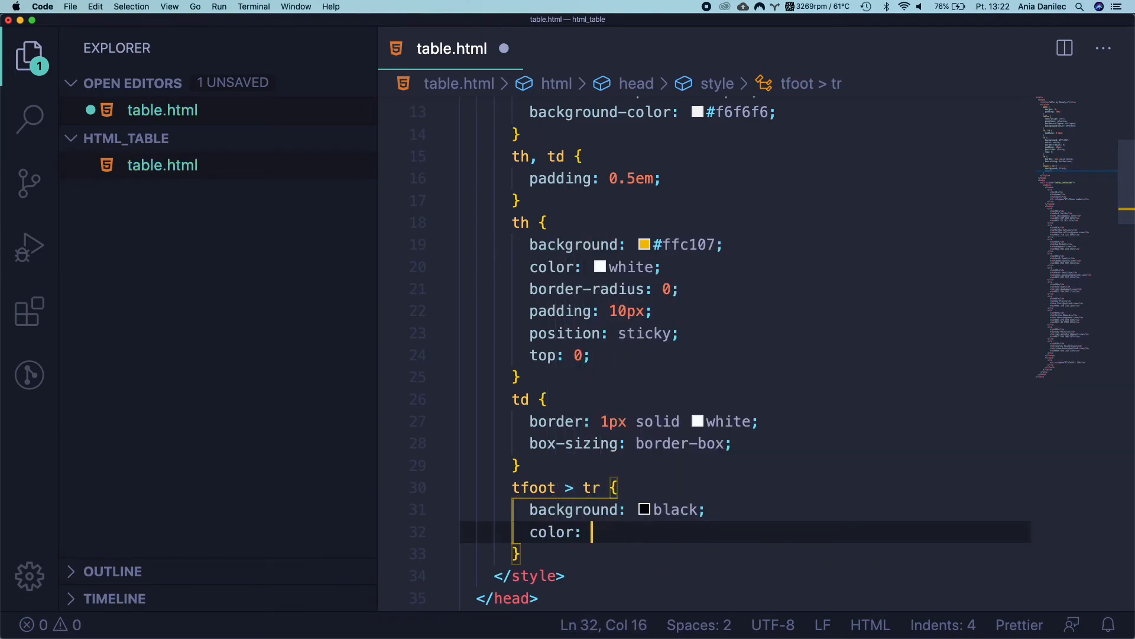
{"action": "type", "text": "white;"}
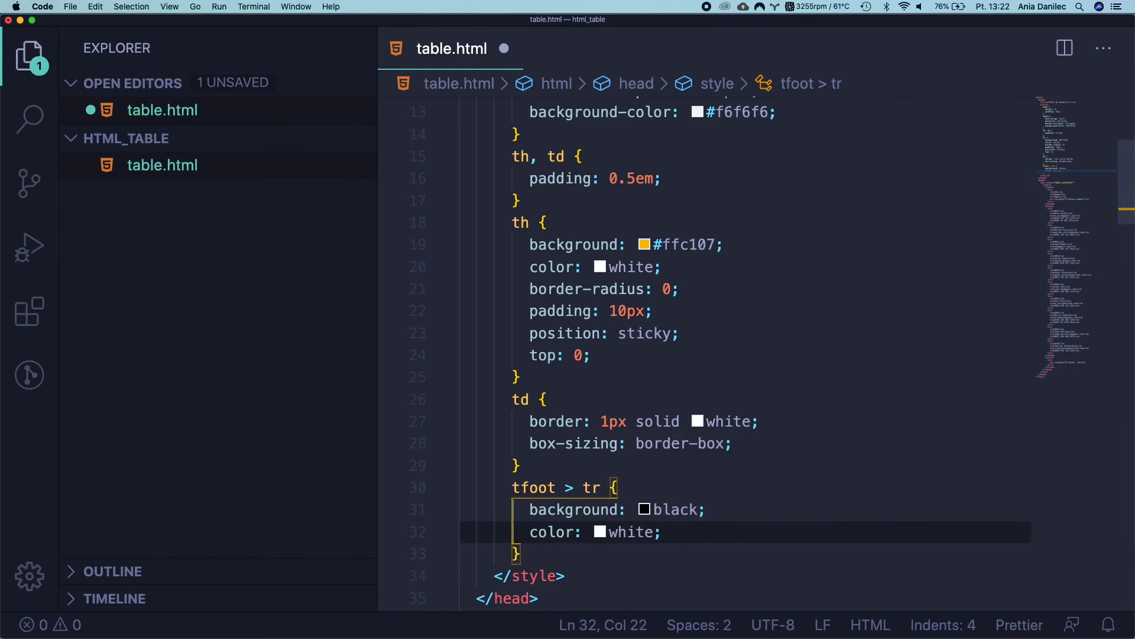
{"action": "key", "text": "cmd+s"}
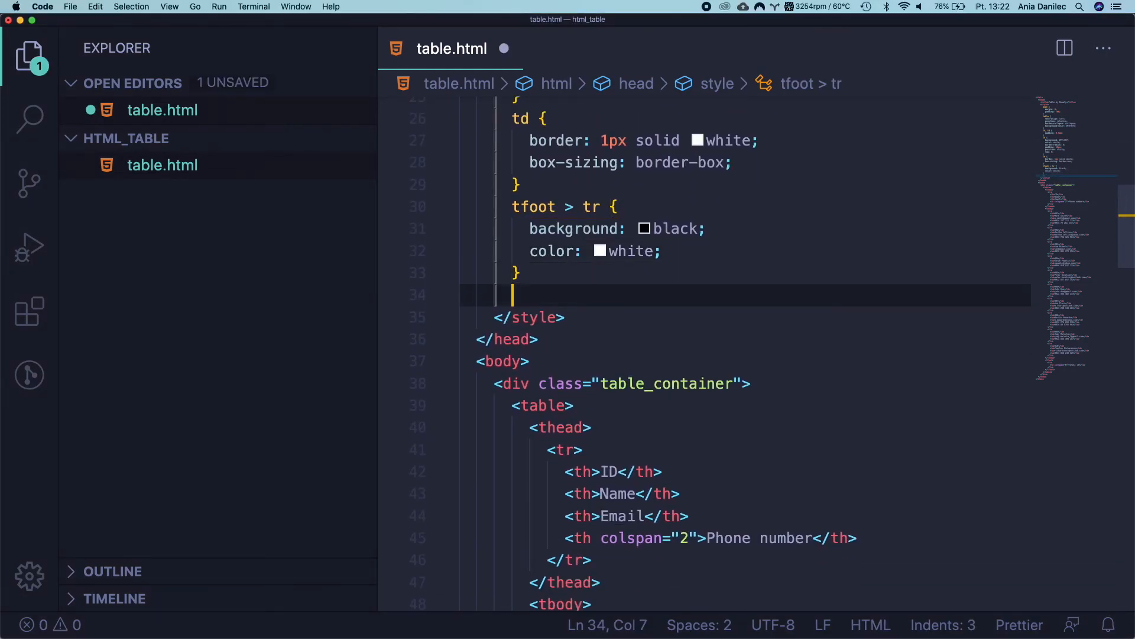
Add a tbody > tr:hover rule with #ffc107 background, reduced to #ffc10762 transparency.
{"action": "type", "text": "tdobry"}
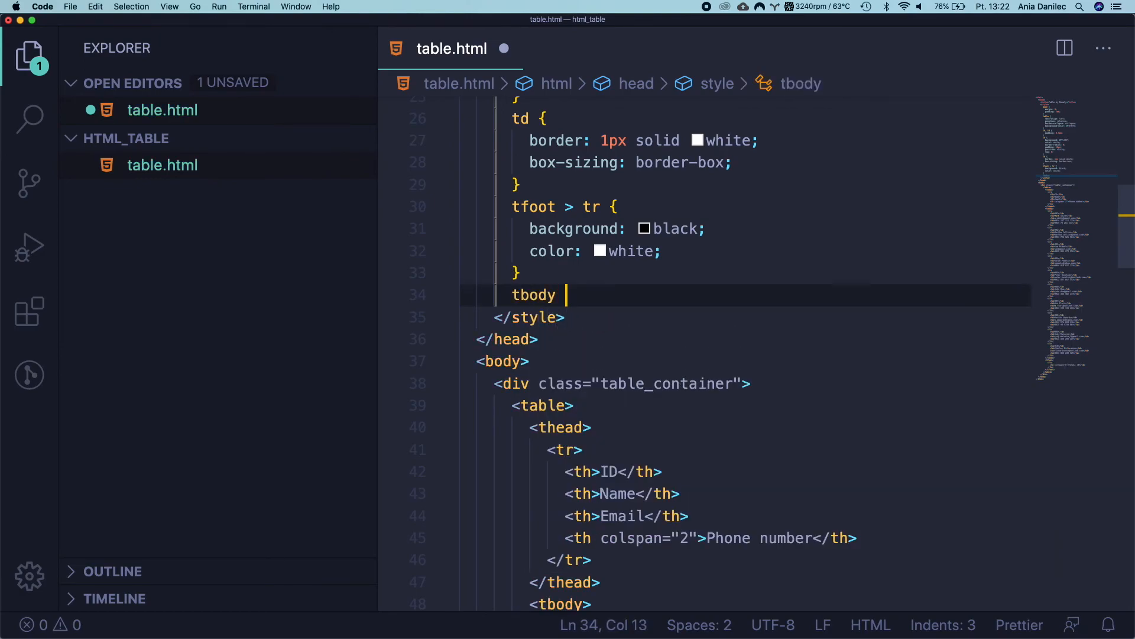
{"action": "type", "text": "> tr:"}
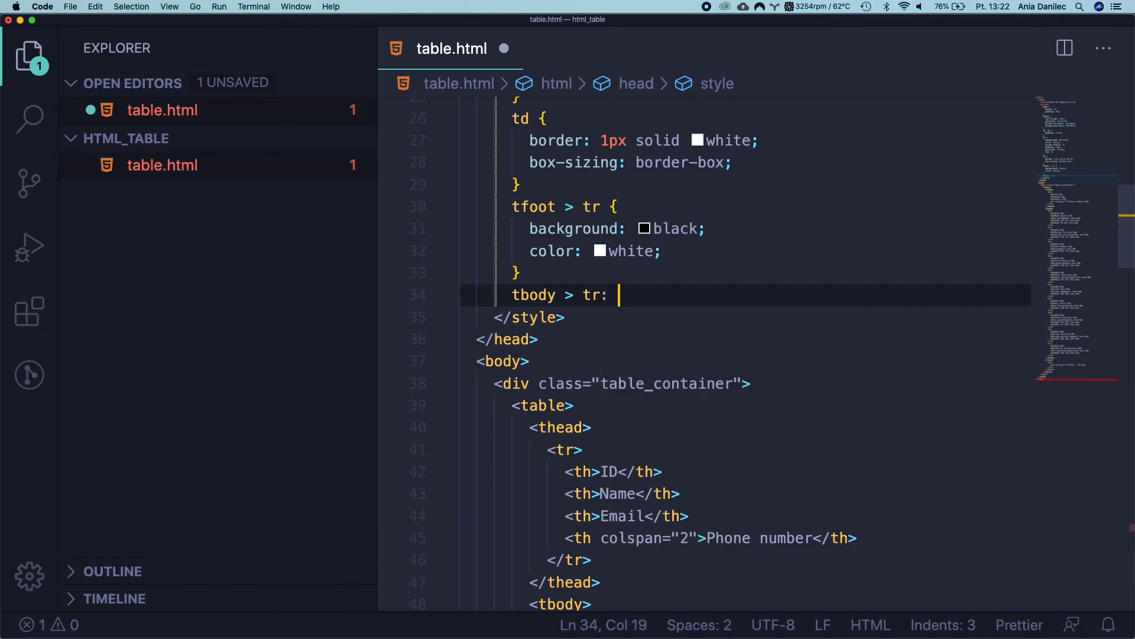
{"action": "type", "text": "hover {"}
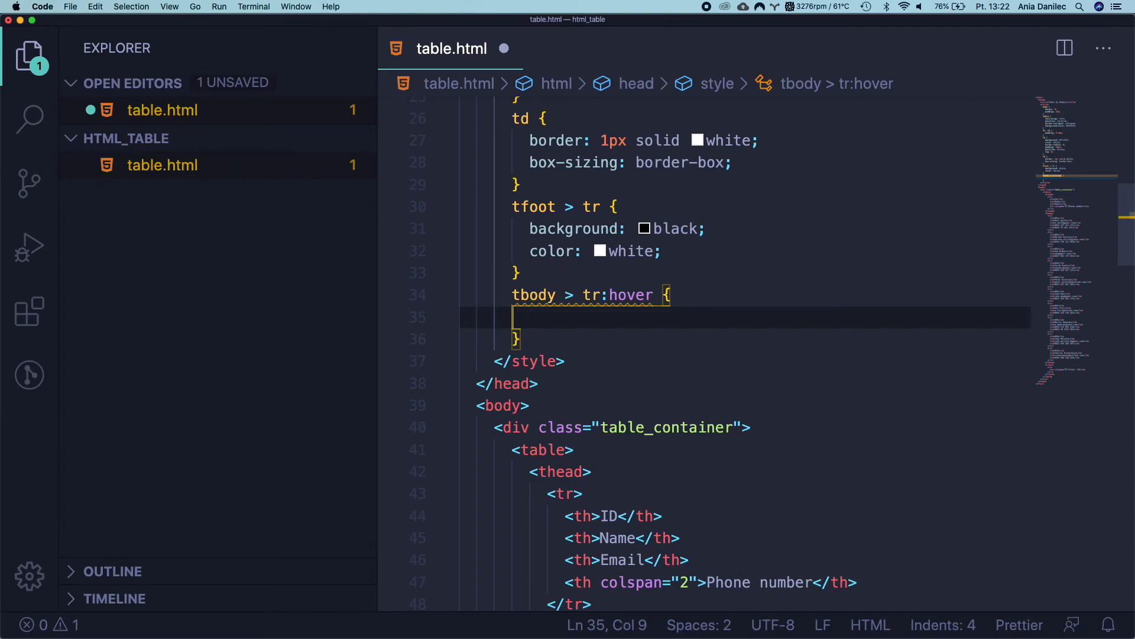
{"action": "type", "text": "background-color:"}
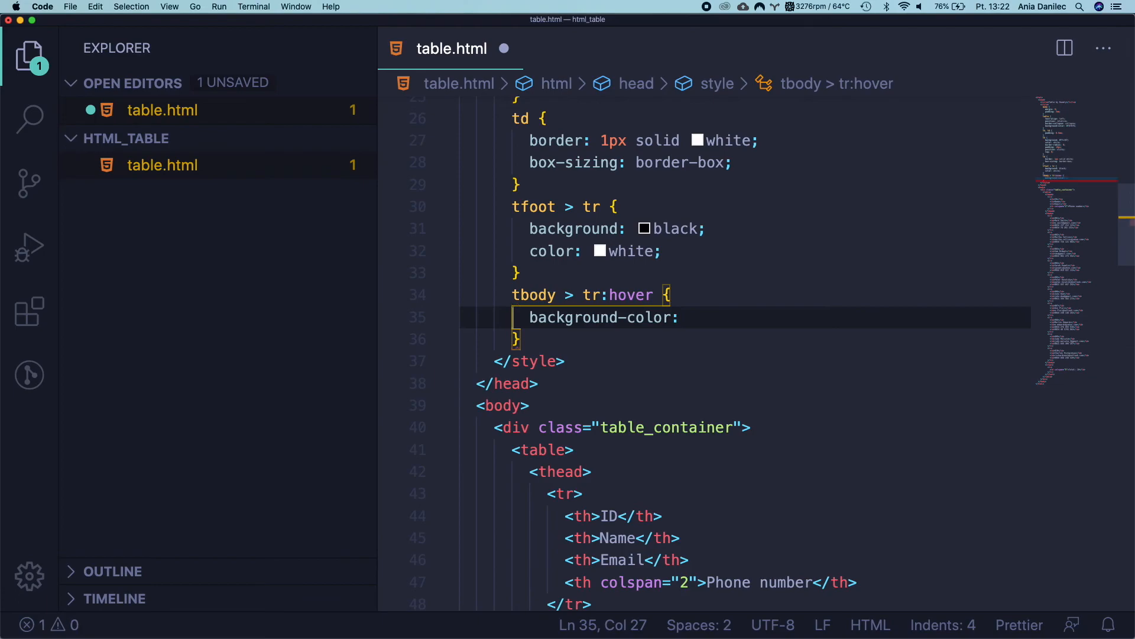
{"action": "type", "text": "#"}
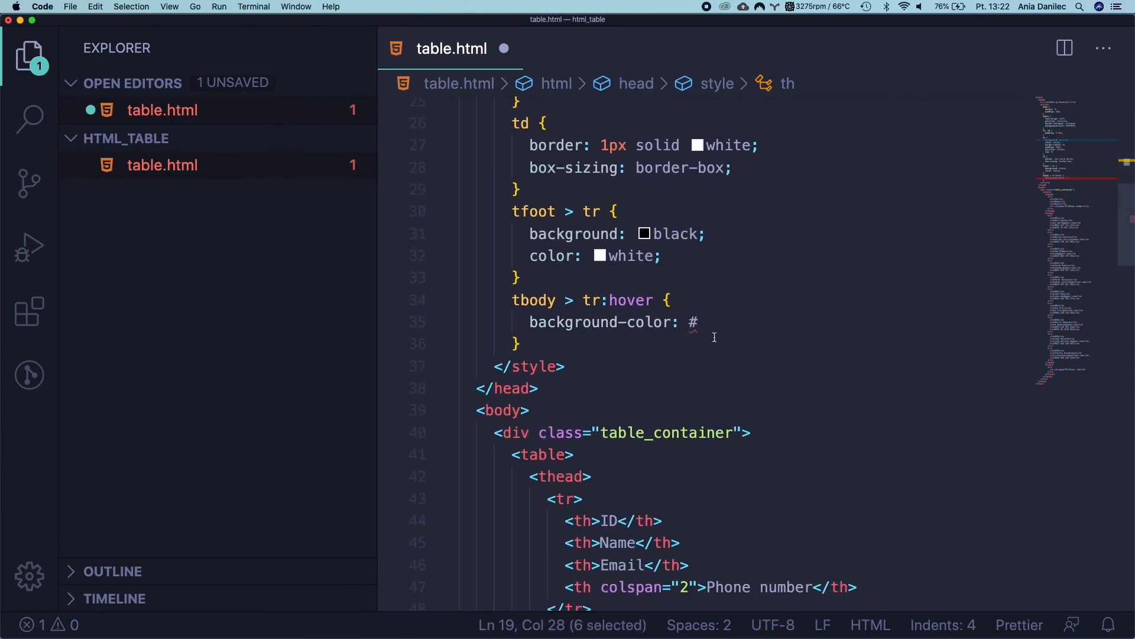
{"action": "type", "text": "ffc107"}
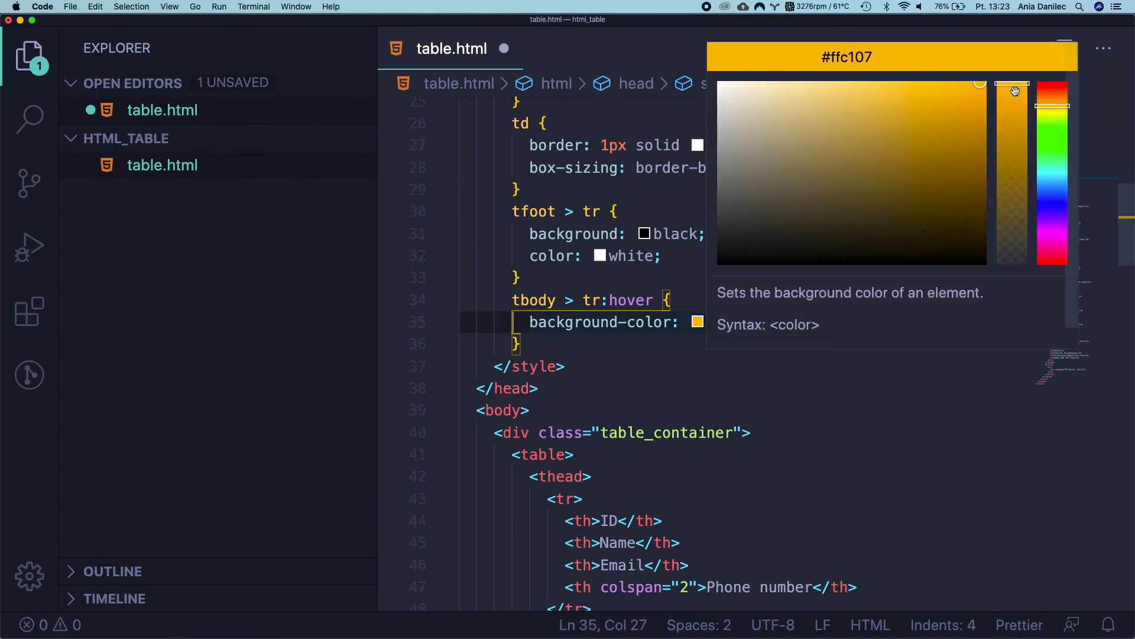
{"action": "left_click_drag", "start_coordinate": [1014, 87], "coordinate": [1013, 193]}
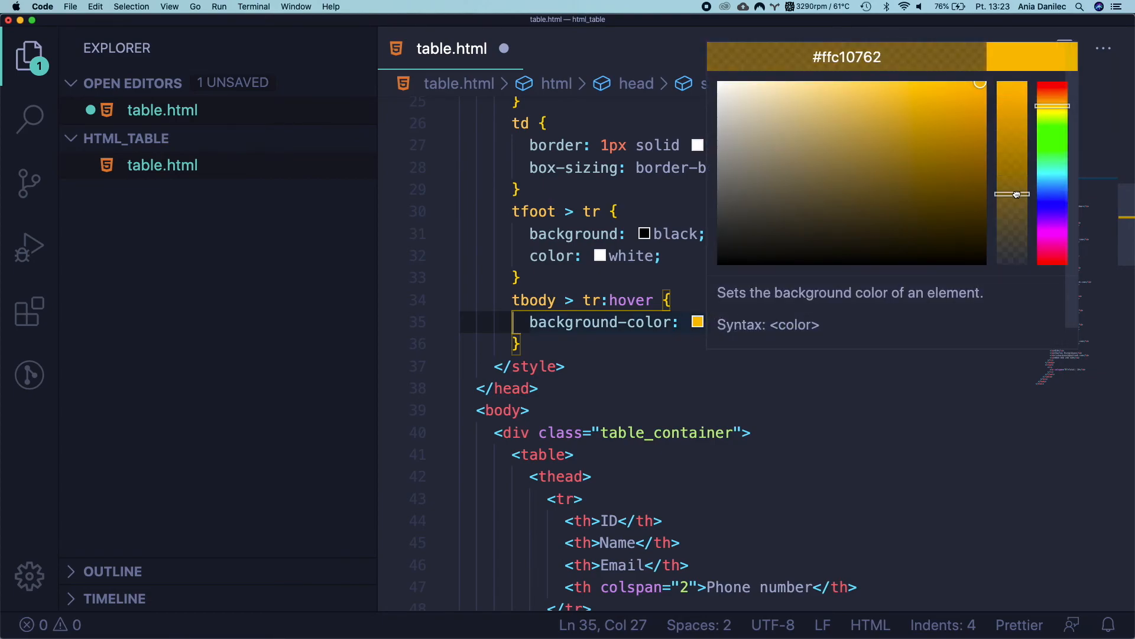
{"action": "left_click_drag", "start_coordinate": [1013, 194], "coordinate": [1014, 199]}
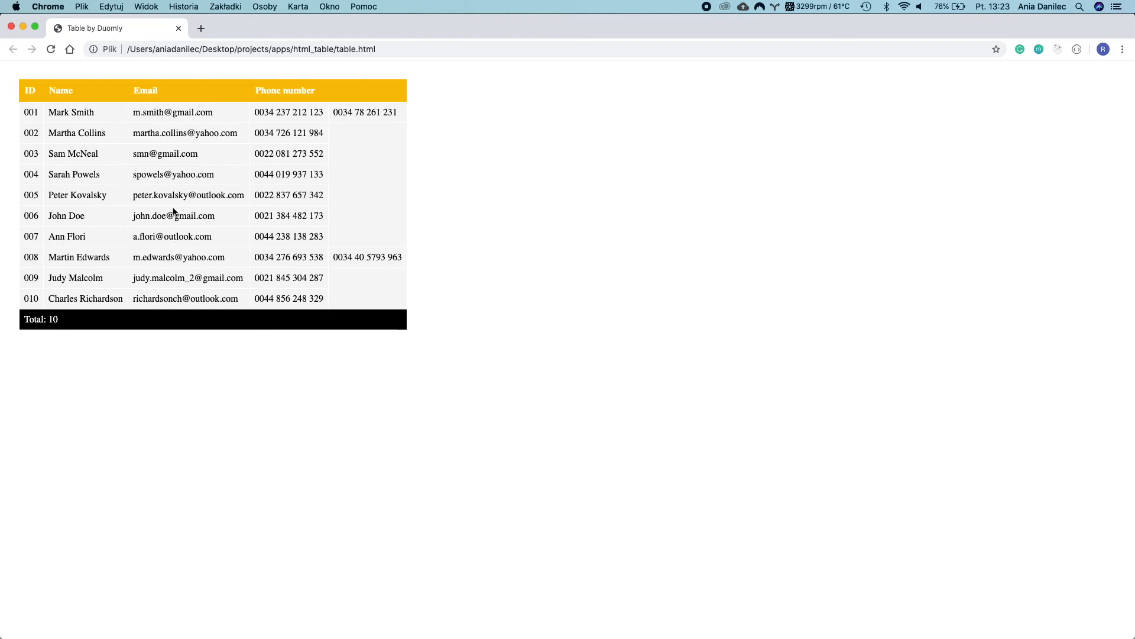
Reload the table page in Chrome to check the yellow row hover.
{"action": "left_click", "coordinate": [51, 49]}
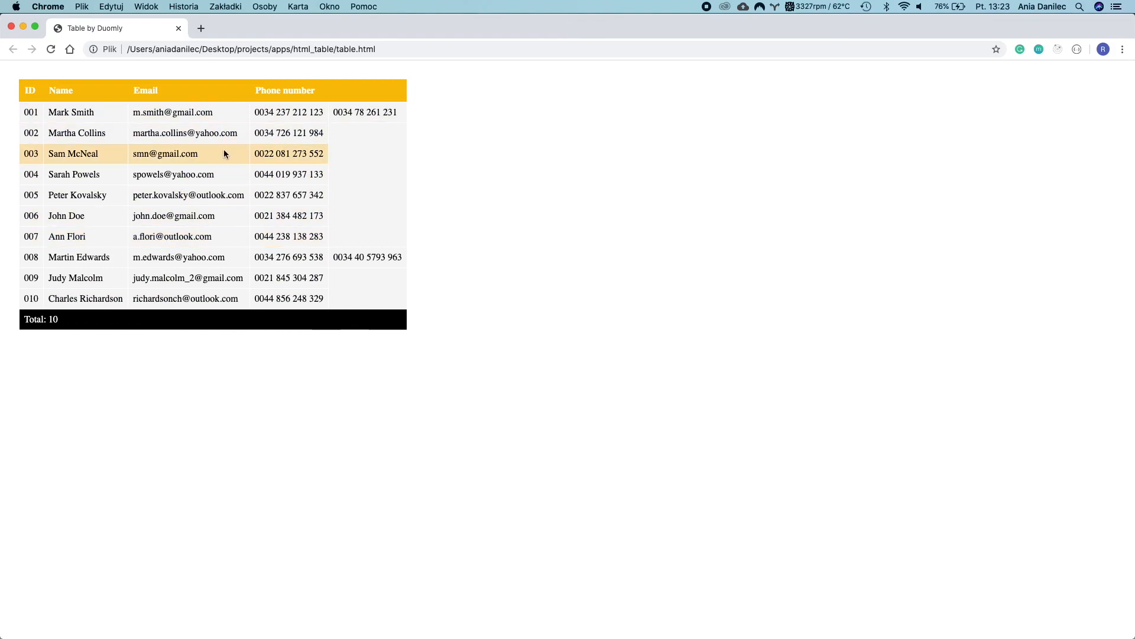
{"action": "mouse_move", "coordinate": [593, 356]}
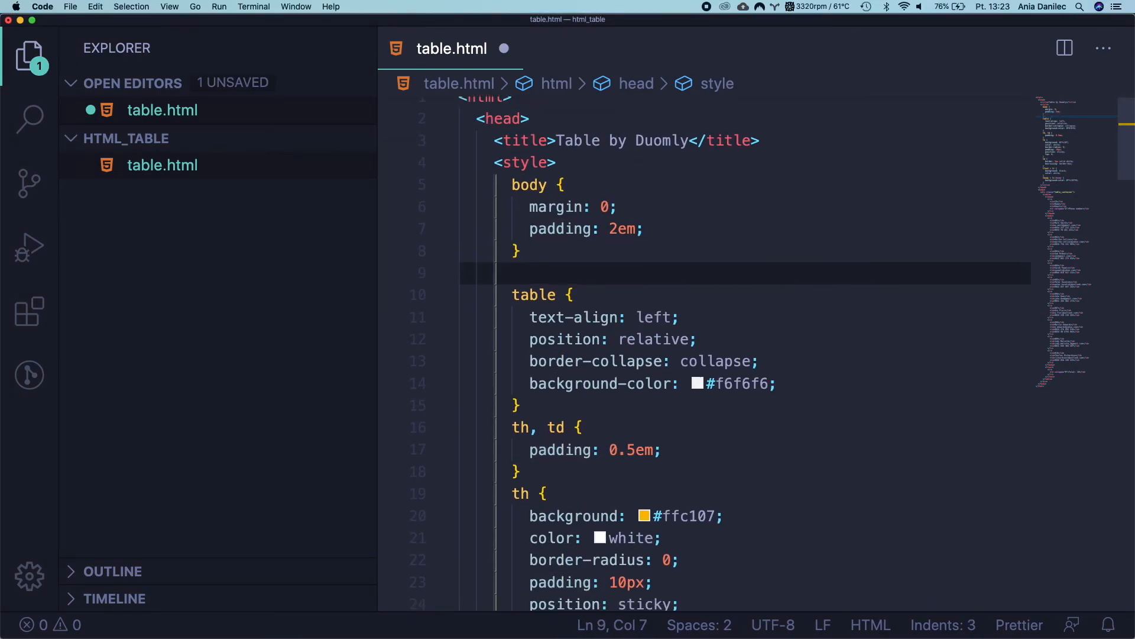
Add a .table_container rule with max-height 250px and overflow auto.
{"action": "scroll", "scroll_direction": "down", "scroll_amount": 3}
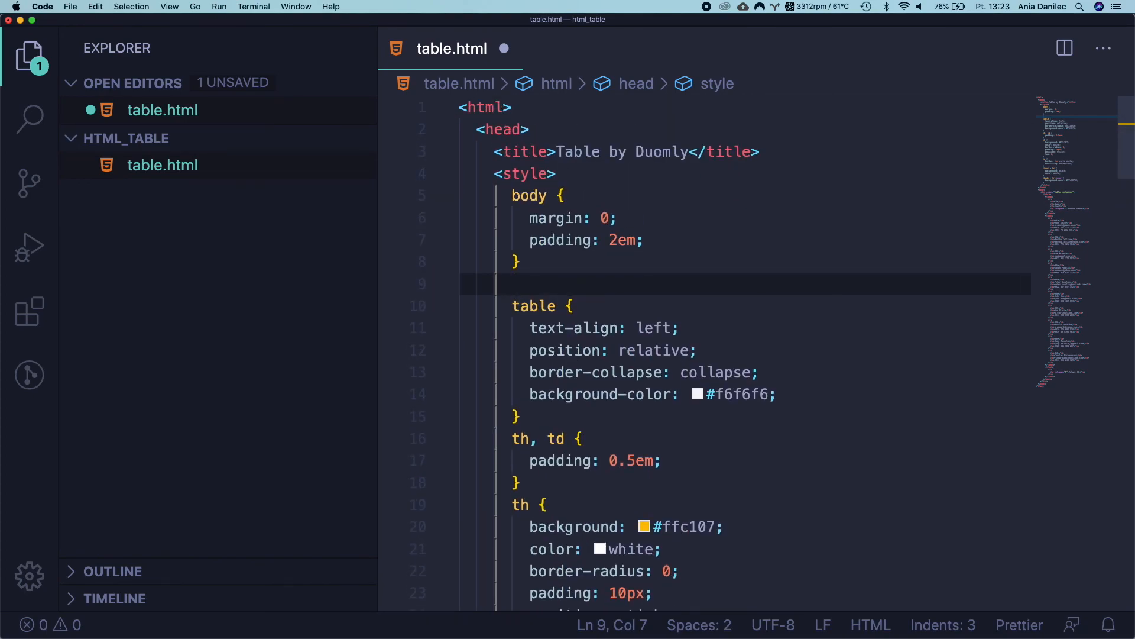
{"action": "type", "text": ".t"}
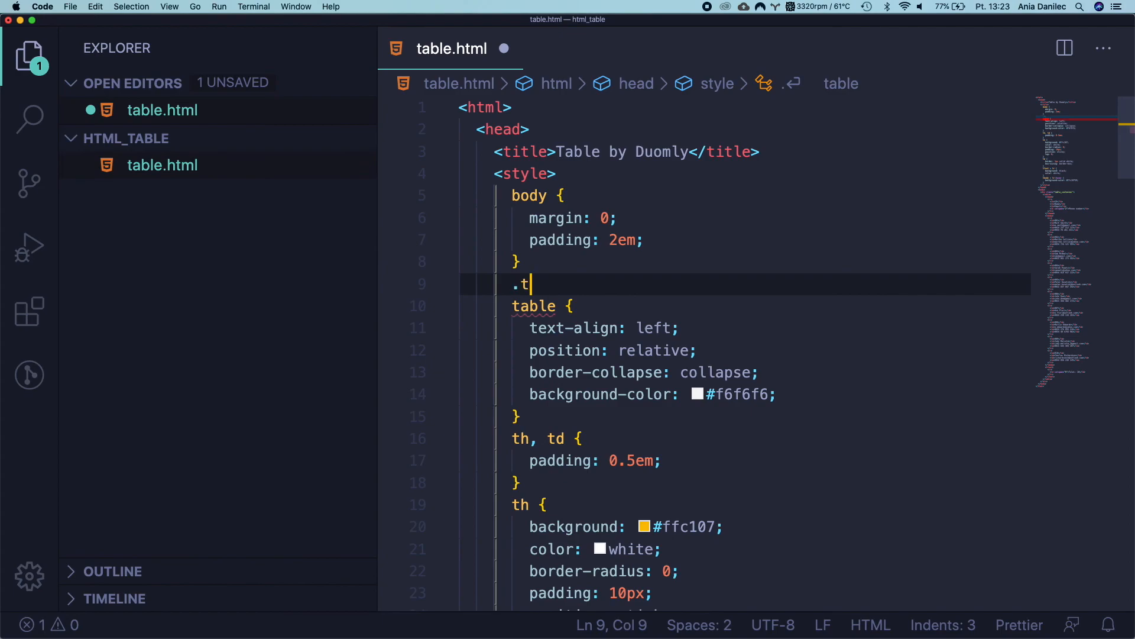
{"action": "type", "text": "able_containe"}
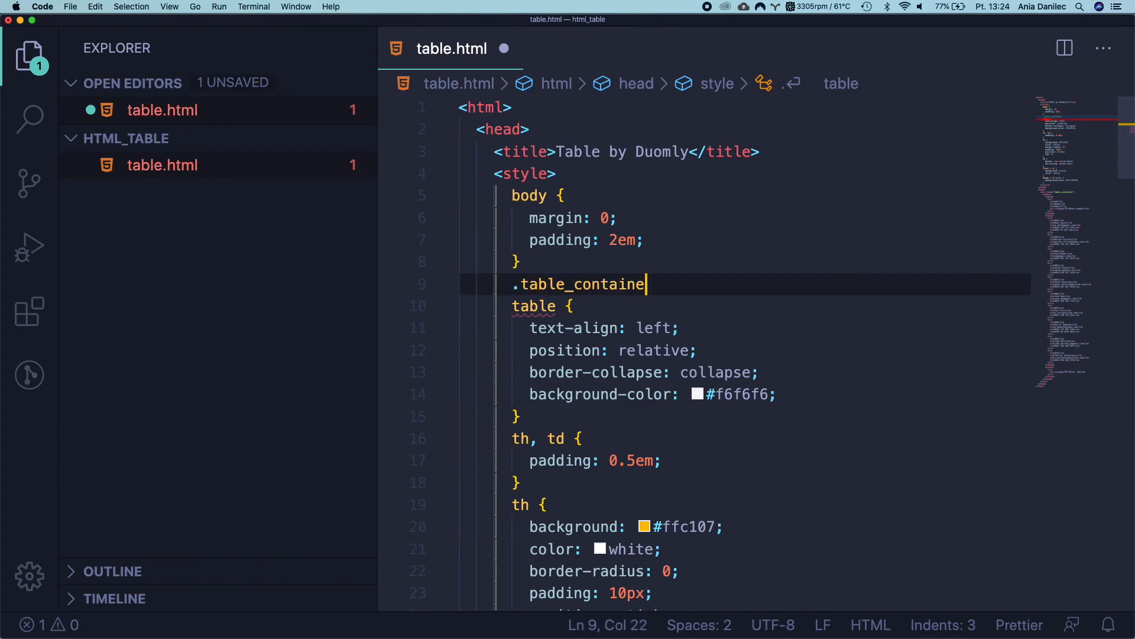
{"action": "type", "text": "{"}
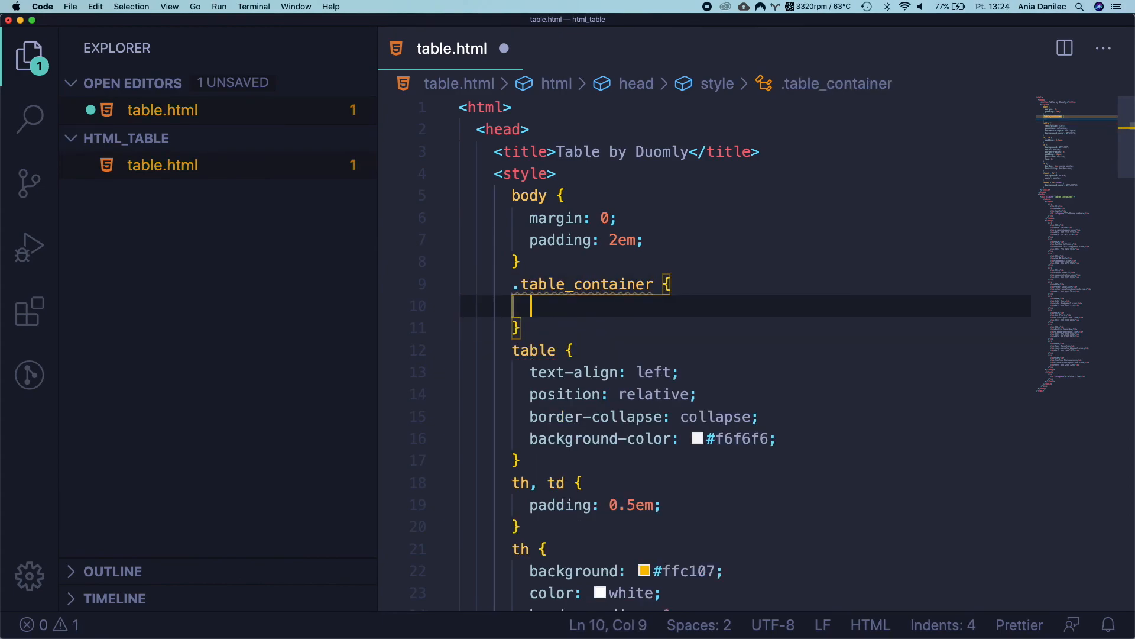
{"action": "type", "text": "max-height:"}
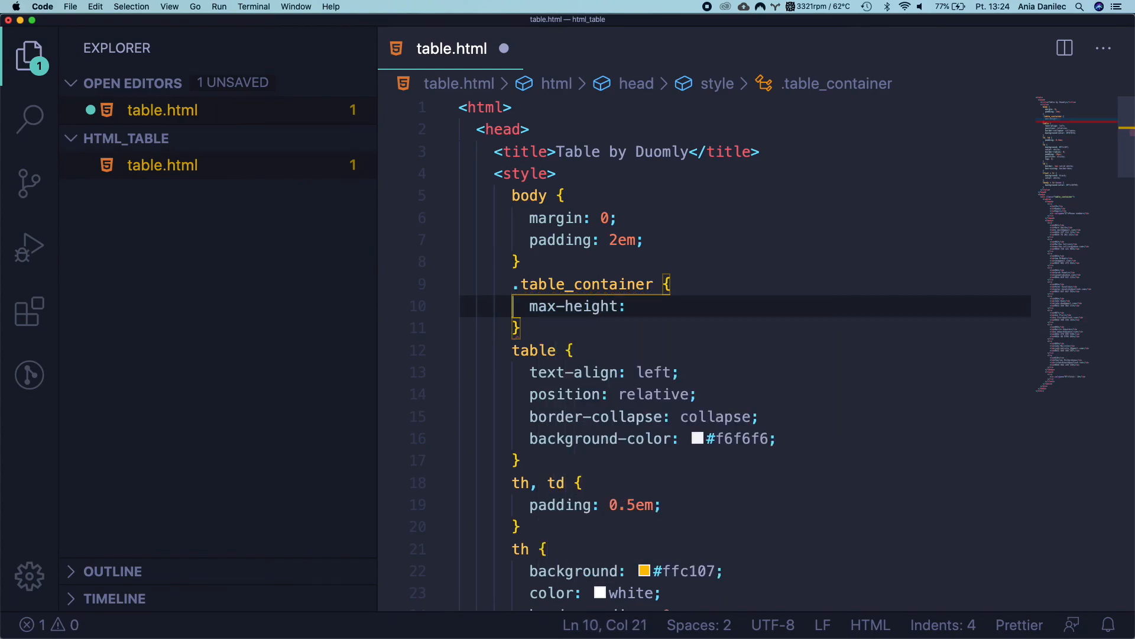
{"action": "type", "text": "250px;"}
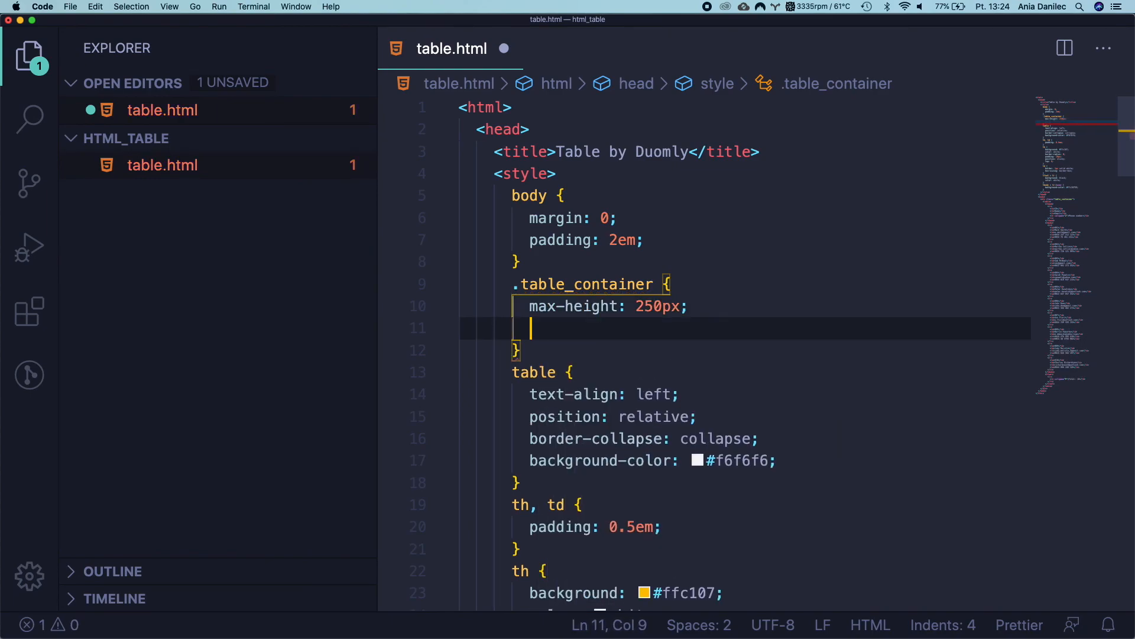
{"action": "type", "text": "overflow"}
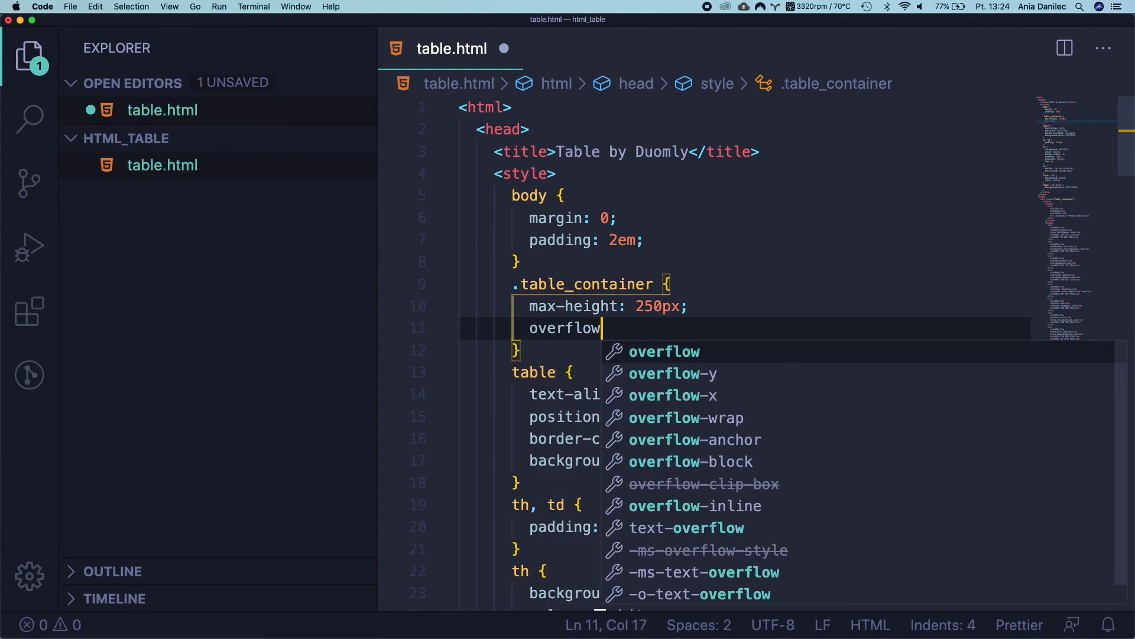
{"action": "type", "text": ": auto;"}
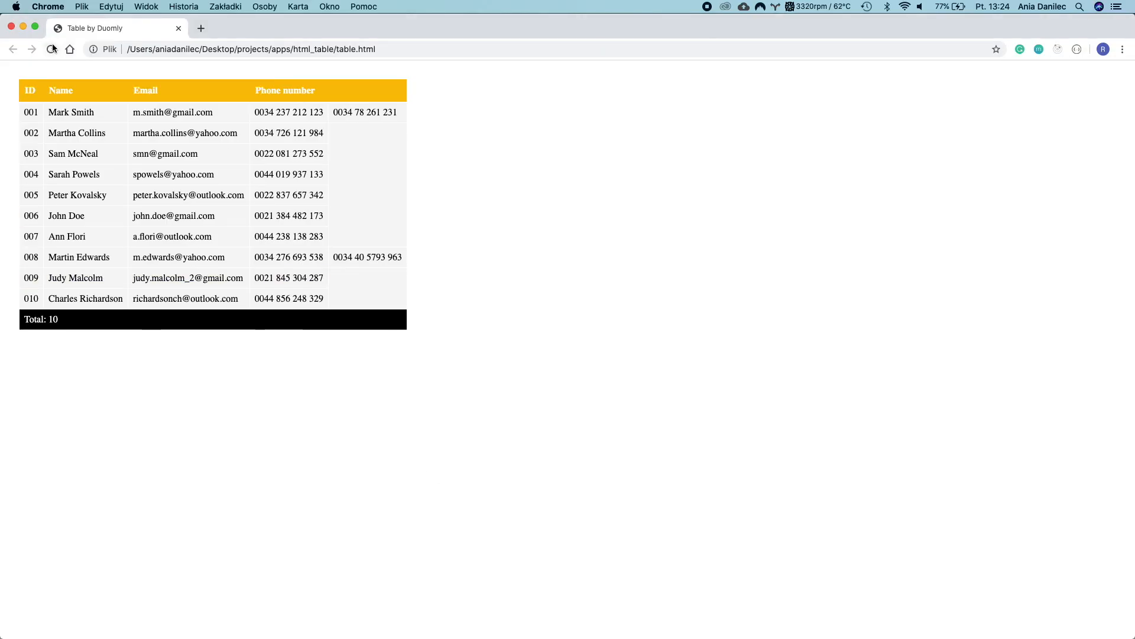
Reload the page in Chrome to see the table cropped to 250px.
{"action": "left_click", "coordinate": [51, 49]}
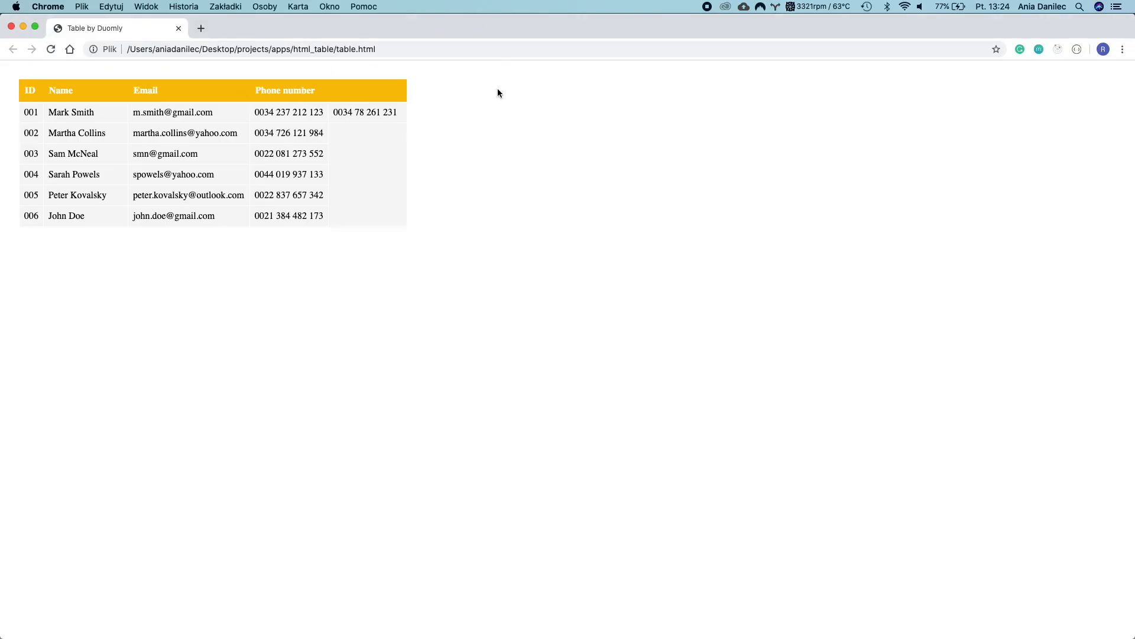